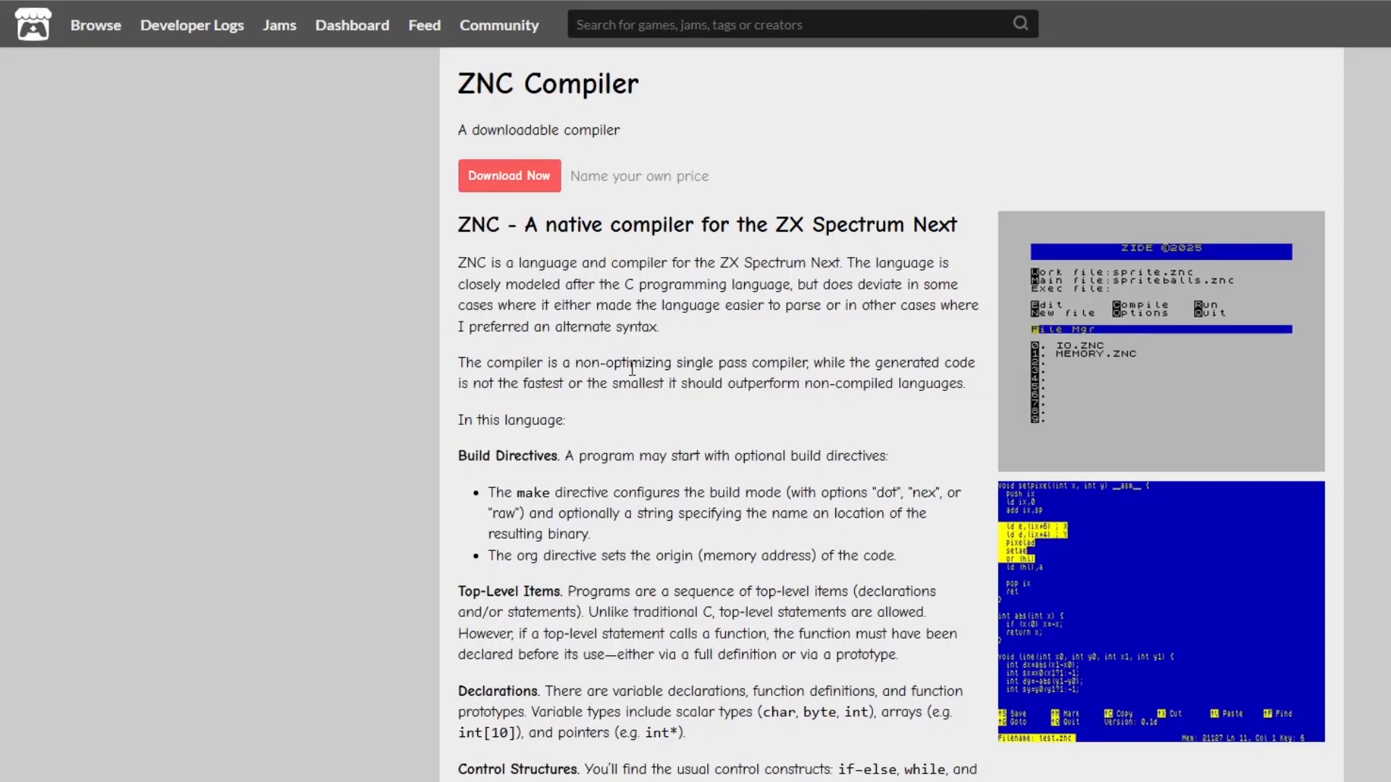
Browse down the ZNC itch.io page and go to the ASM assembler's own page
{"action": "scroll", "scroll_direction": "down", "scroll_amount": 3}
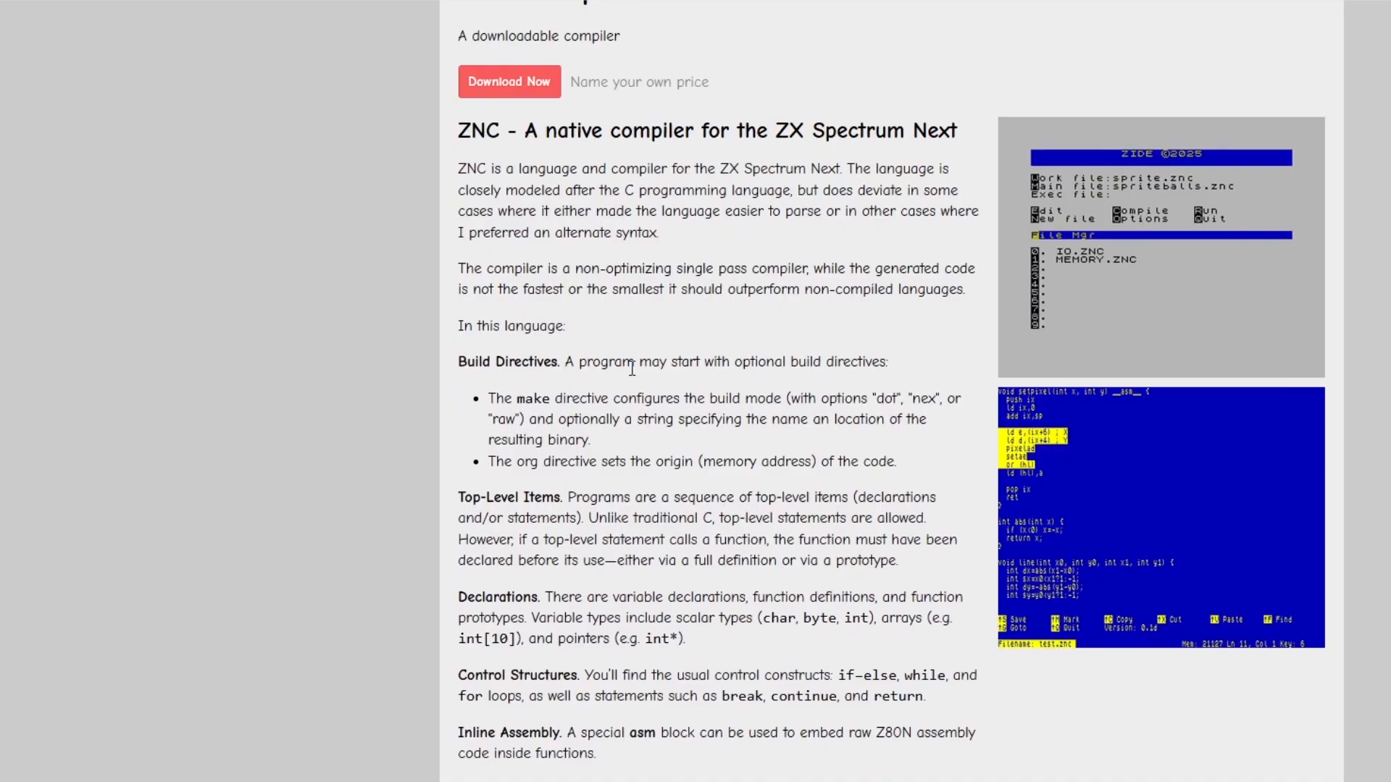
{"action": "scroll", "scroll_direction": "down", "scroll_amount": 3}
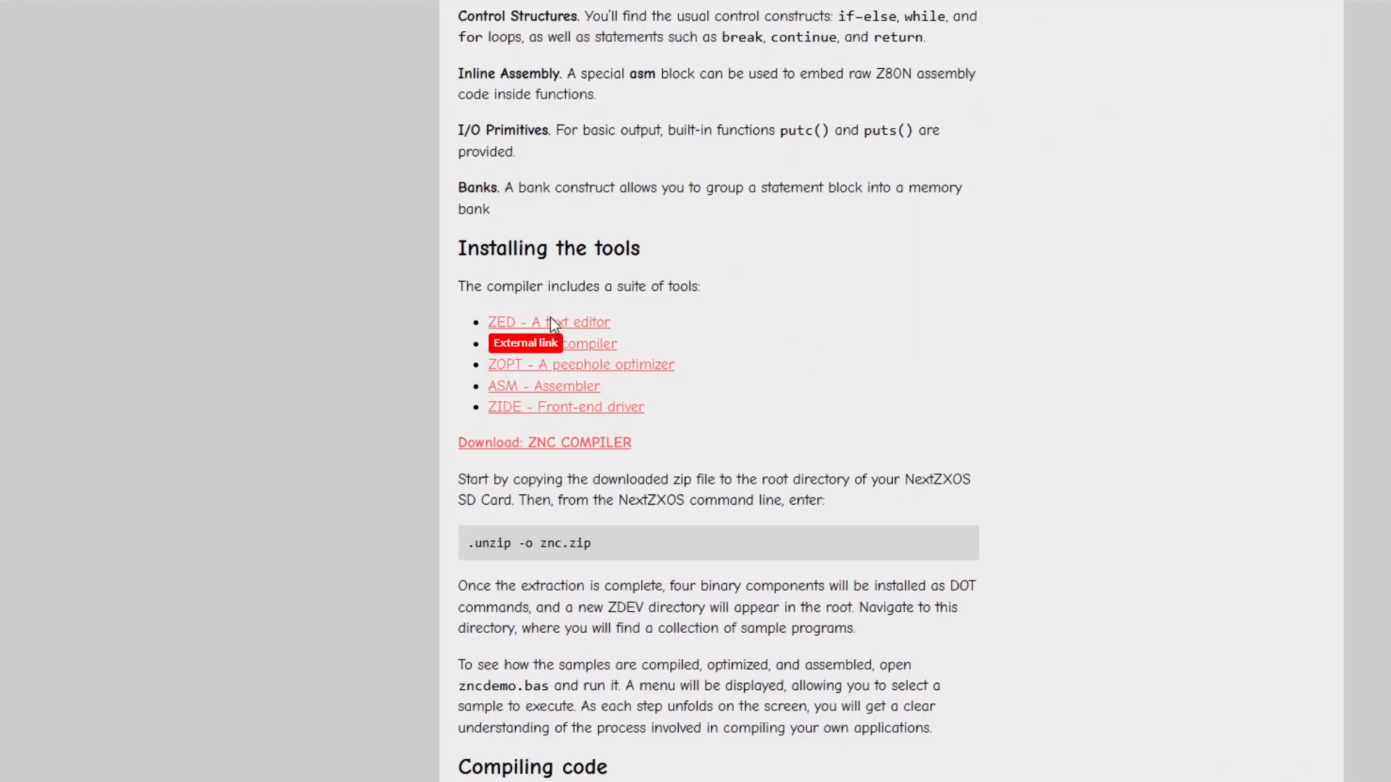
{"action": "left_click", "coordinate": [548, 322]}
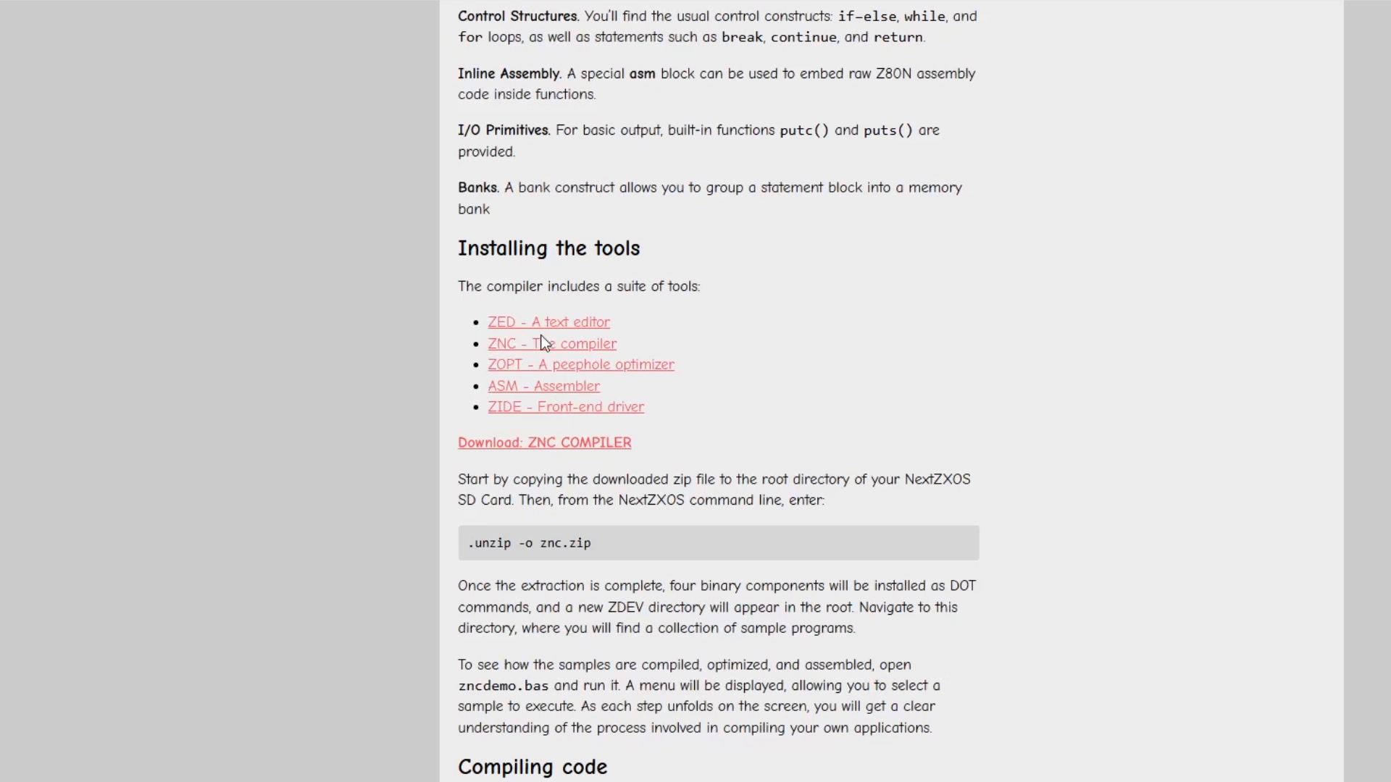
{"action": "mouse_move", "coordinate": [555, 351]}
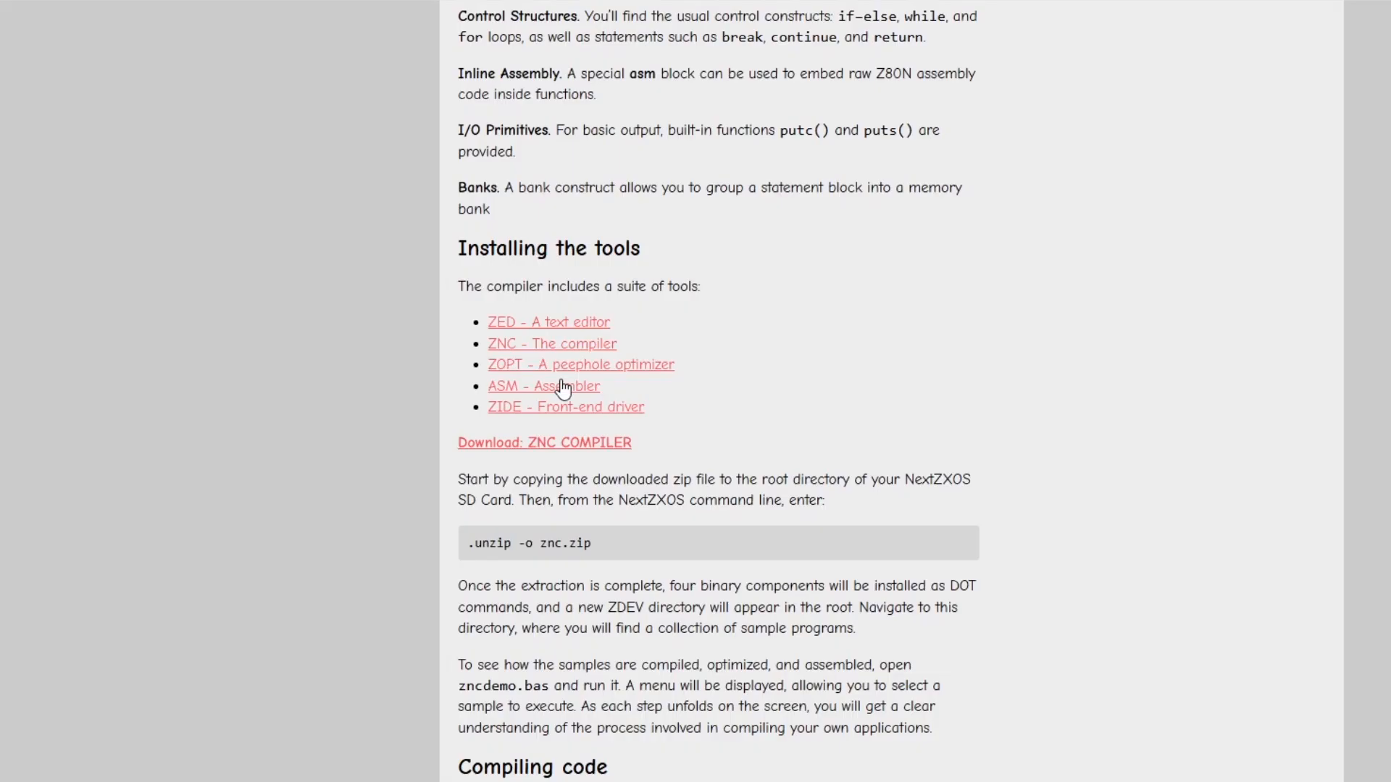
{"action": "left_click", "coordinate": [543, 386]}
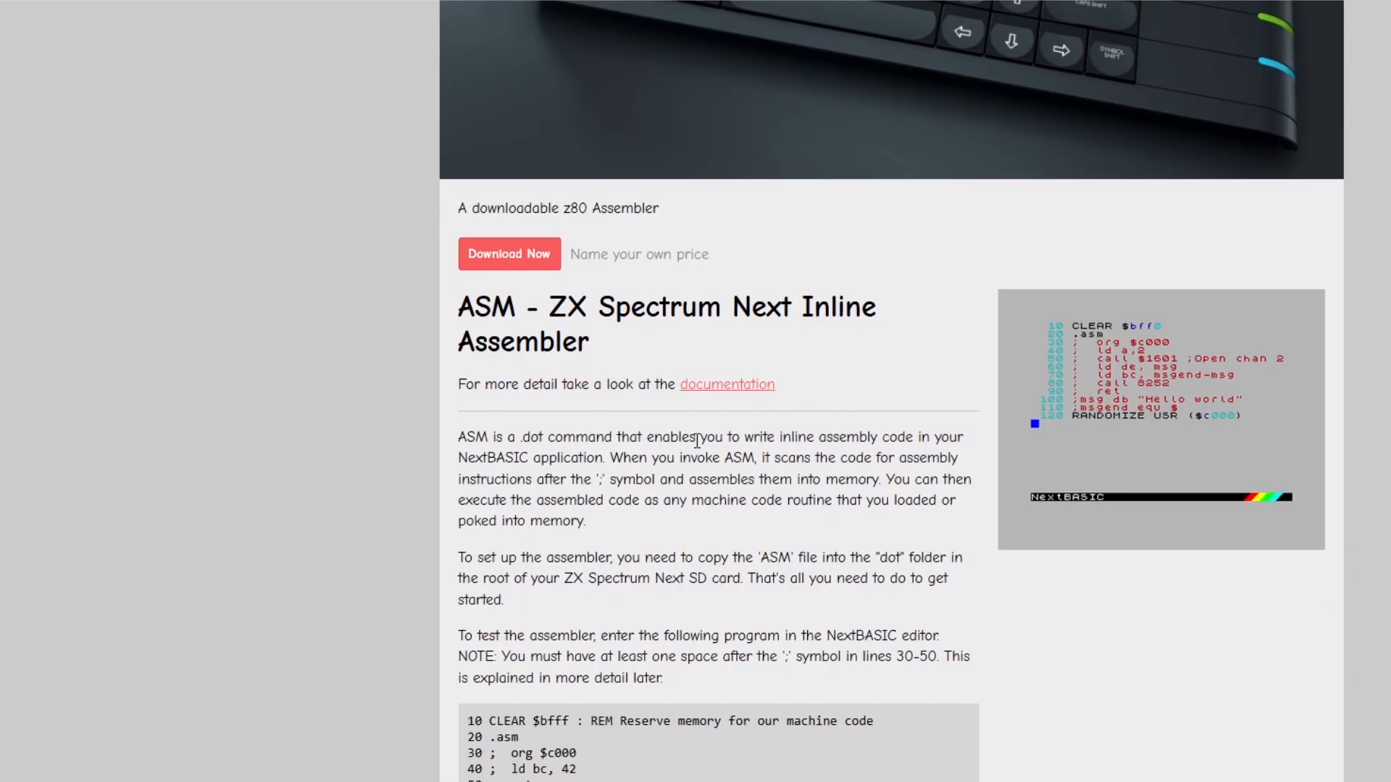
Highlight the sentence about what extraction installs and read further down the page
{"action": "scroll", "scroll_direction": "down", "scroll_amount": 3}
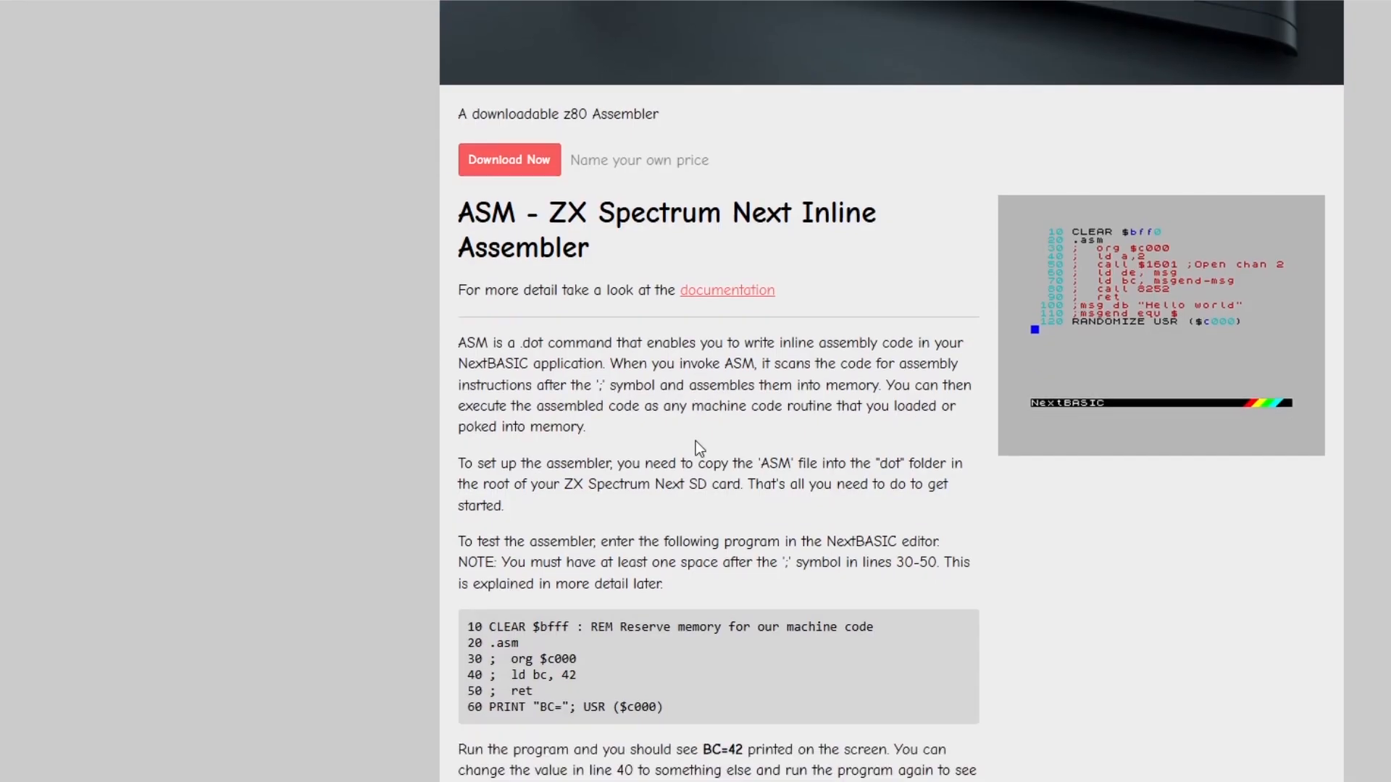
{"action": "scroll", "scroll_direction": "down", "scroll_amount": 3}
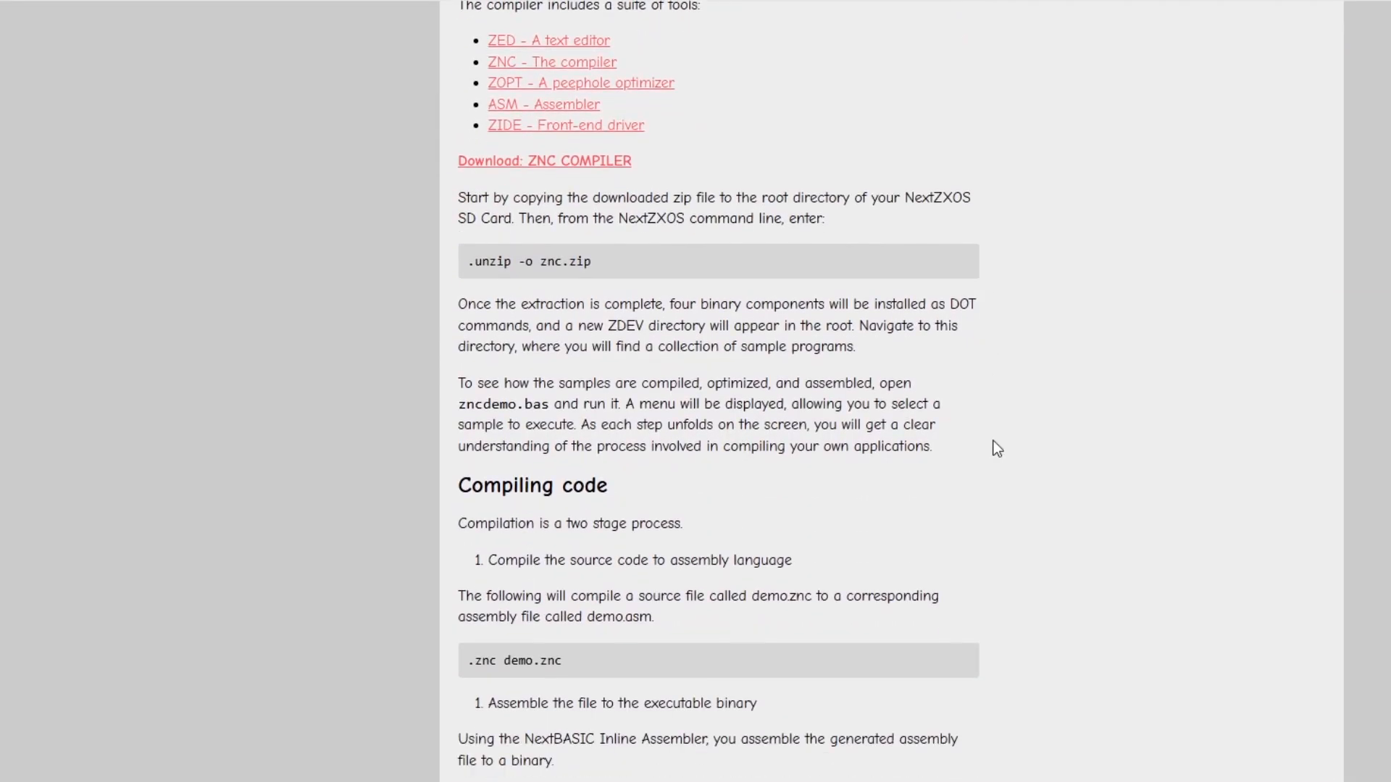
{"action": "left_click_drag", "start_coordinate": [458, 303], "coordinate": [902, 324]}
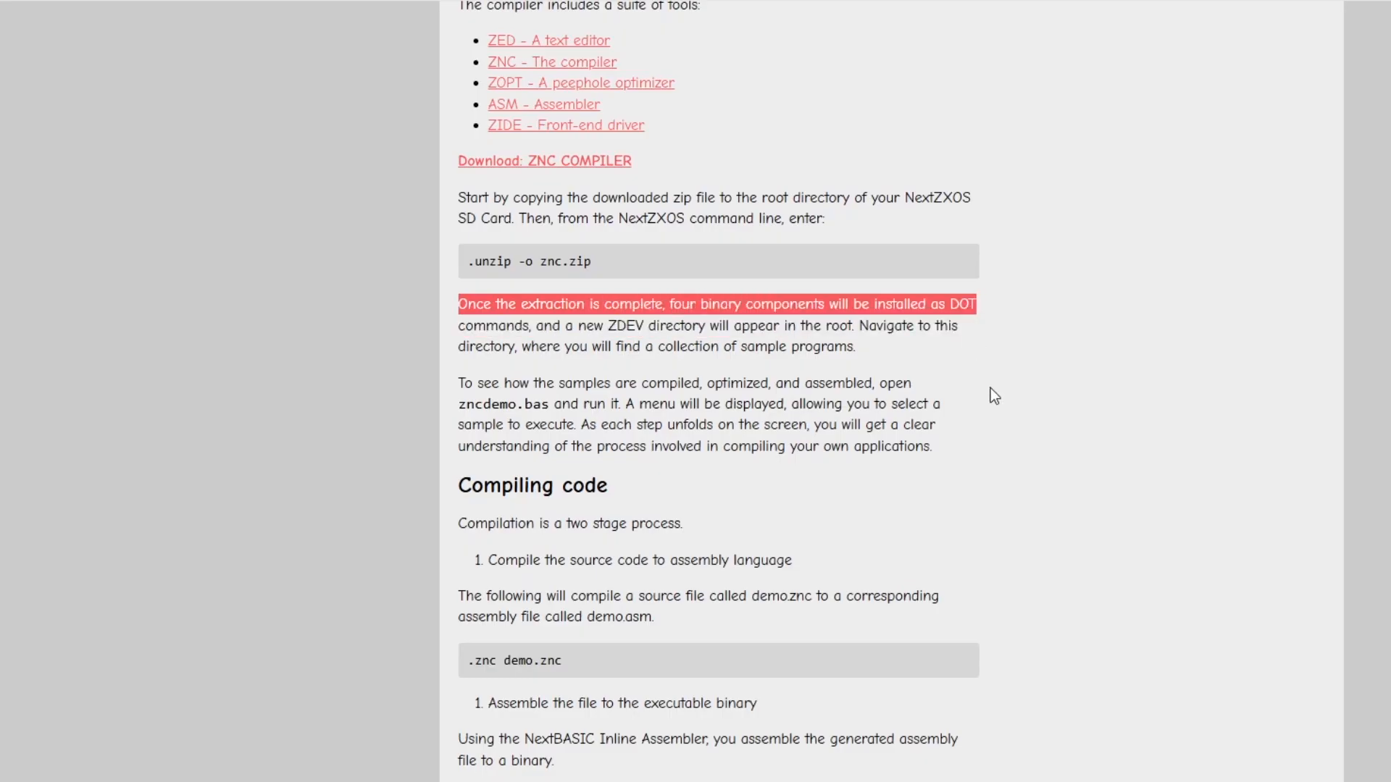
{"action": "scroll", "scroll_direction": "down", "scroll_amount": 3}
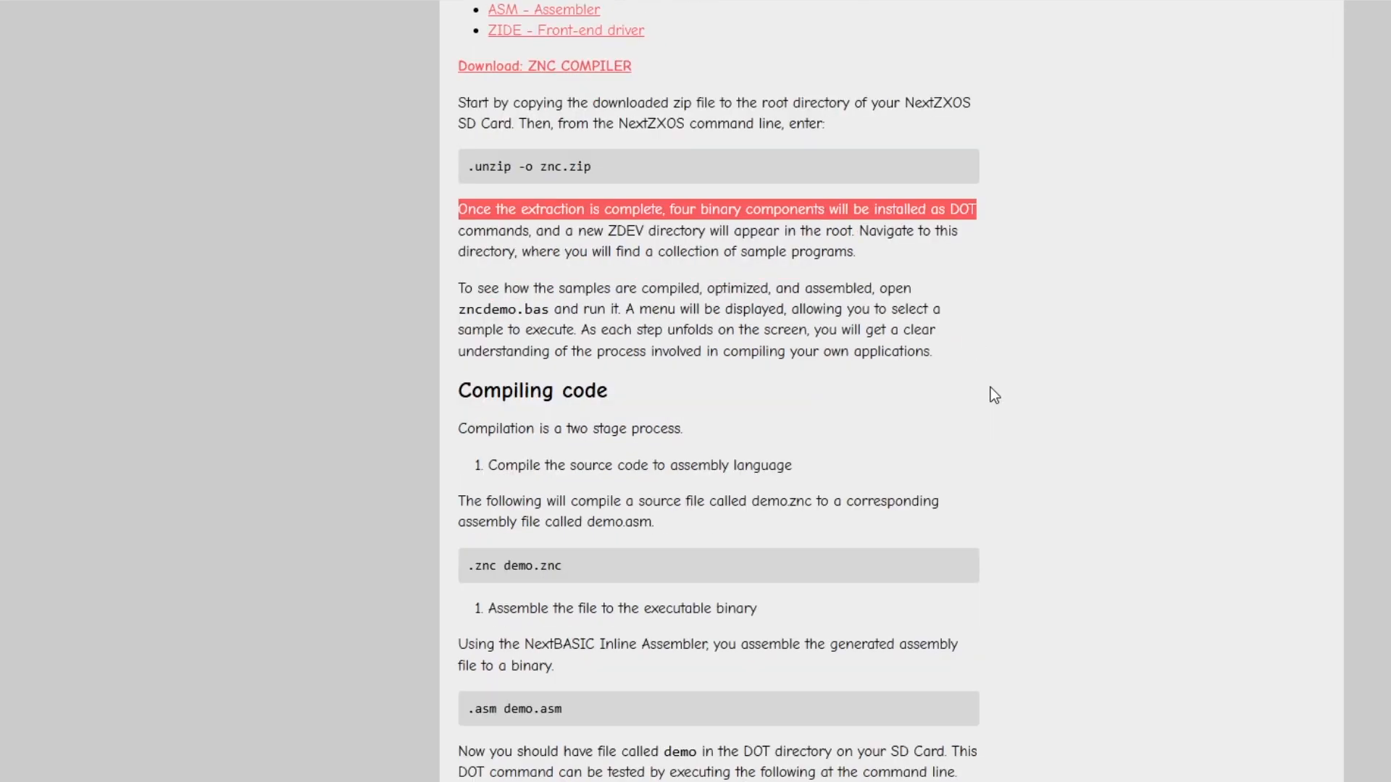
{"action": "scroll", "scroll_direction": "down", "scroll_amount": 3}
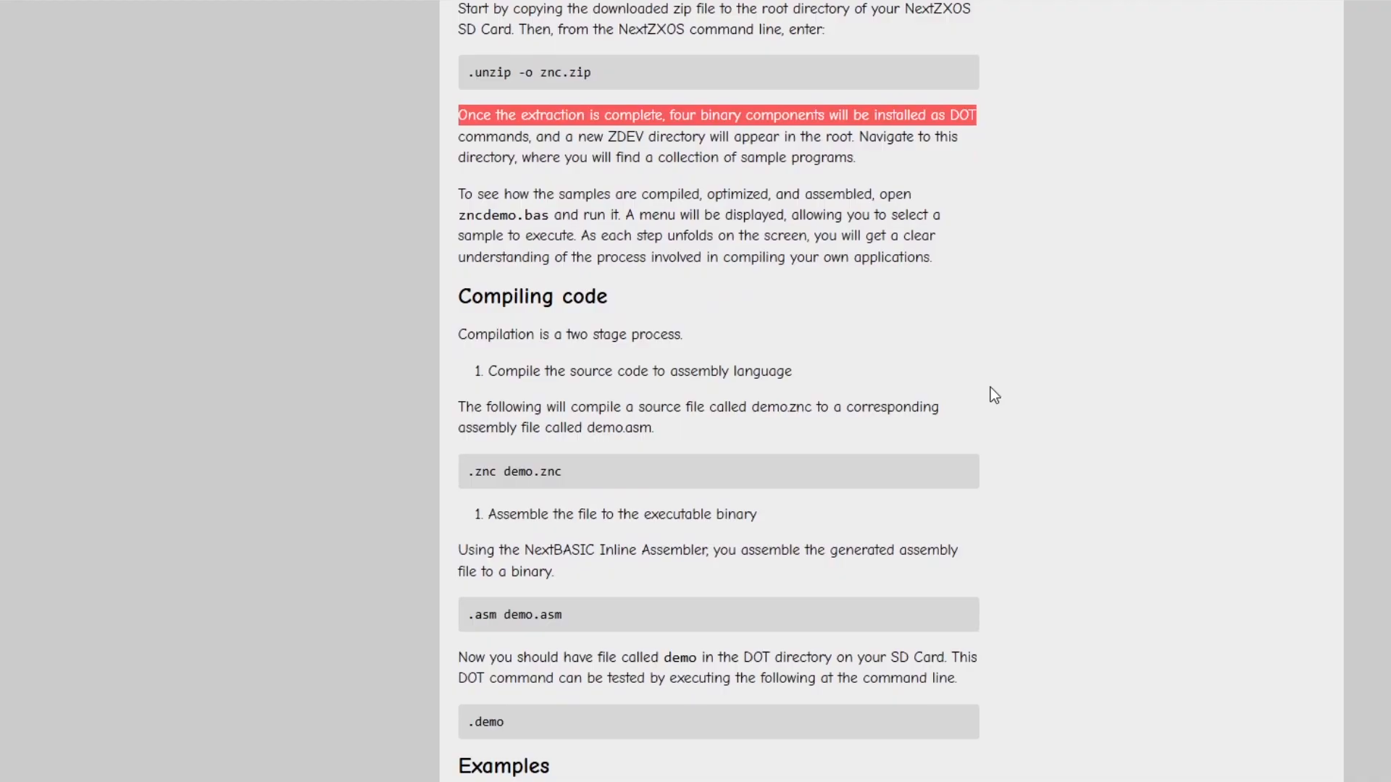
{"action": "scroll", "scroll_direction": "down", "scroll_amount": 3}
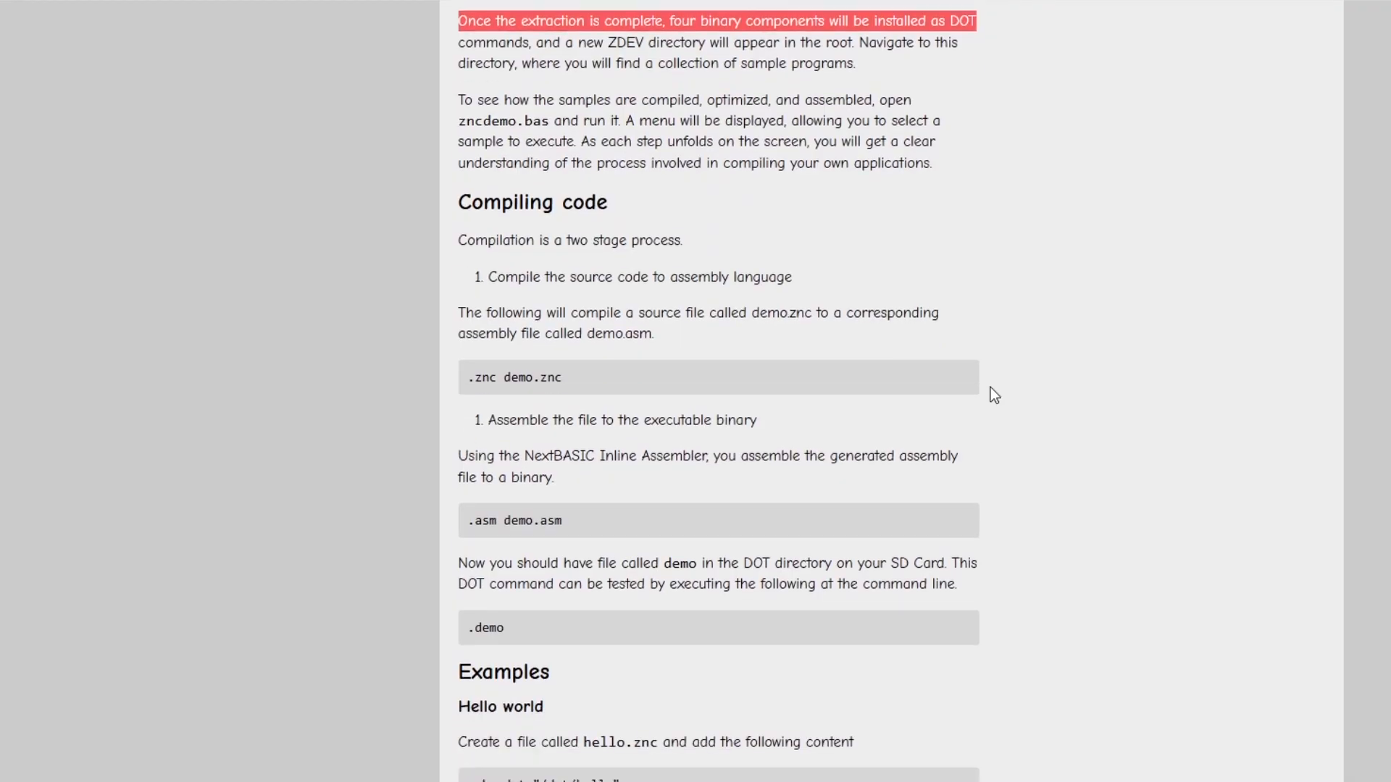
{"action": "scroll", "scroll_direction": "down", "scroll_amount": 3}
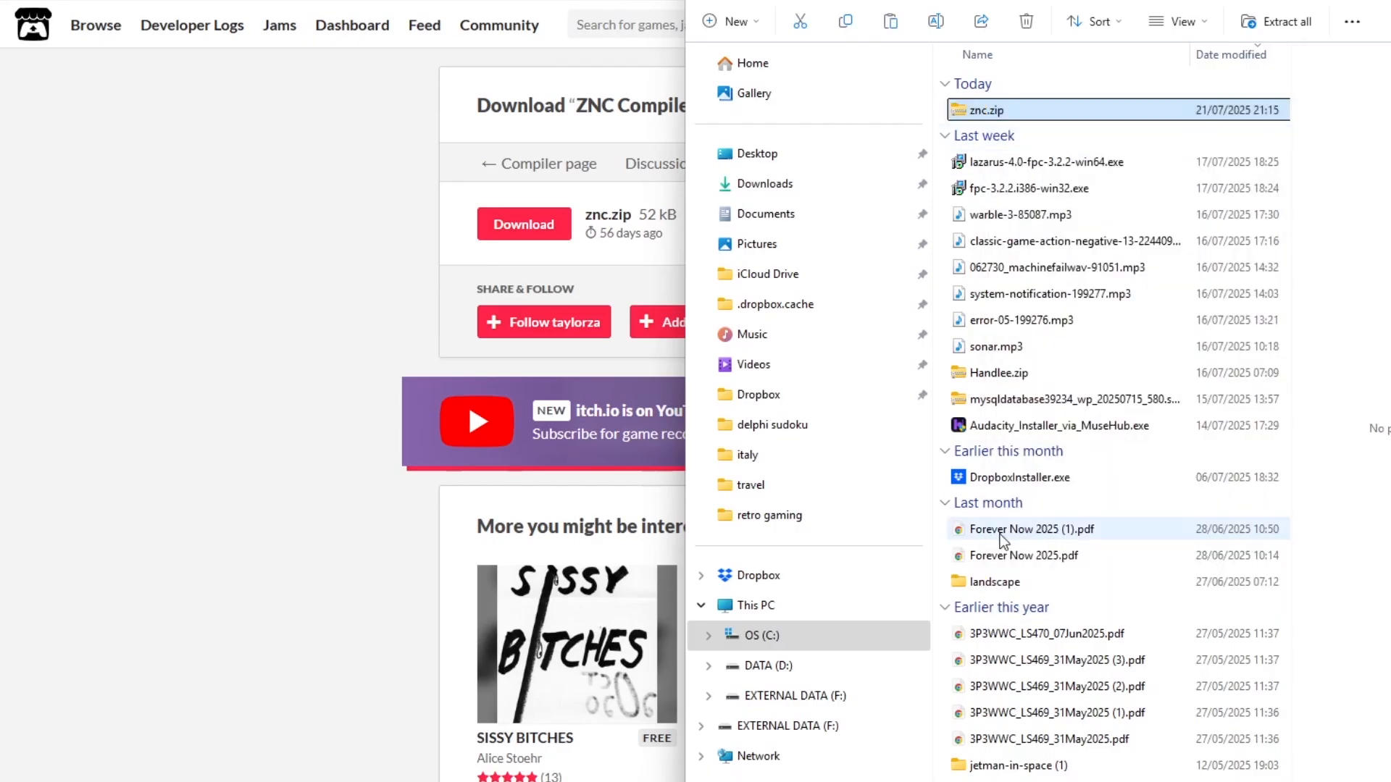
{"action": "left_click", "coordinate": [761, 665]}
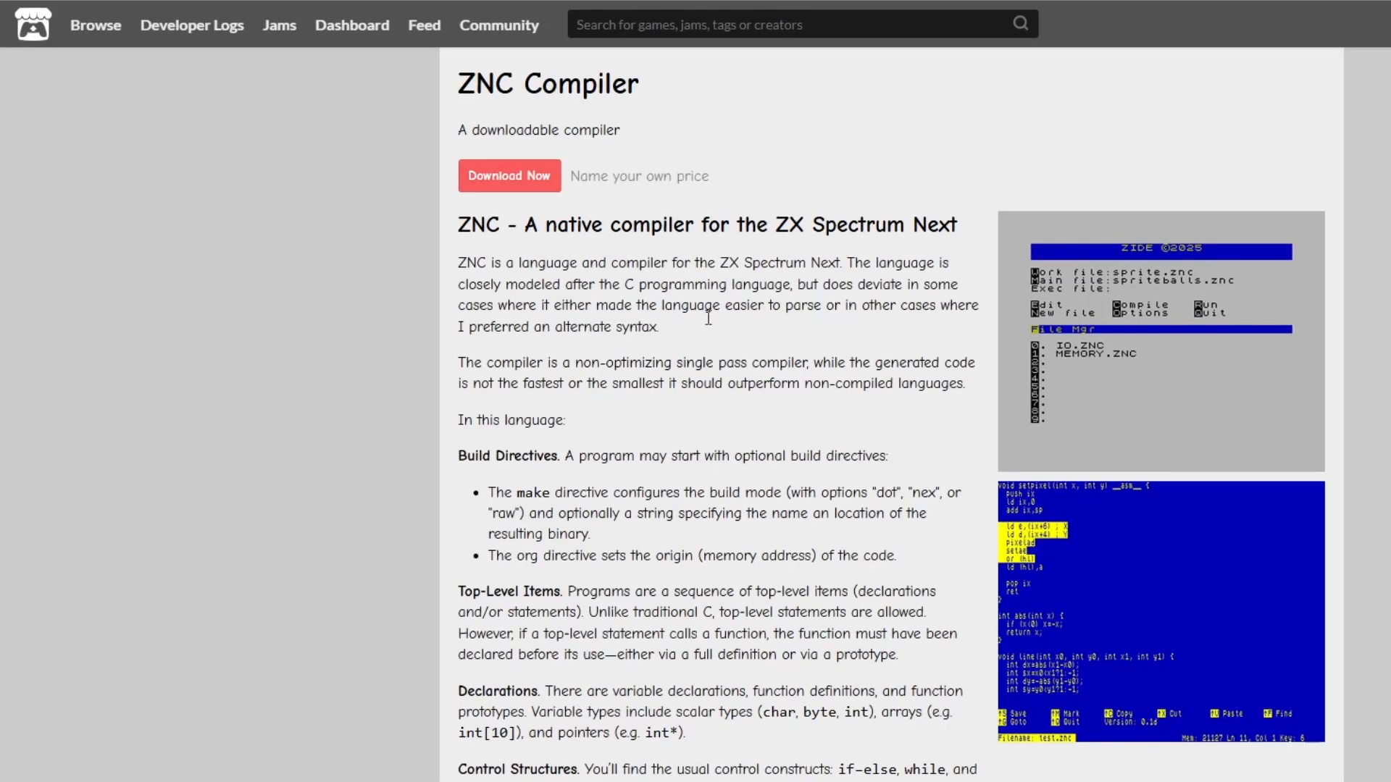
{"action": "scroll", "scroll_direction": "down", "scroll_amount": 3}
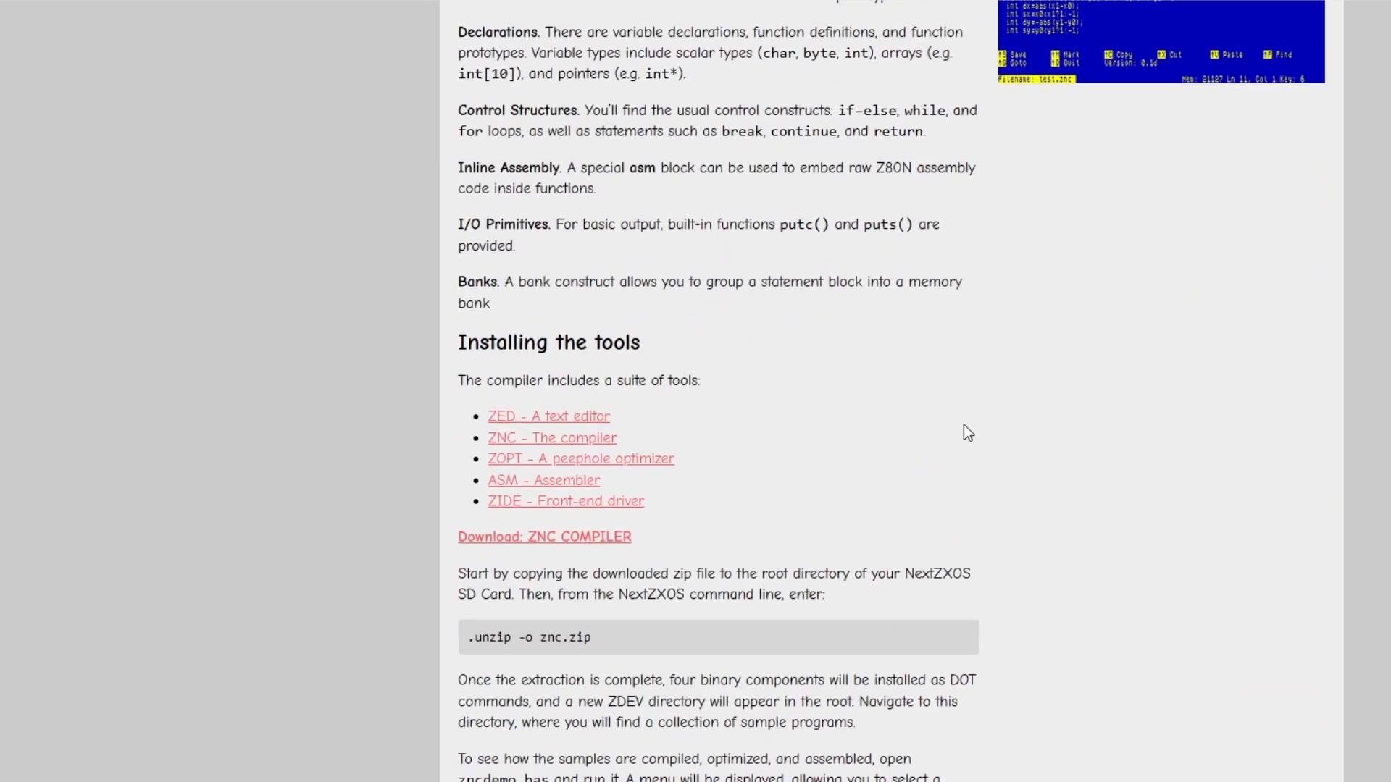
{"action": "scroll", "scroll_direction": "down", "scroll_amount": 3}
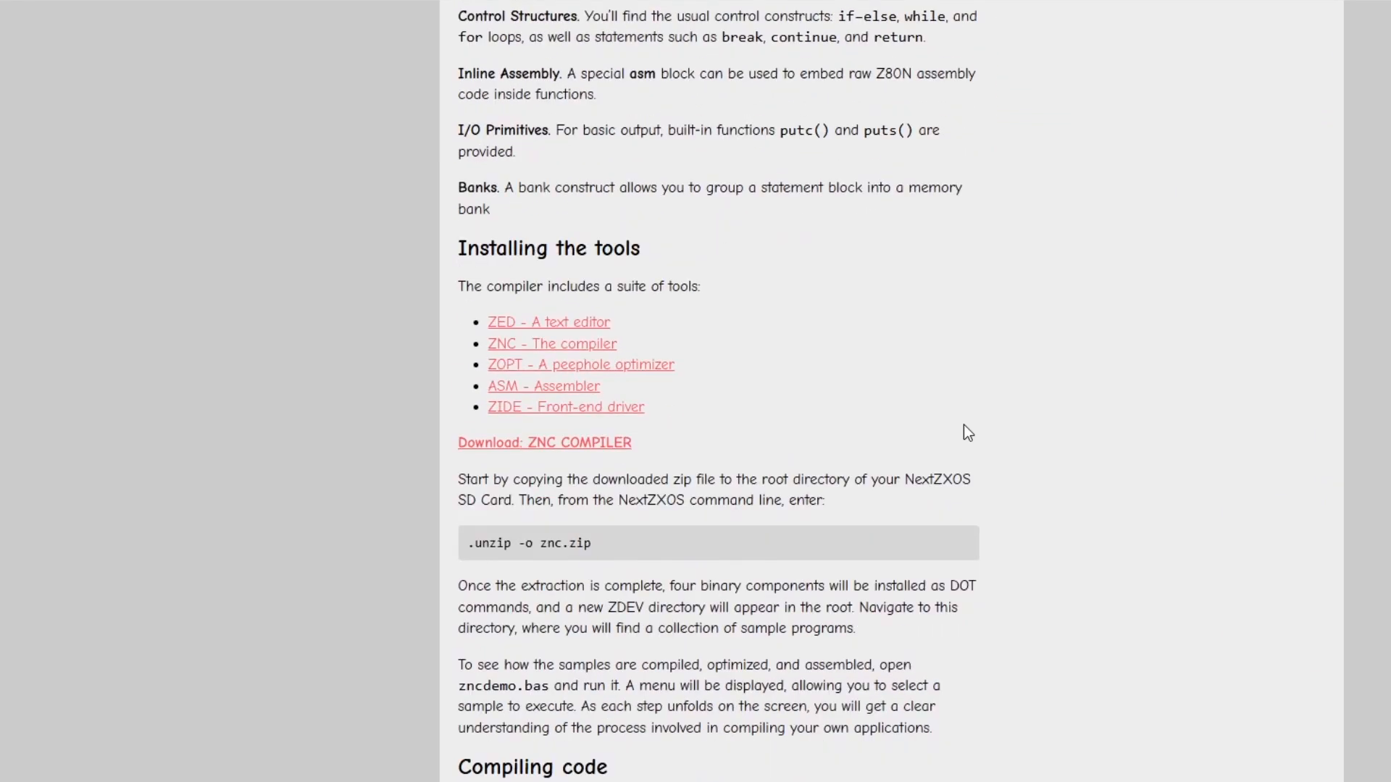
{"action": "scroll", "scroll_direction": "down", "scroll_amount": 3}
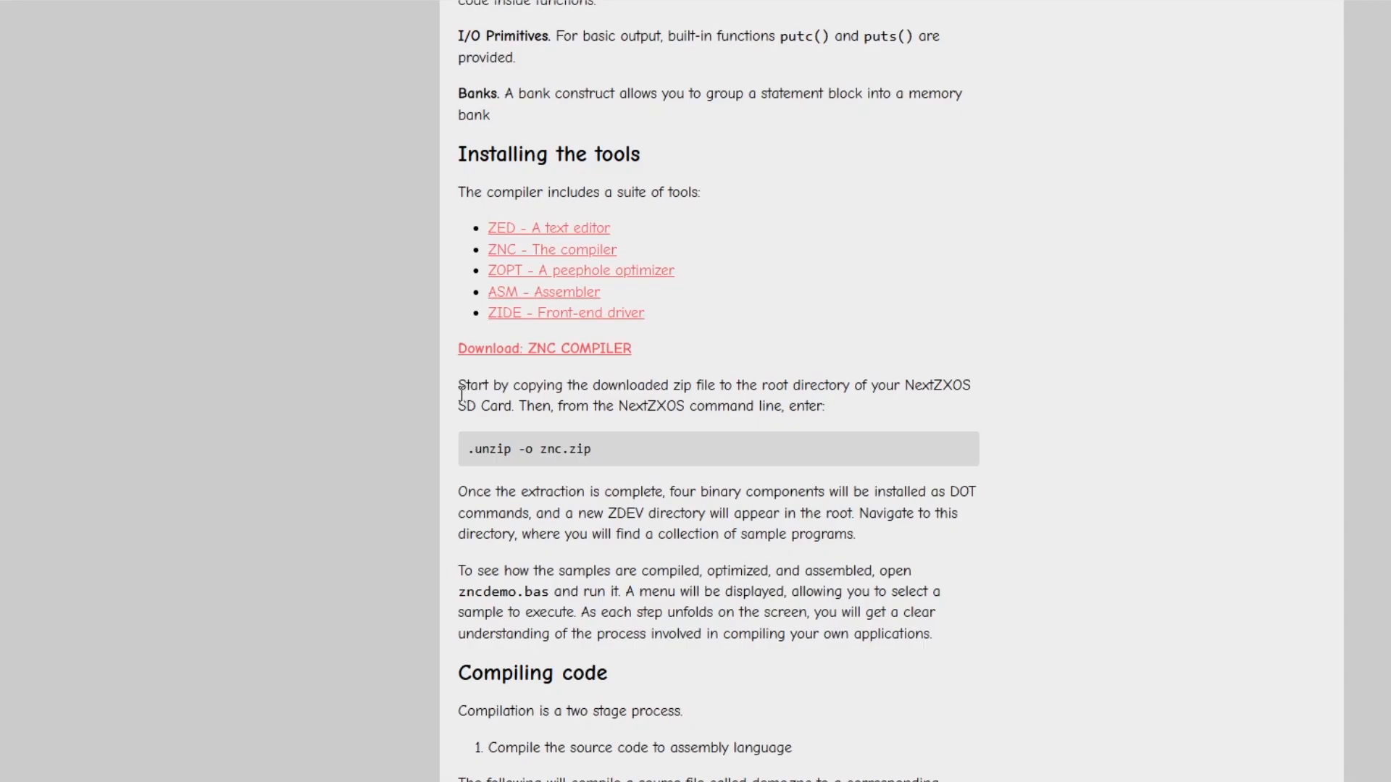
{"action": "left_click_drag", "start_coordinate": [459, 385], "coordinate": [516, 405]}
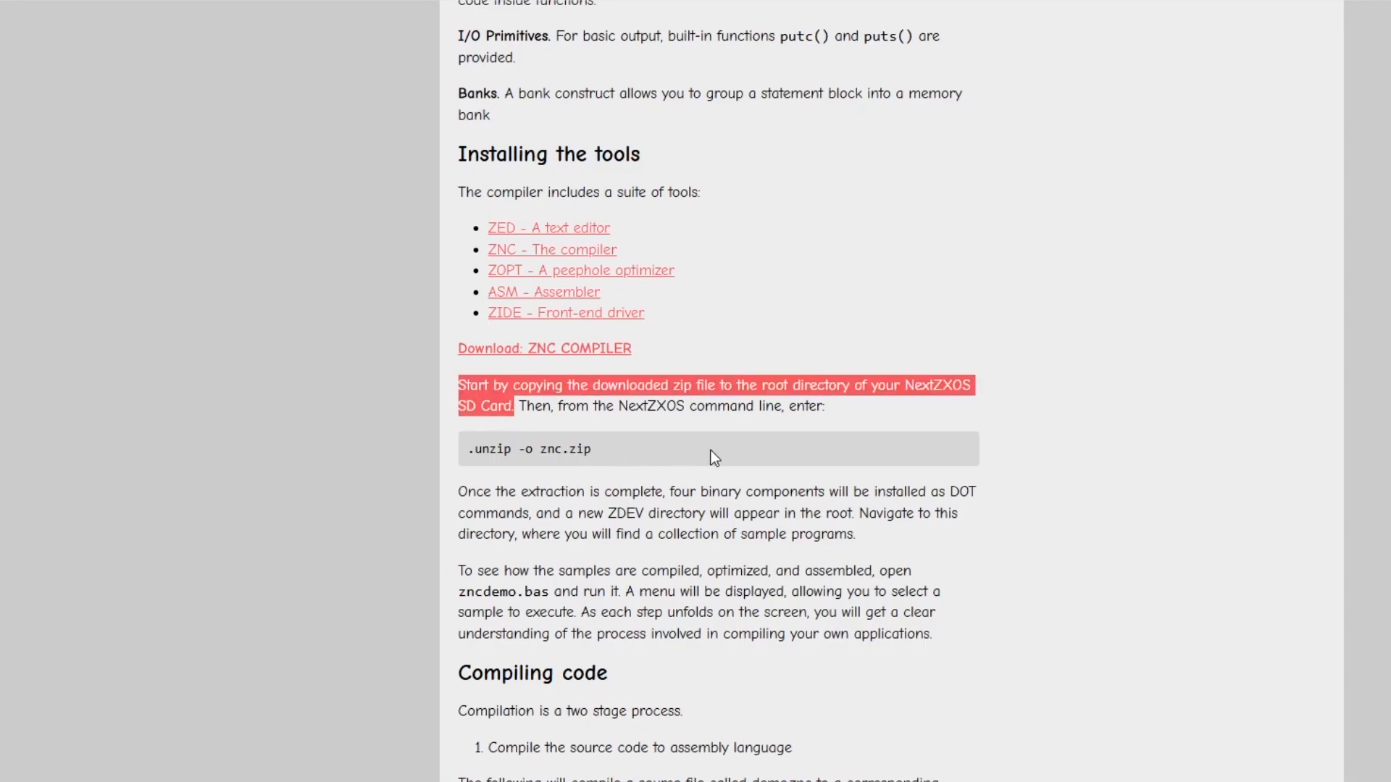
{"action": "mouse_move", "coordinate": [1109, 664]}
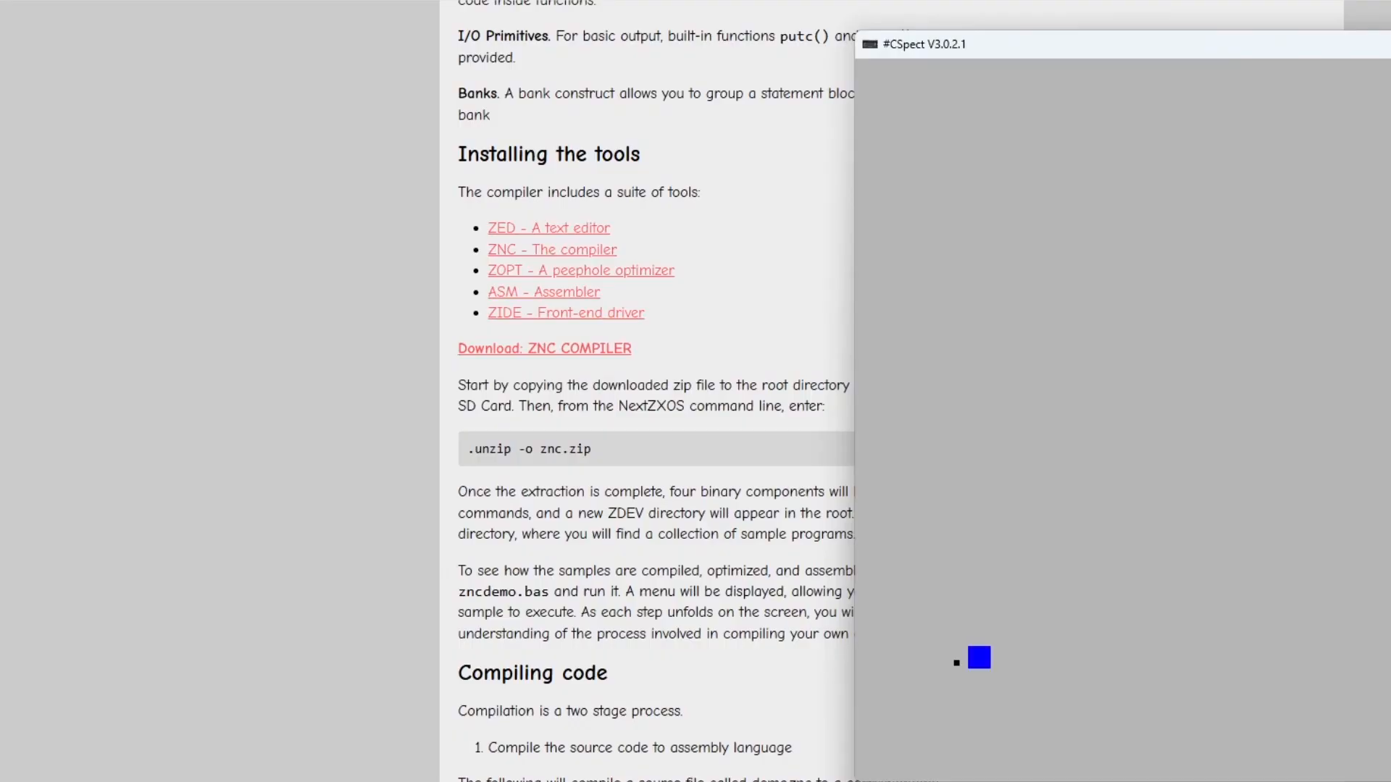
Enter .unzip -o znc. at the NextZXOS command line to extract the ZNC archive
{"action": "type", "text": "unzp"}
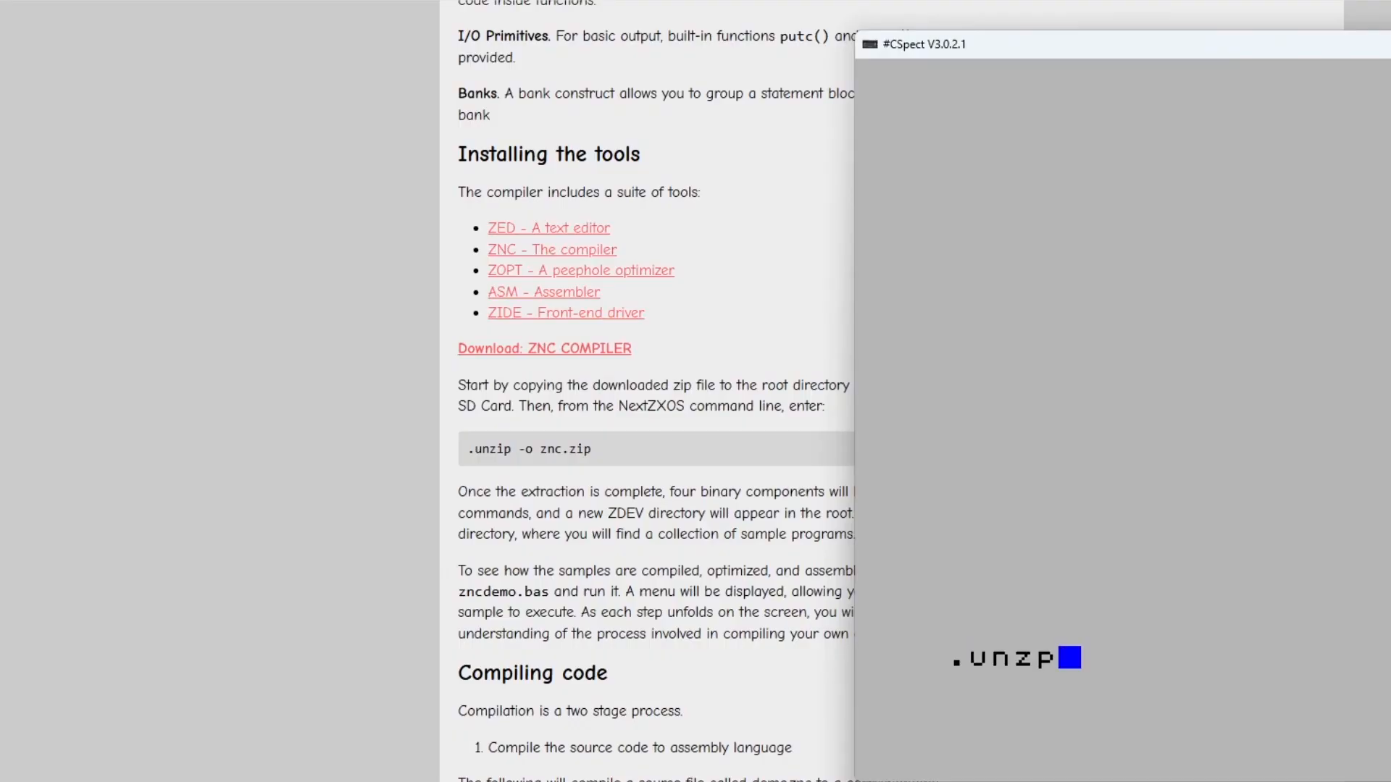
{"action": "type", "text": "i"}
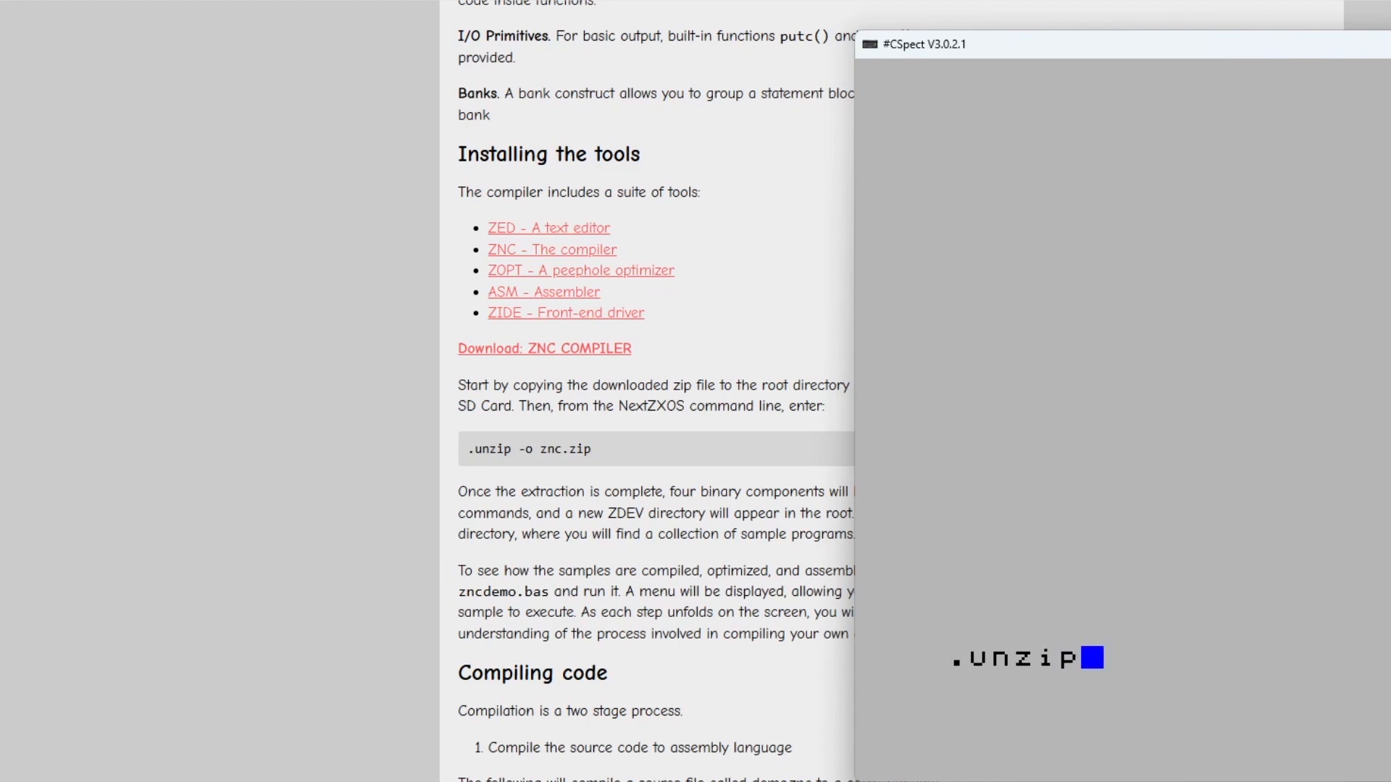
{"action": "type", "text": "-"}
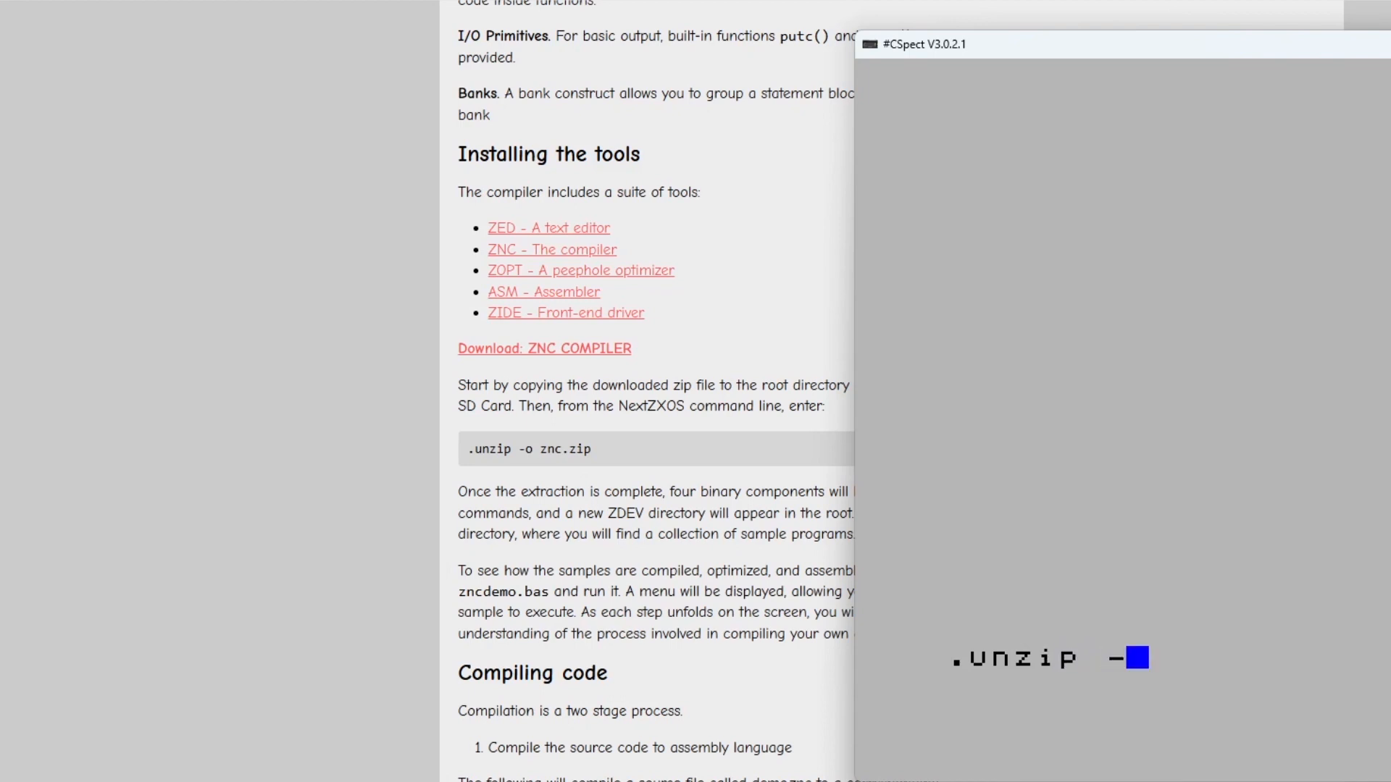
{"action": "type", "text": "o z"}
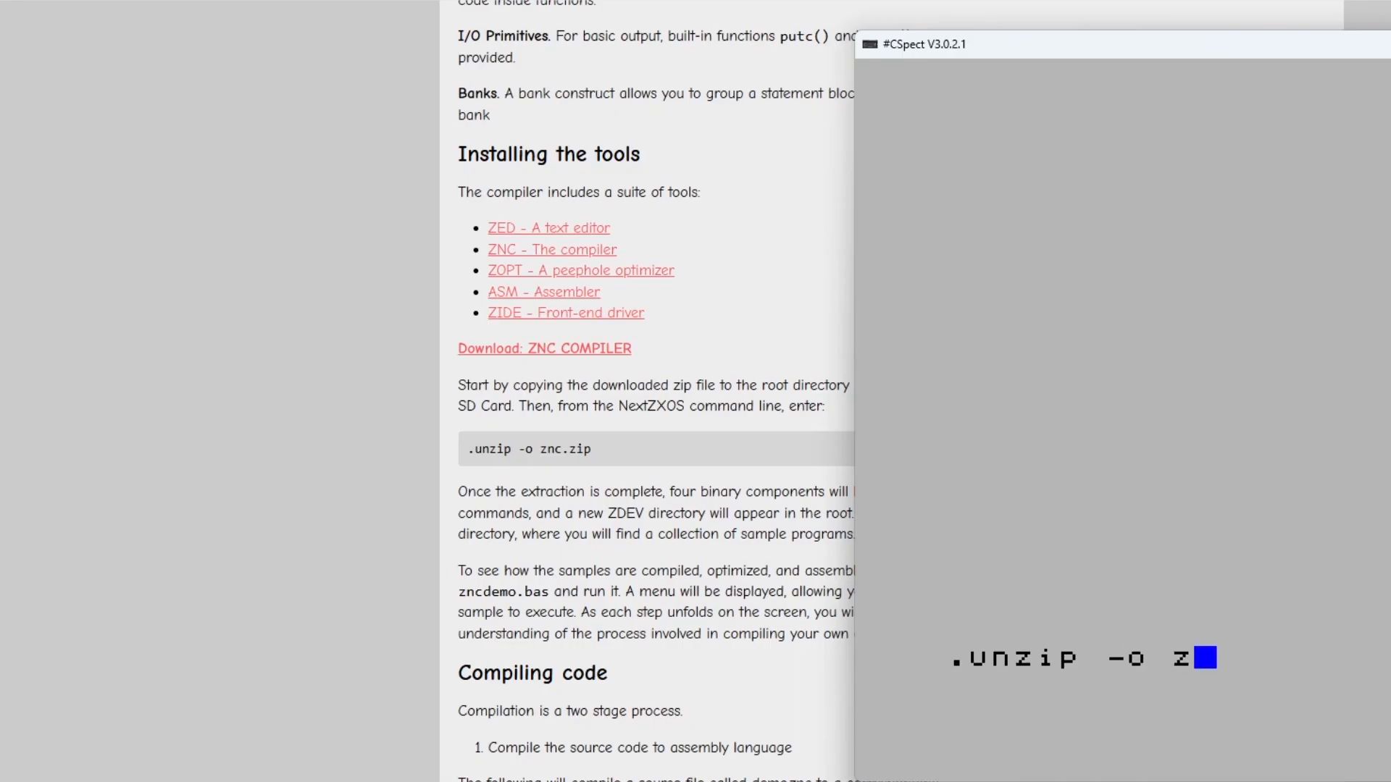
{"action": "type", "text": "c"}
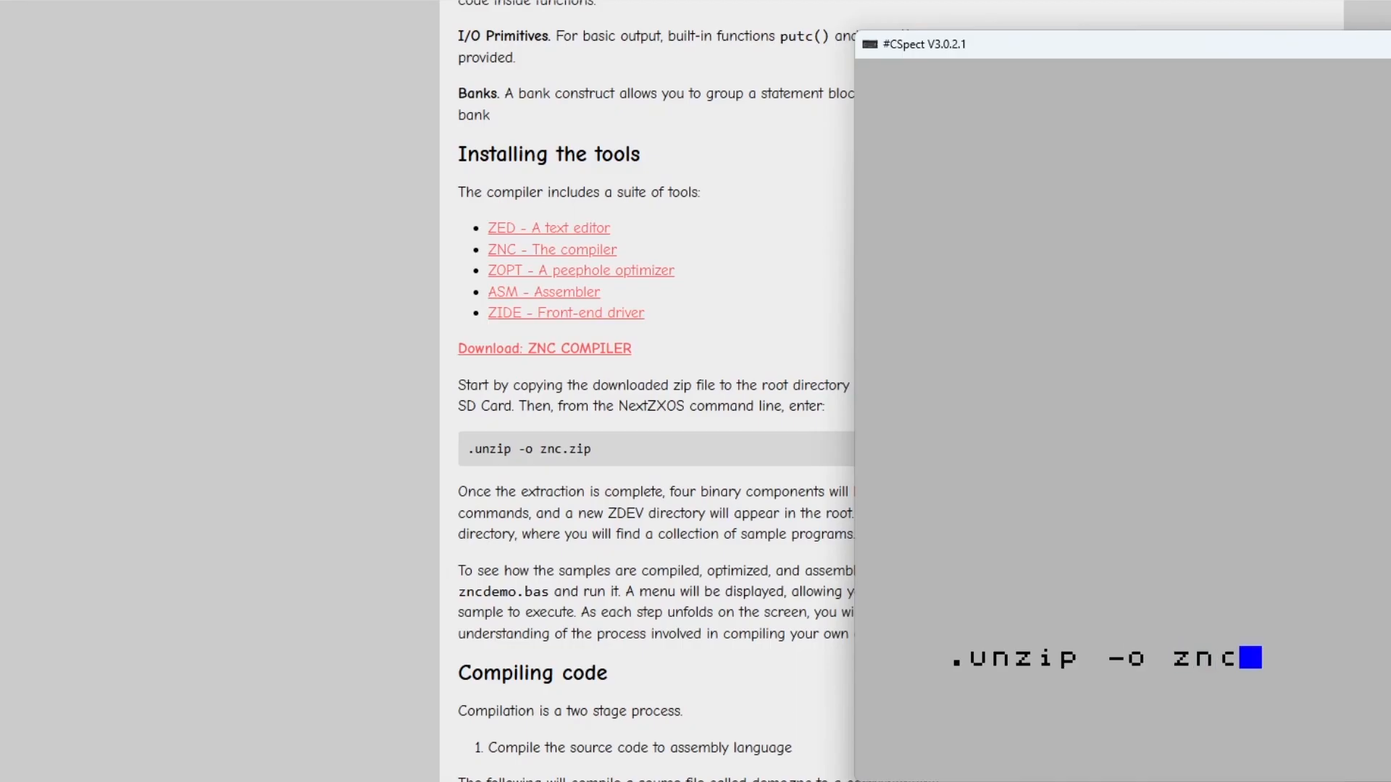
{"action": "type", "text": "."}
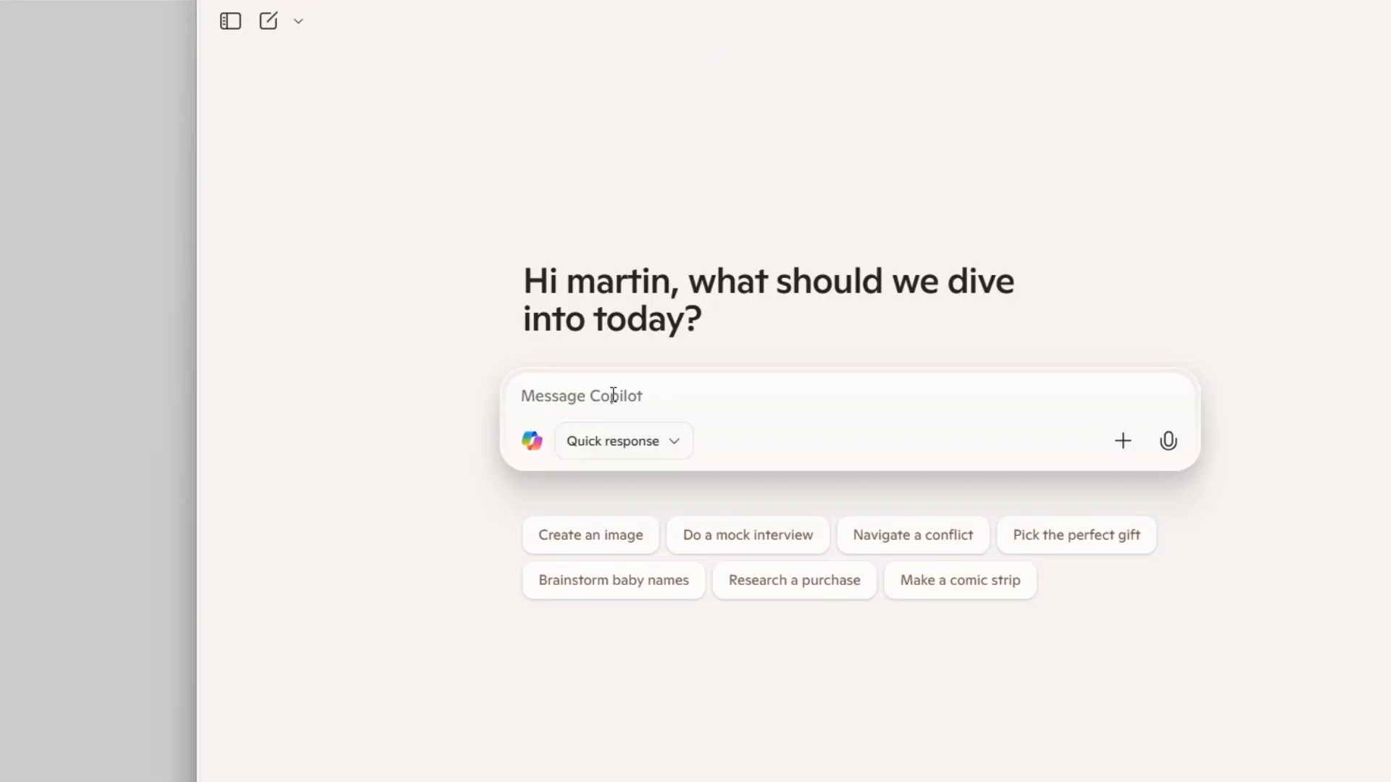
Ask Copilot why the .unzip command isn't working in NextZXOS on CSpect
{"action": "type", "text": "why doesn'"}
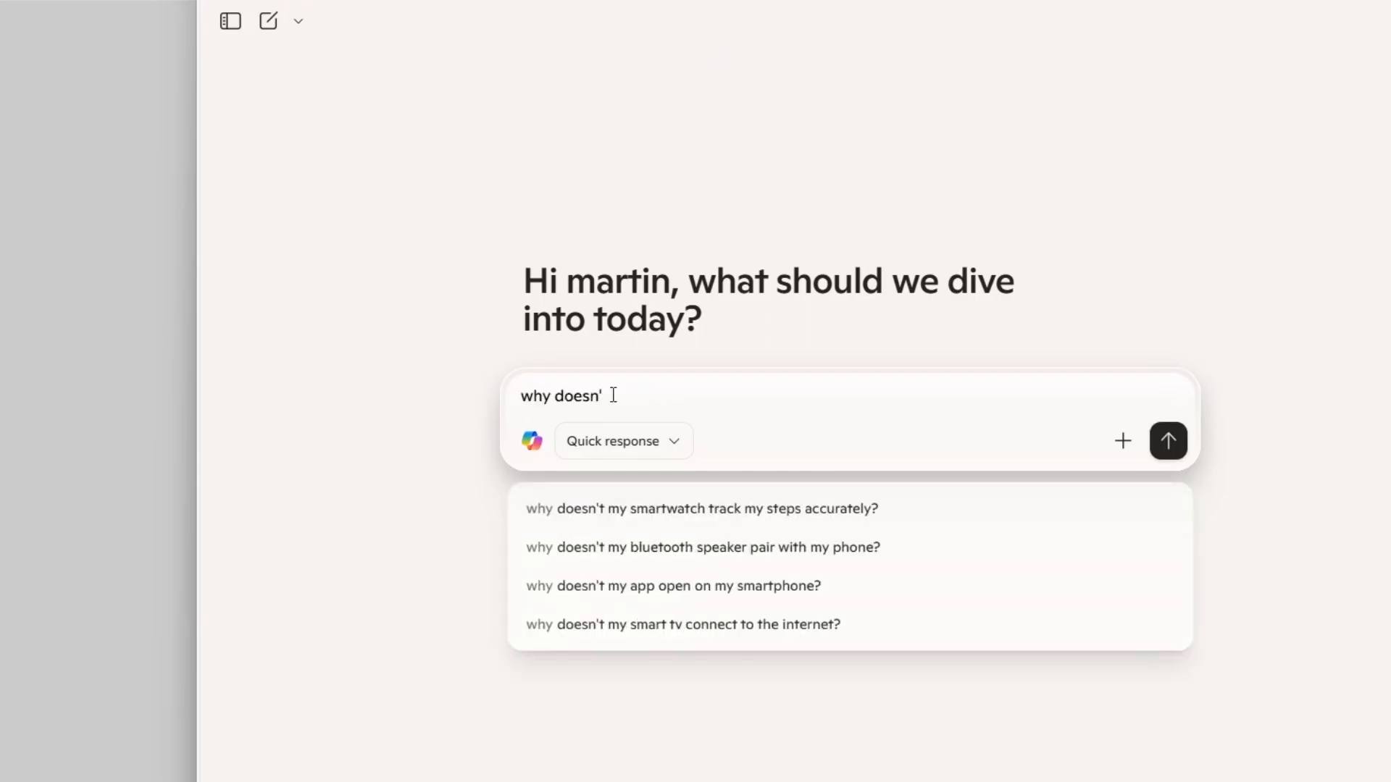
{"action": "type", "text": "t"}
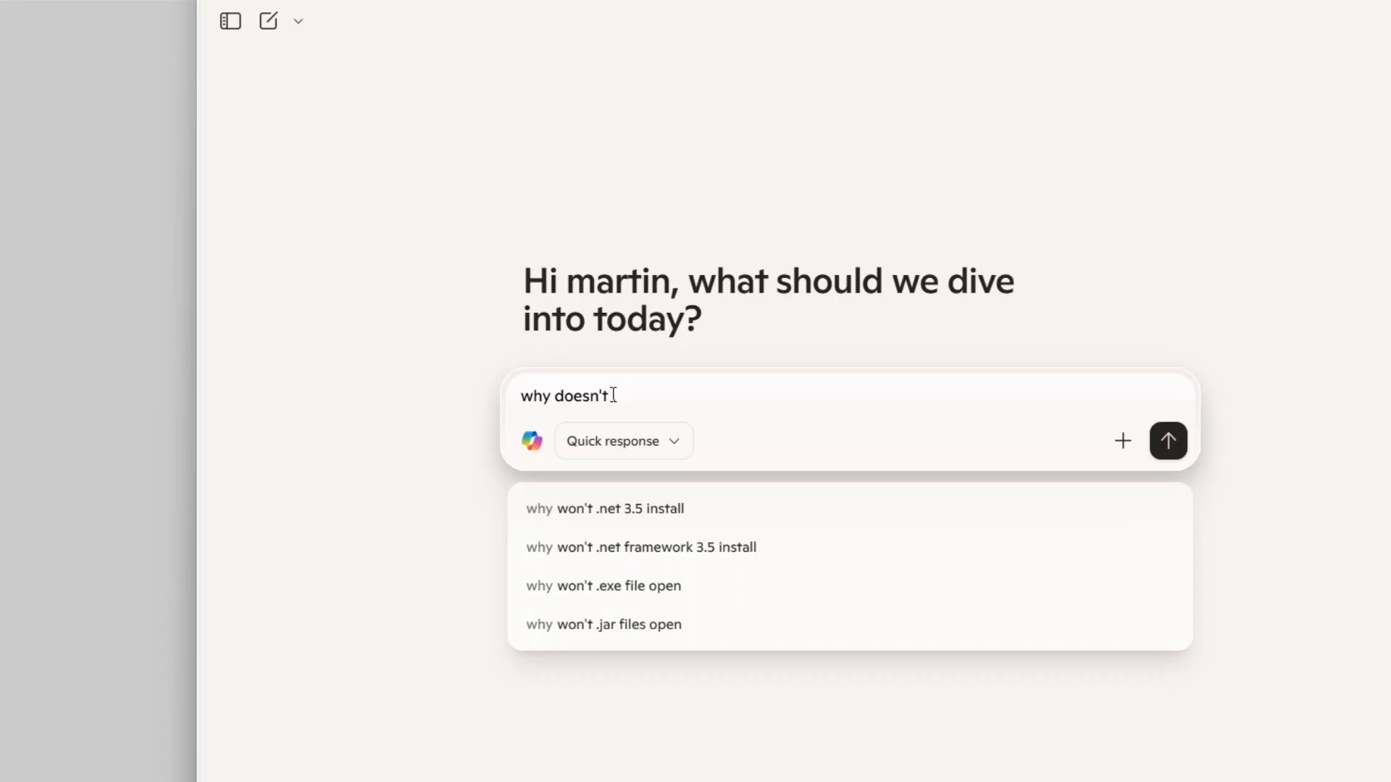
{"action": "type", "text": "unzip"}
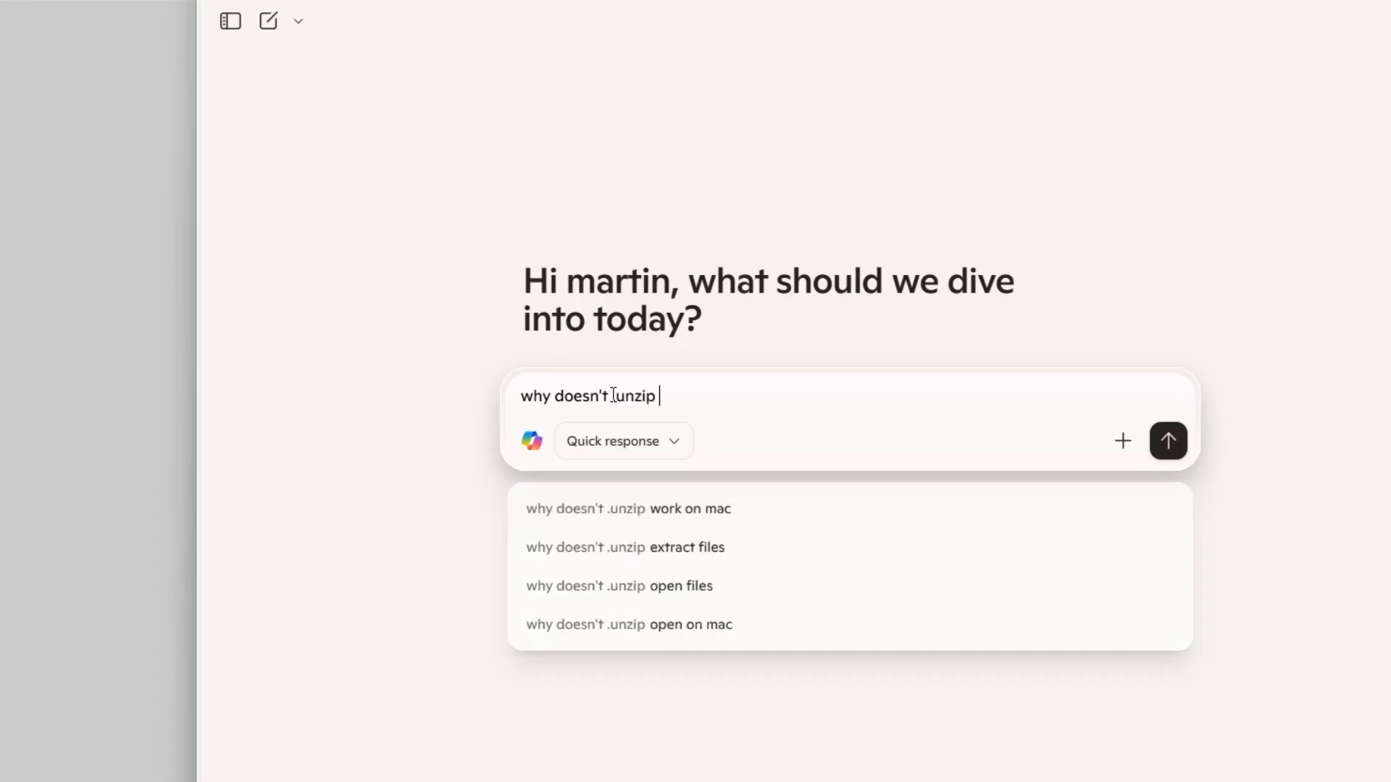
{"action": "type", "text": "nextos"}
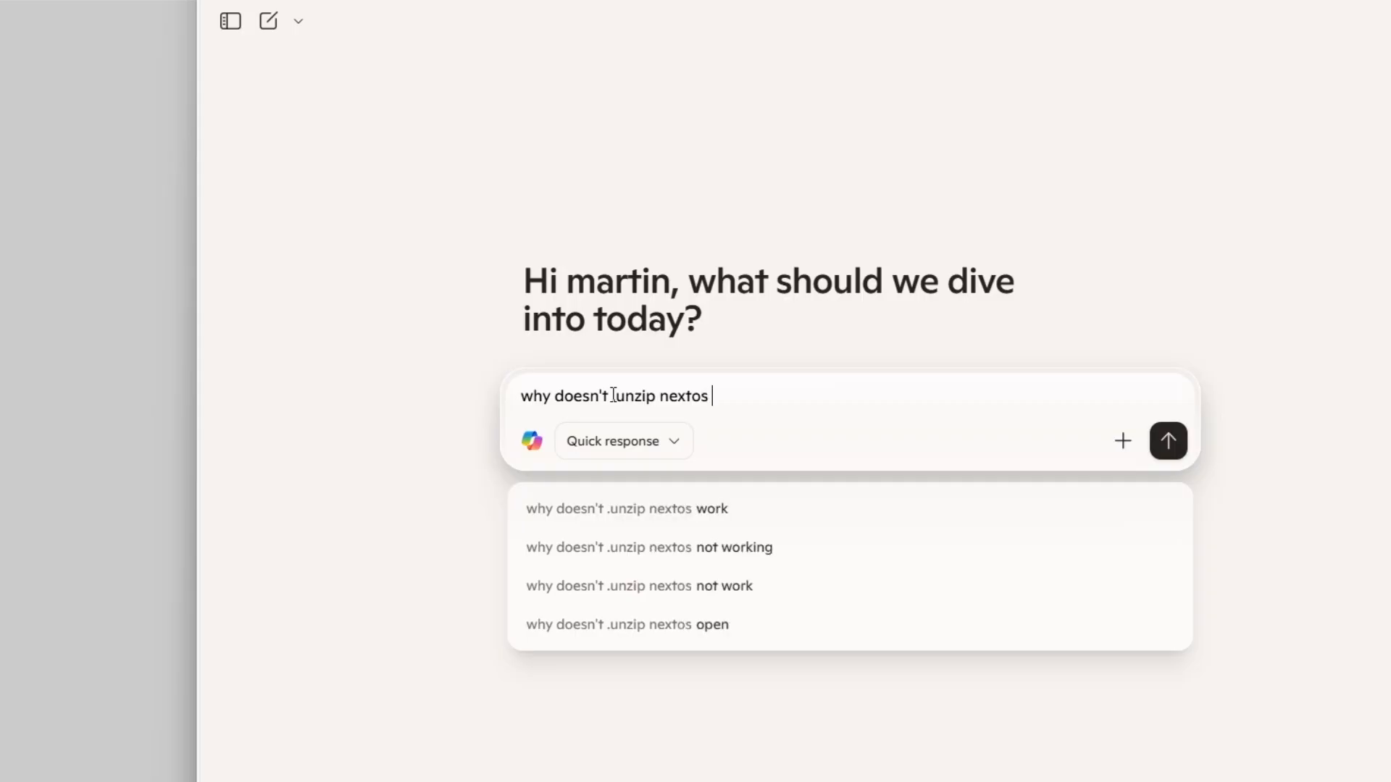
{"action": "type", "text": "command workin"}
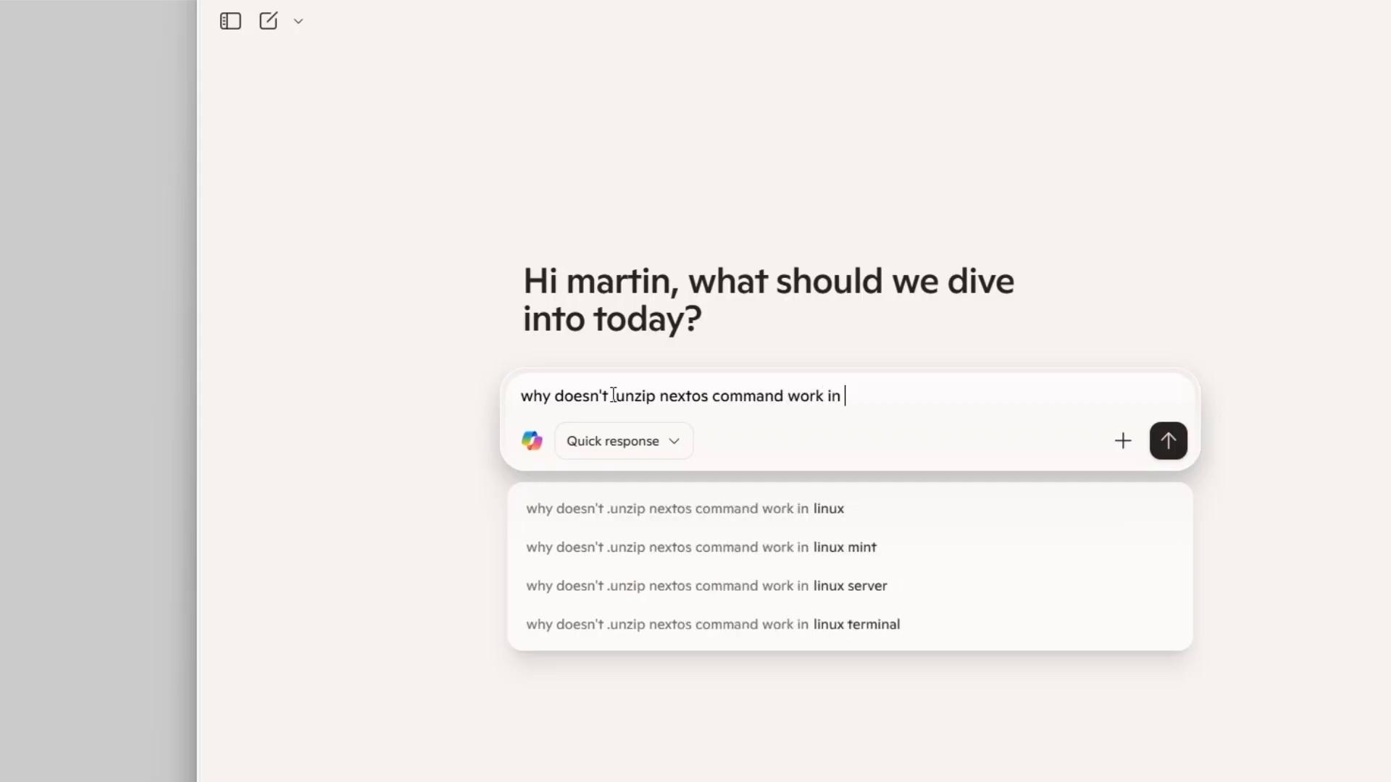
{"action": "type", "text": "cspec"}
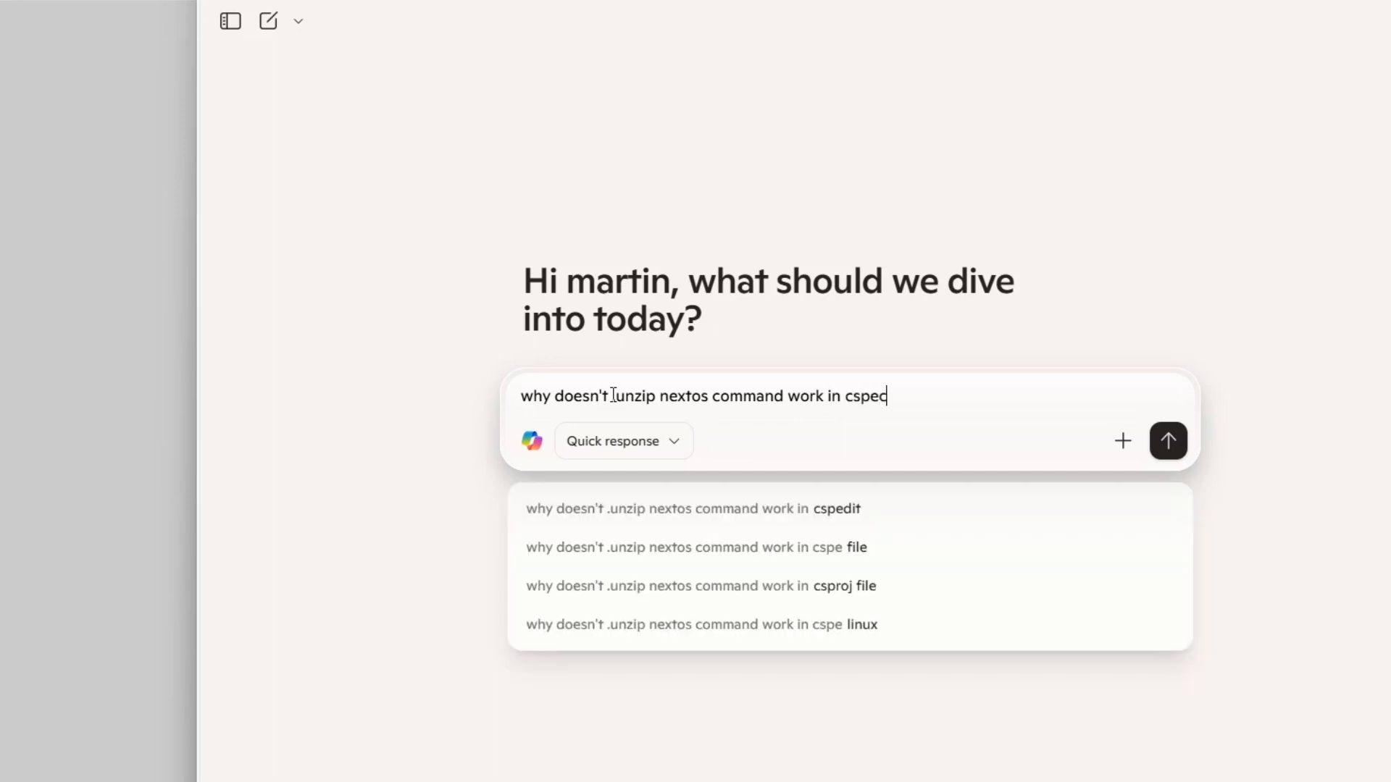
{"action": "left_click", "coordinate": [1168, 441]}
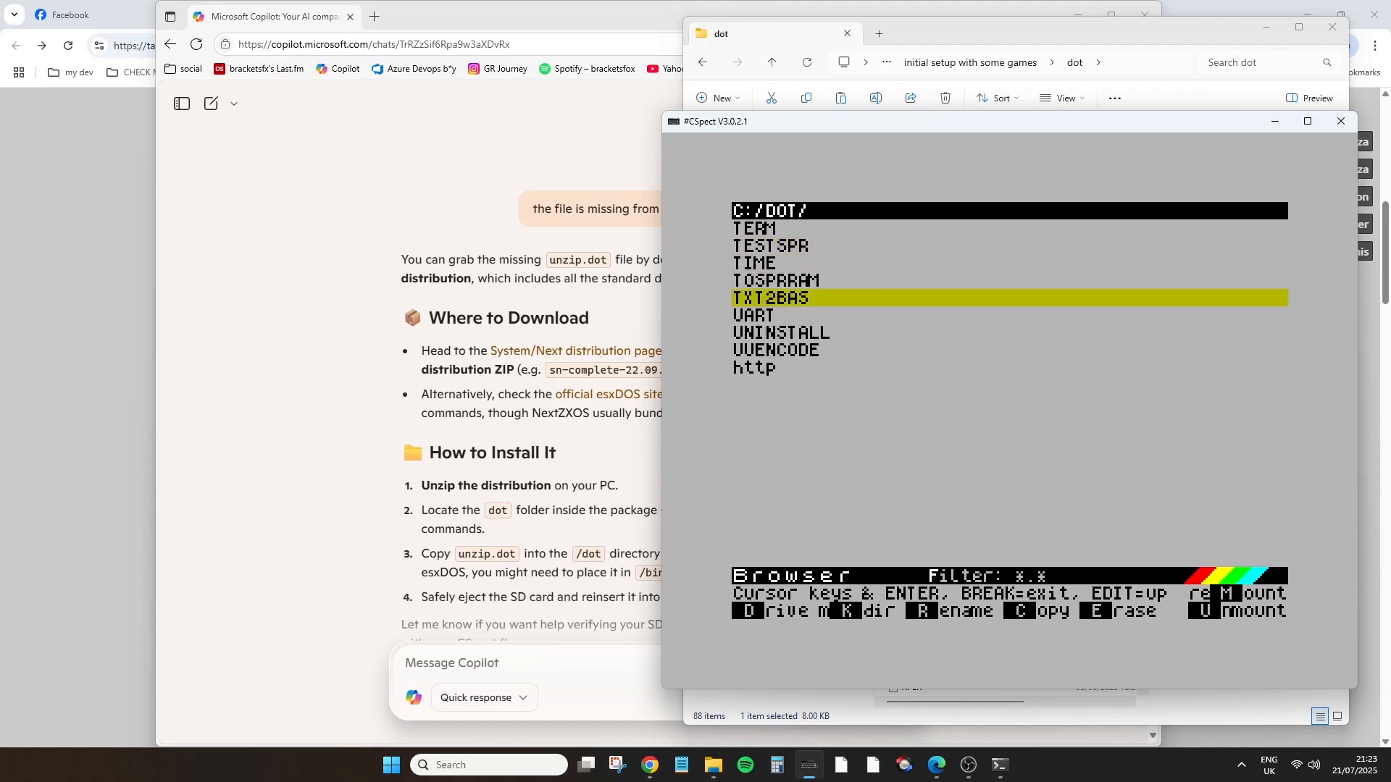
Step through the C:/DOT/ folder listing looking for an unzip command
{"action": "key", "text": "Down"}
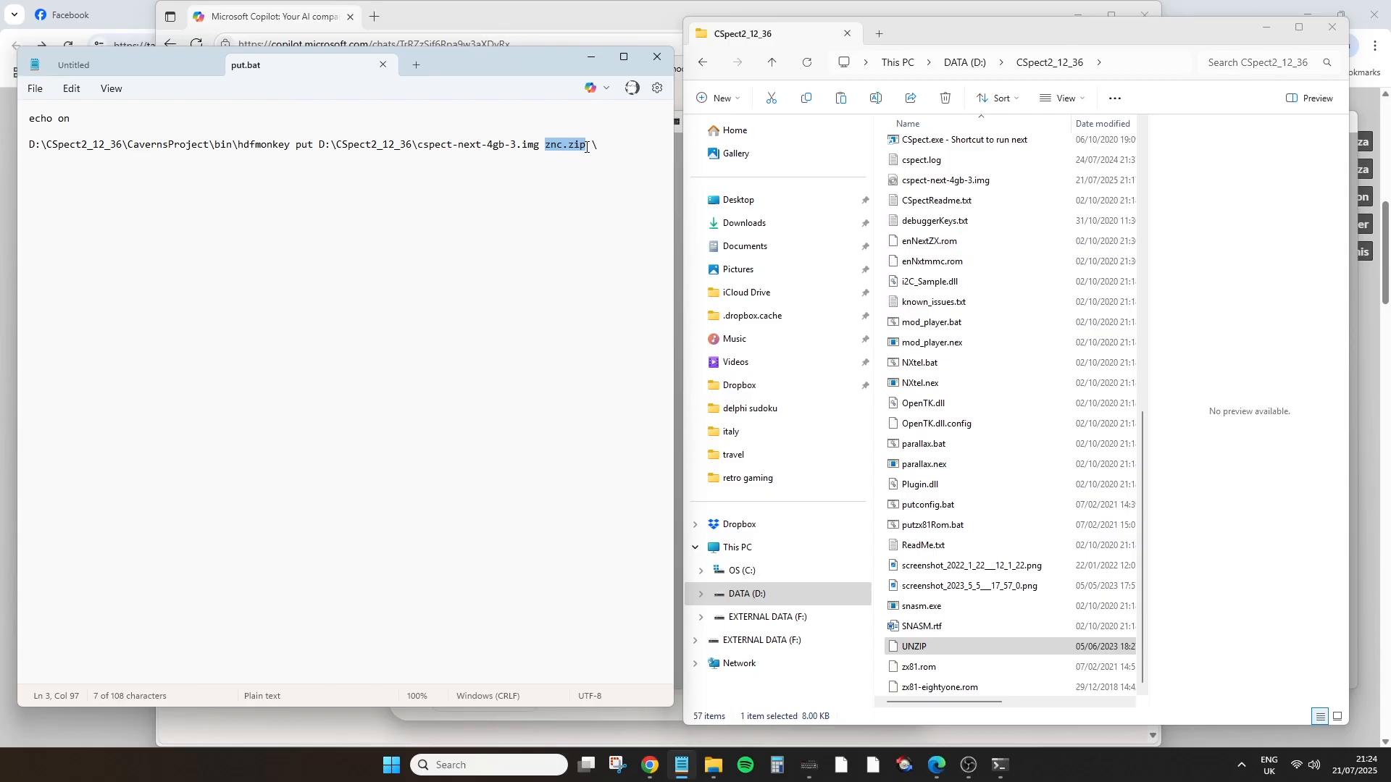
Change put.bat to copy UNZIP into the image's \dot folder
{"action": "type", "text": "UNZIP"}
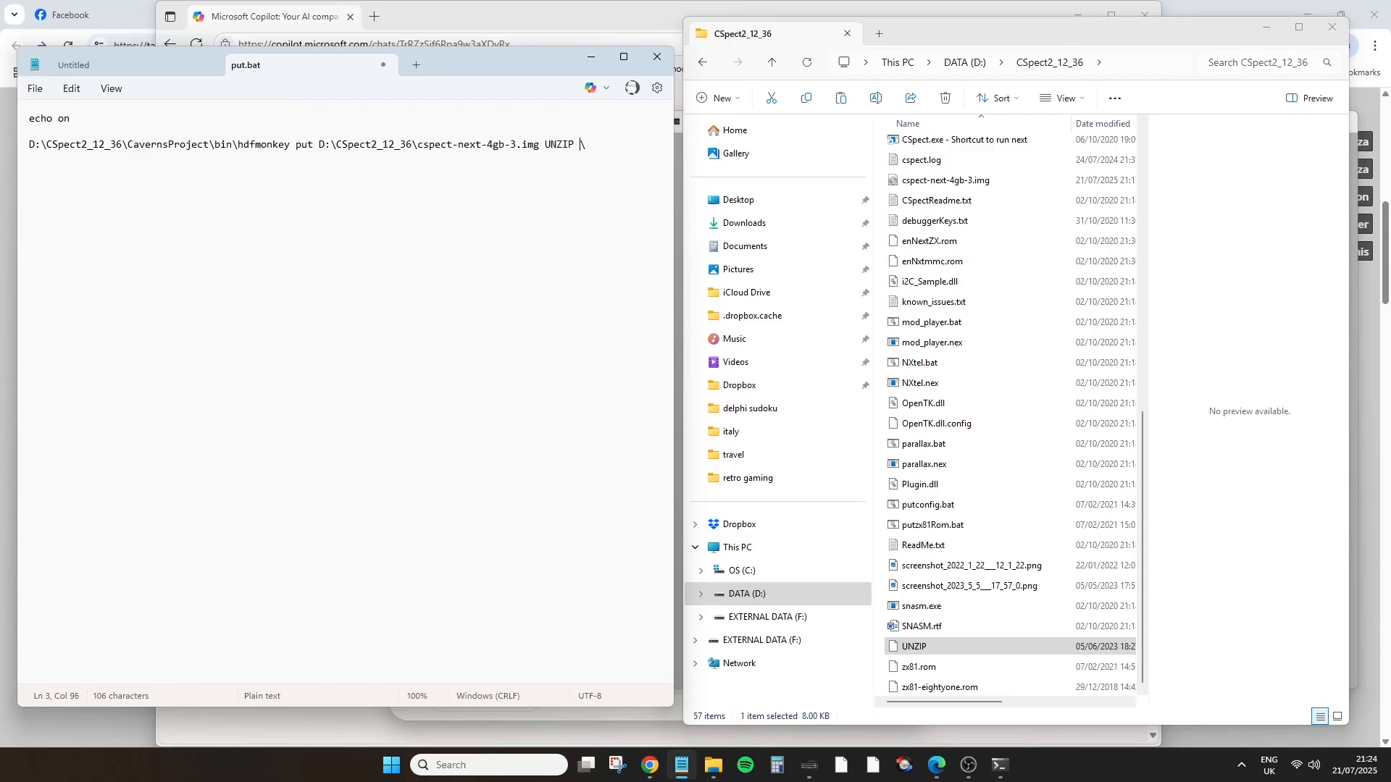
{"action": "type", "text": "dot"}
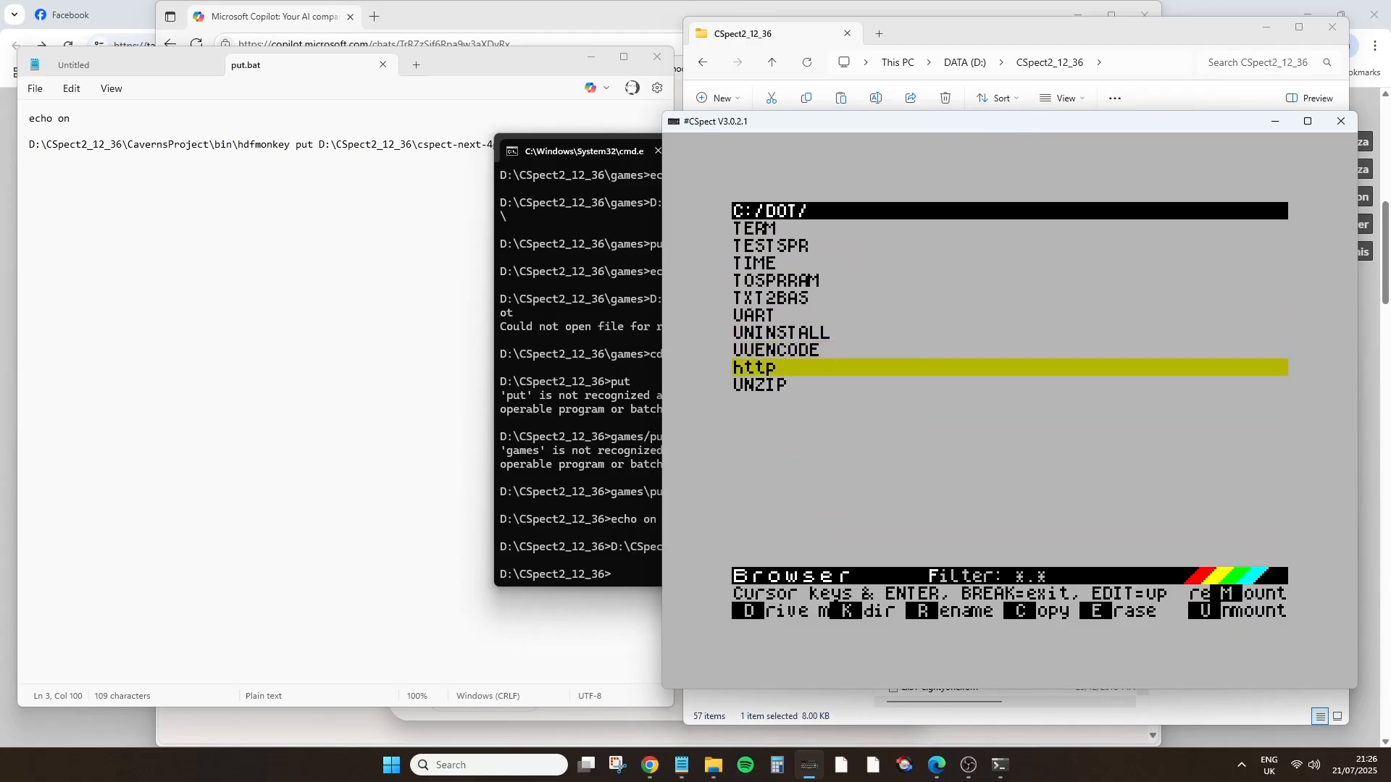
{"action": "key", "text": "down"}
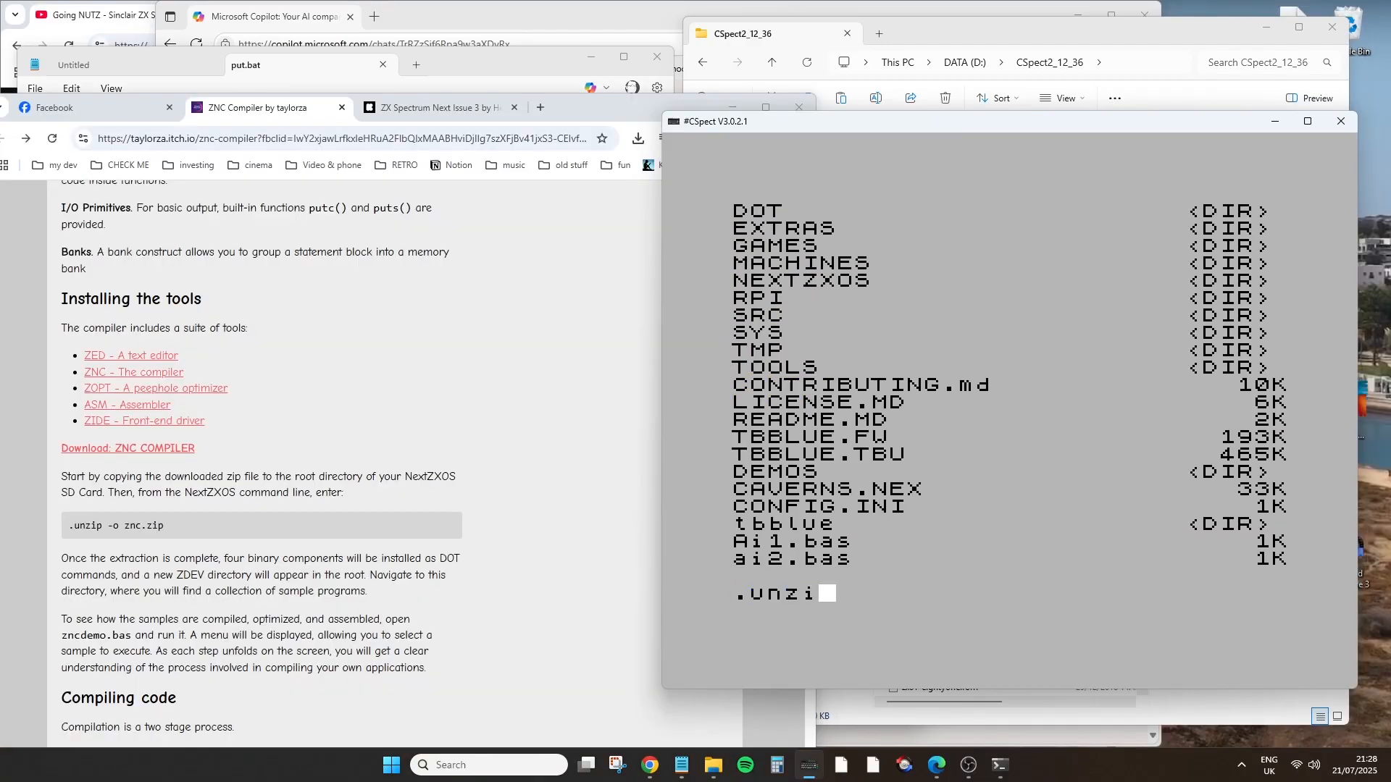
Run .unzip -o znc.zip and browse the new C:/ZDEV/ folder of sample .znc programs
{"action": "type", "text": "p"}
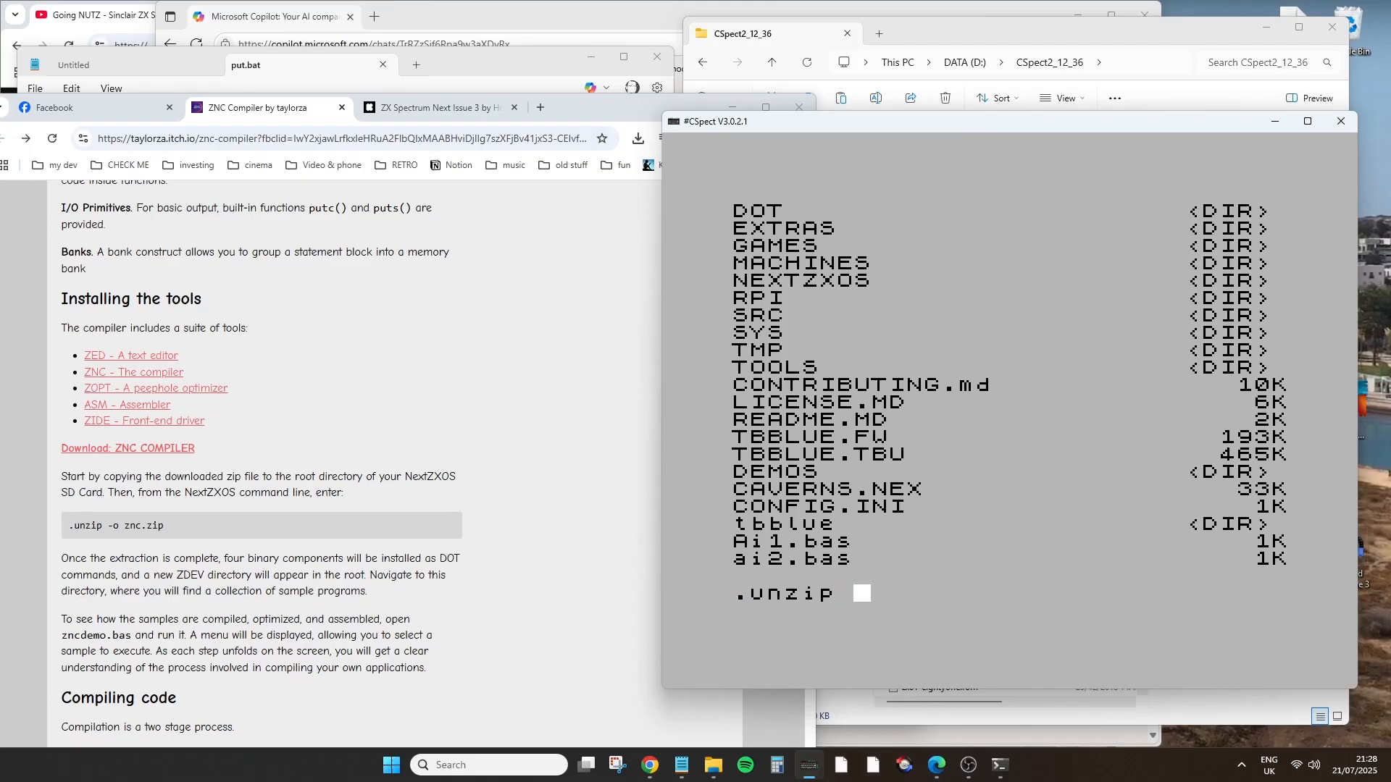
{"action": "type", "text": "-o"}
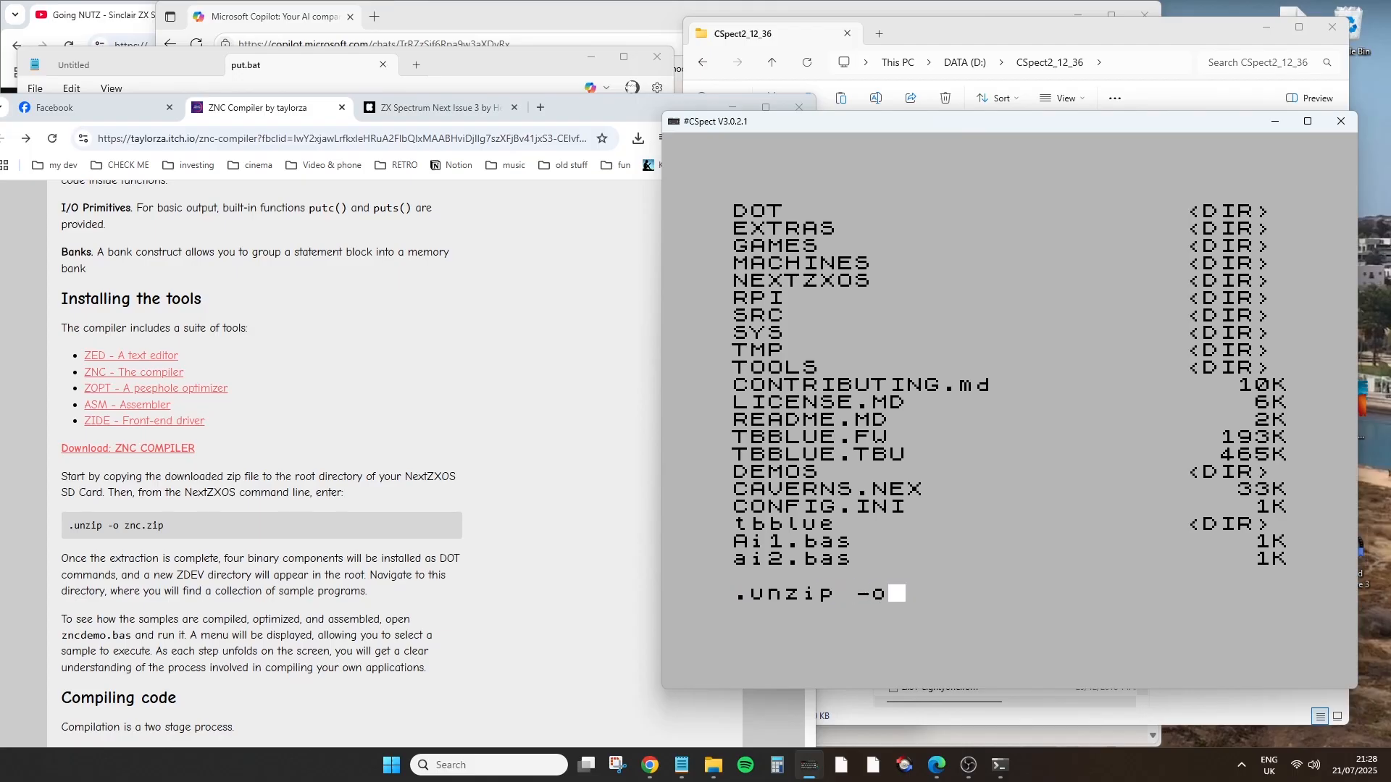
{"action": "type", "text": "zn"}
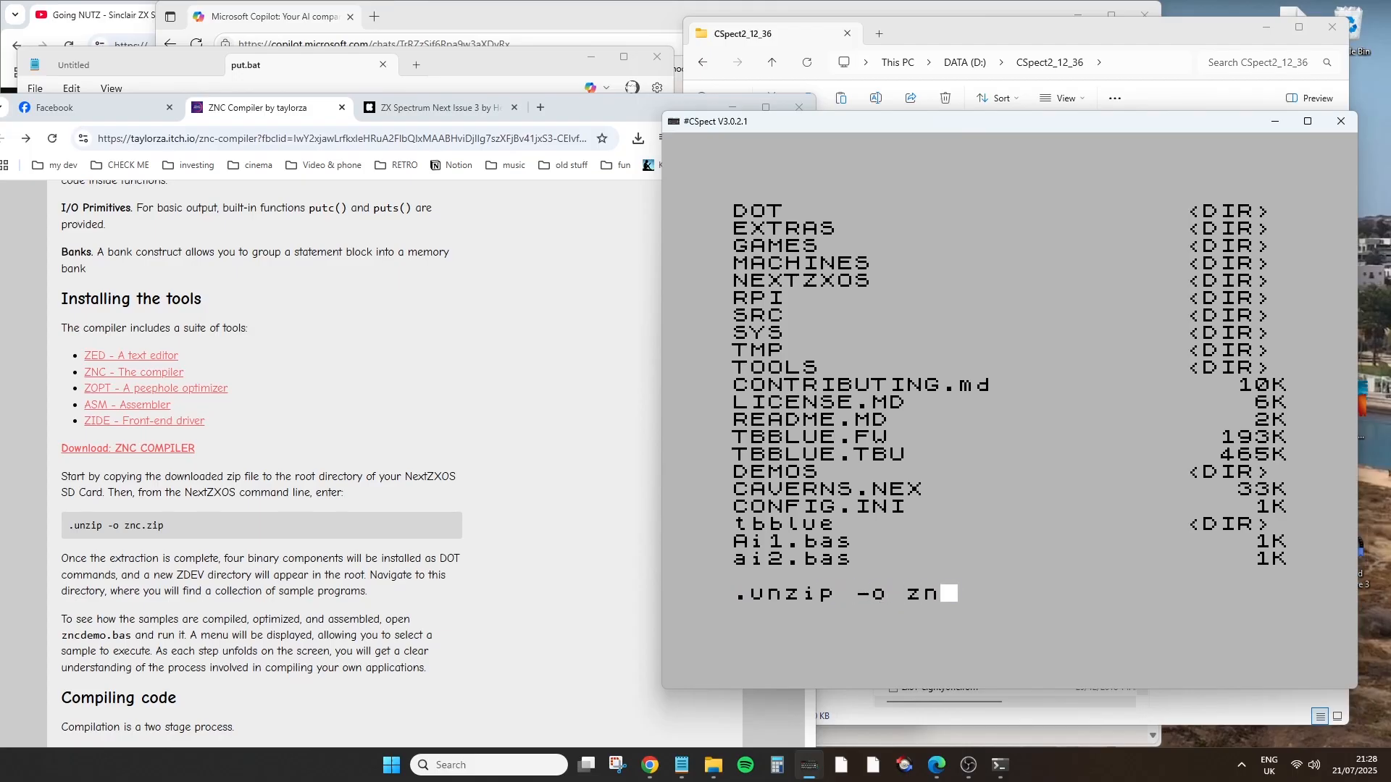
{"action": "type", "text": "c."}
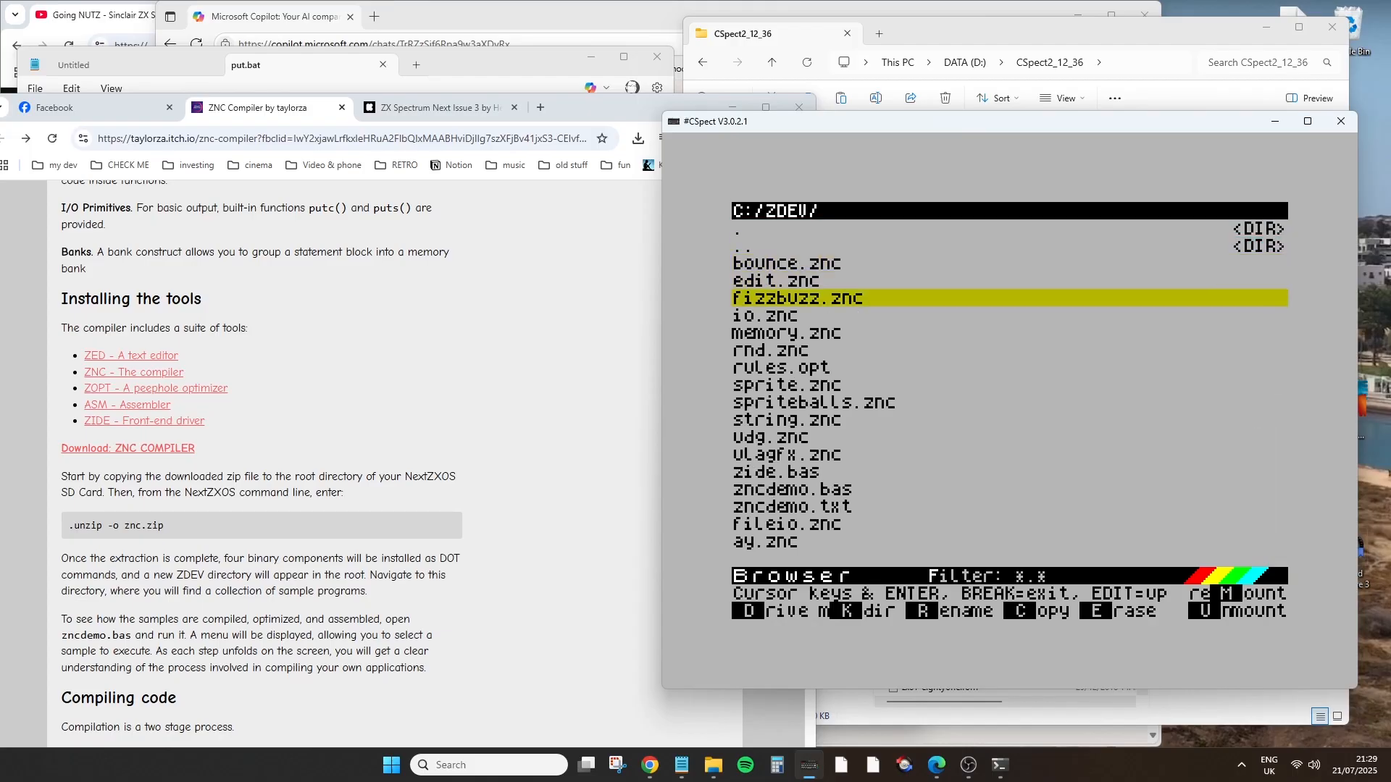
{"action": "key", "text": "down"}
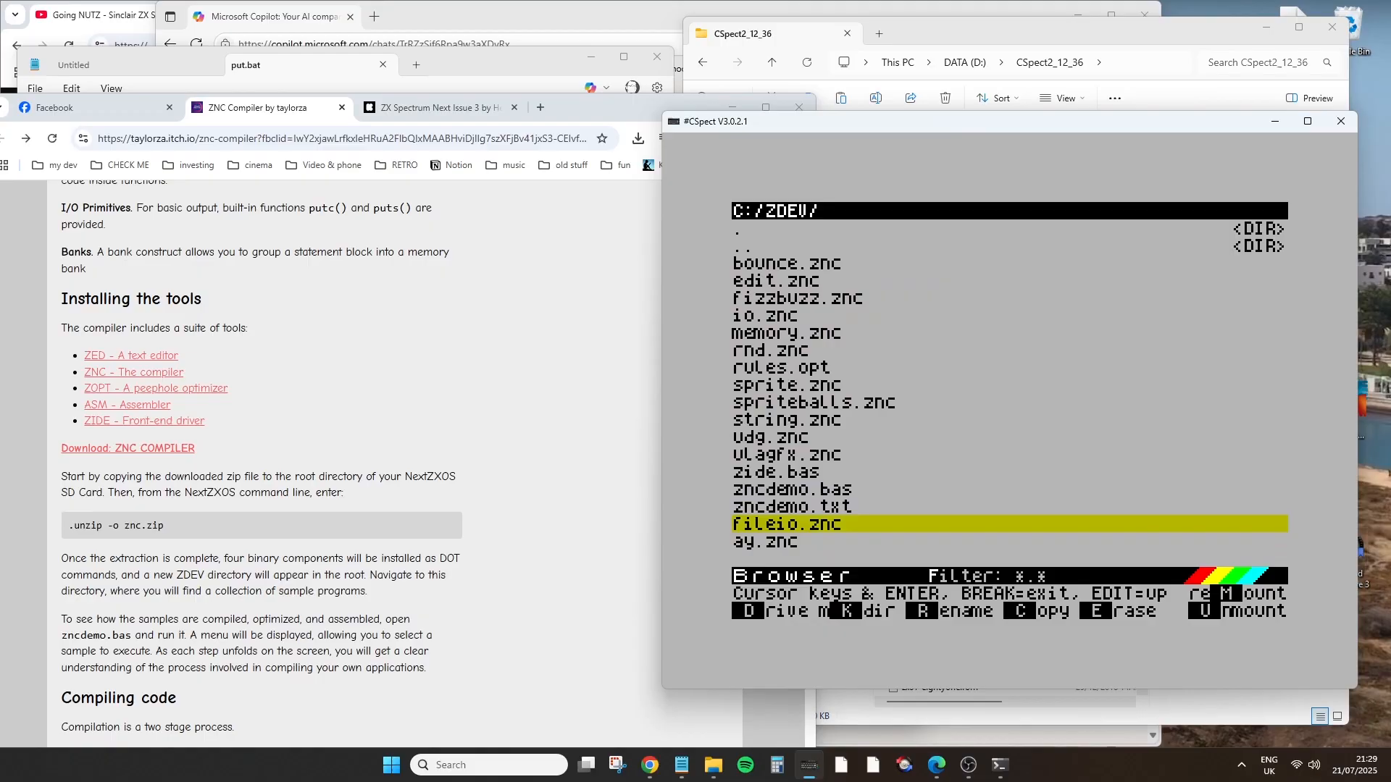
{"action": "key", "text": "up"}
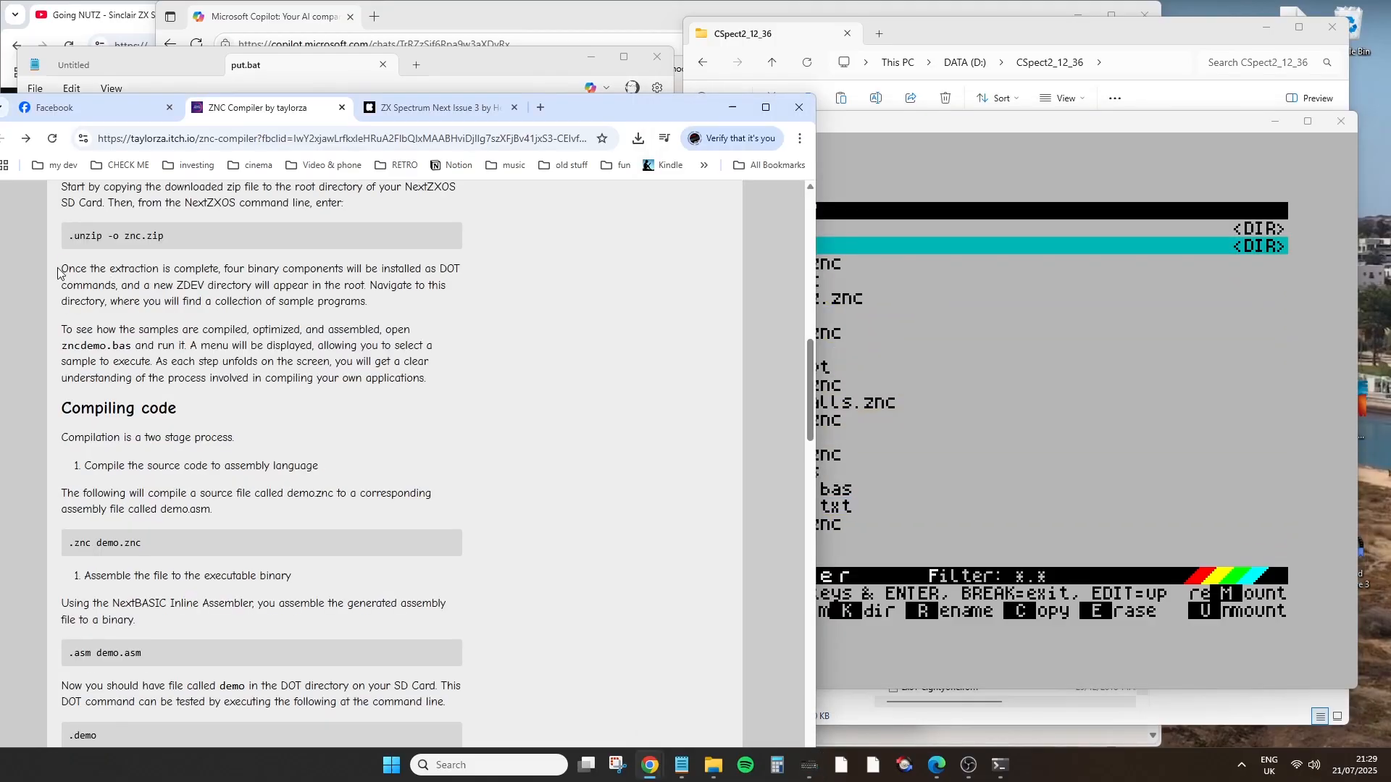
Highlight the sentence saying extraction installs the DOT commands and a ZDEV directory
{"action": "left_click_drag", "start_coordinate": [61, 270], "coordinate": [365, 285]}
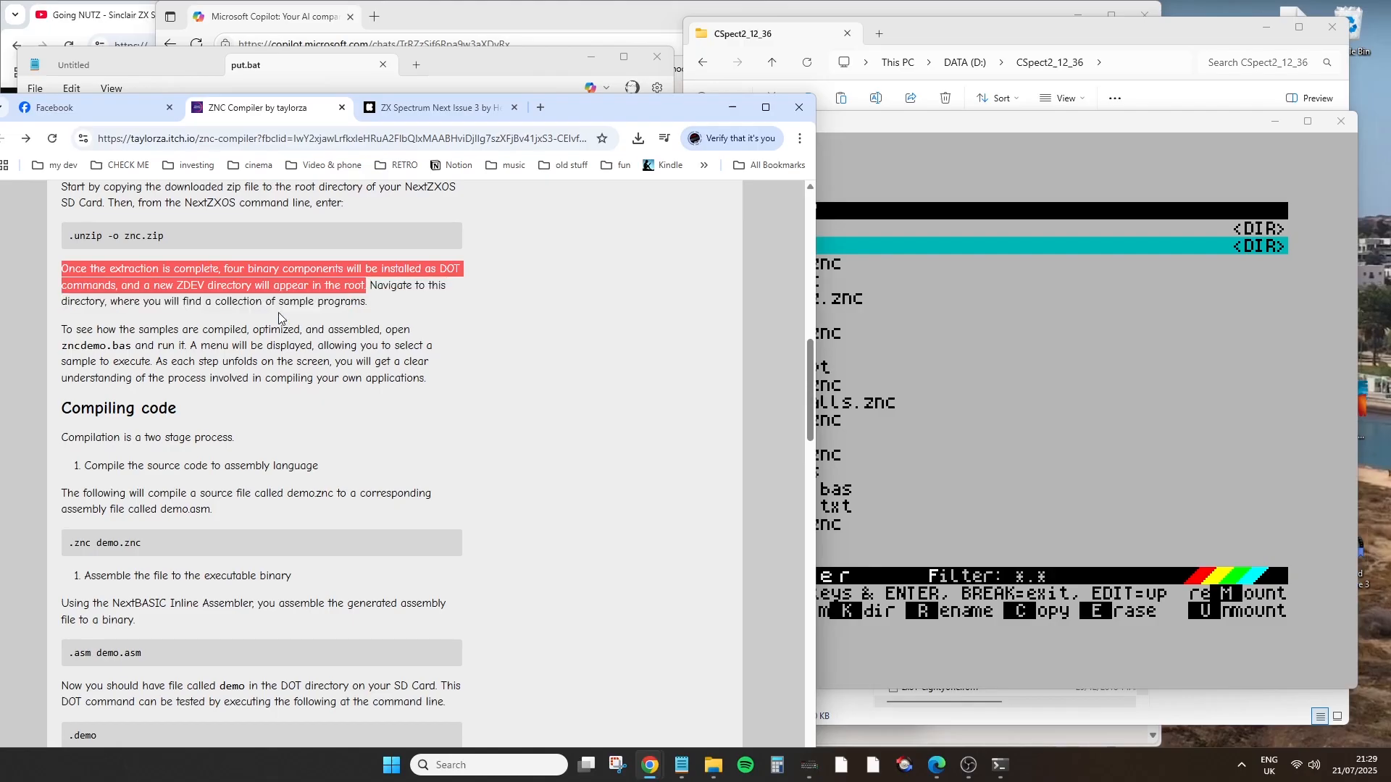
{"action": "mouse_move", "coordinate": [142, 356]}
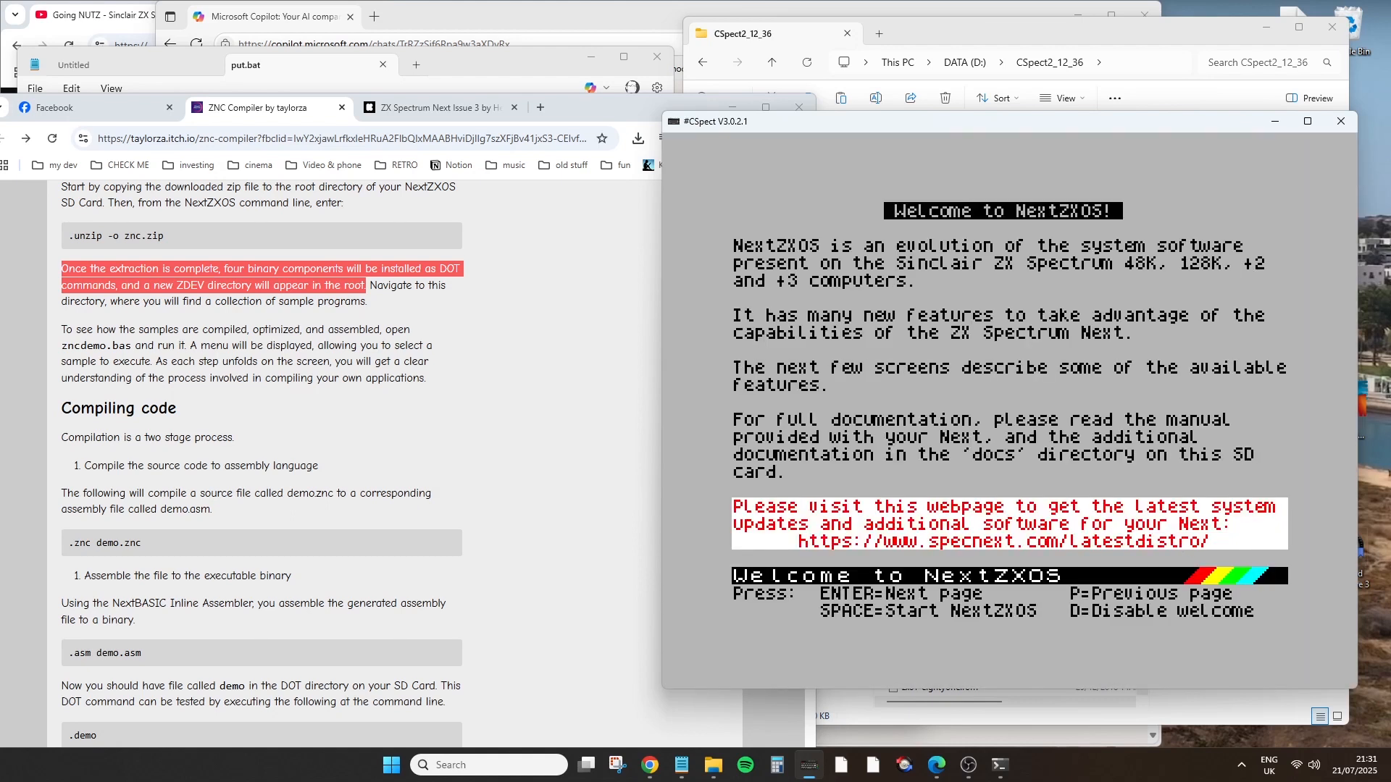
Start NextZXOS, check .znc usage, then compile with .znc bounce.znc
{"action": "key", "text": "space"}
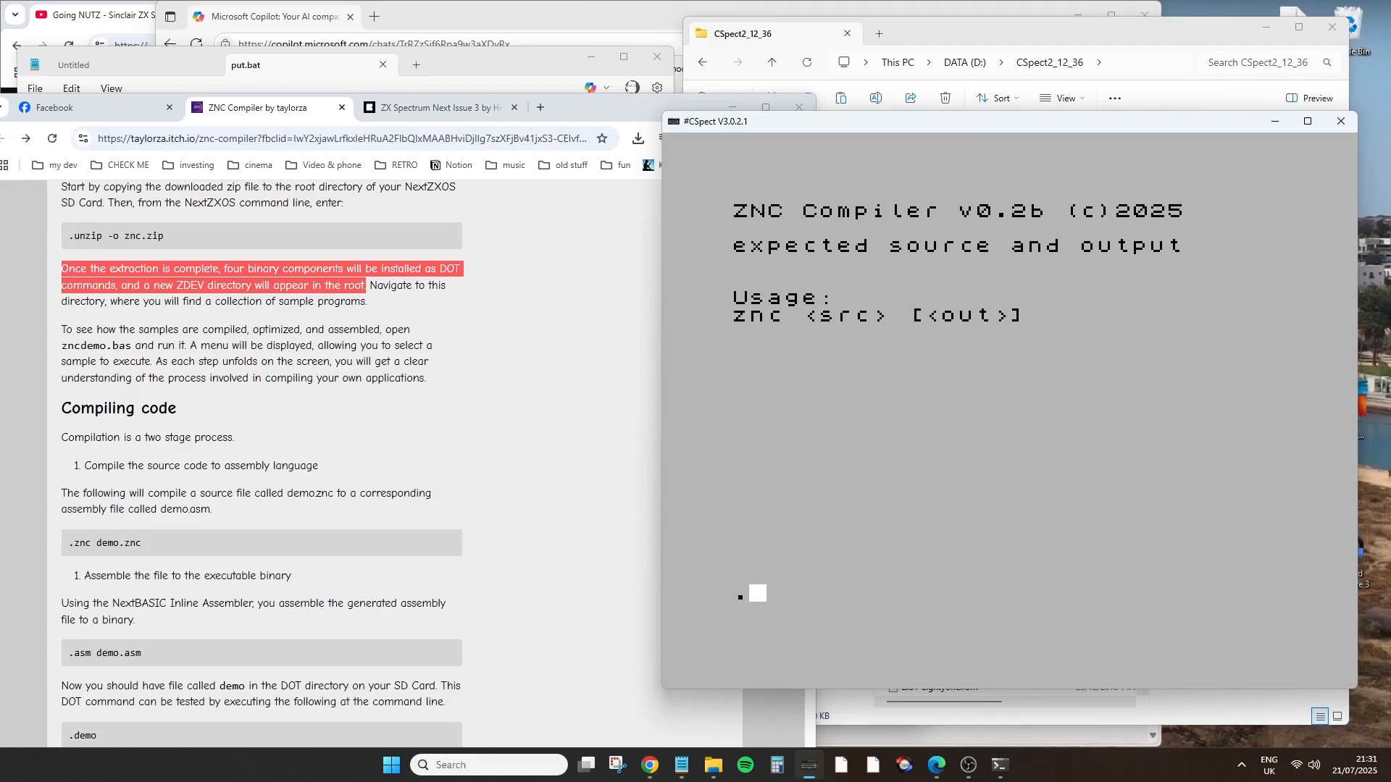
{"action": "type", "text": ".zn"}
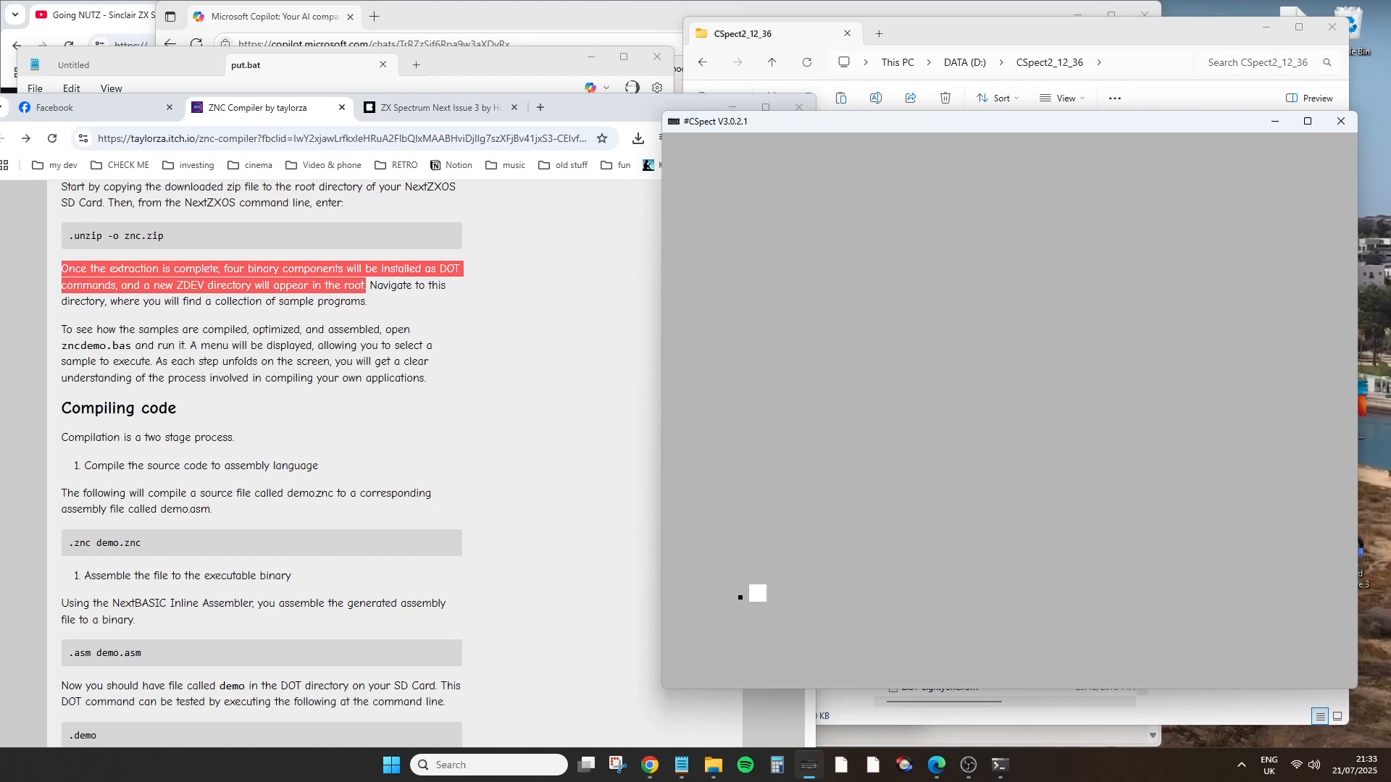
{"action": "type", "text": ".znc b"}
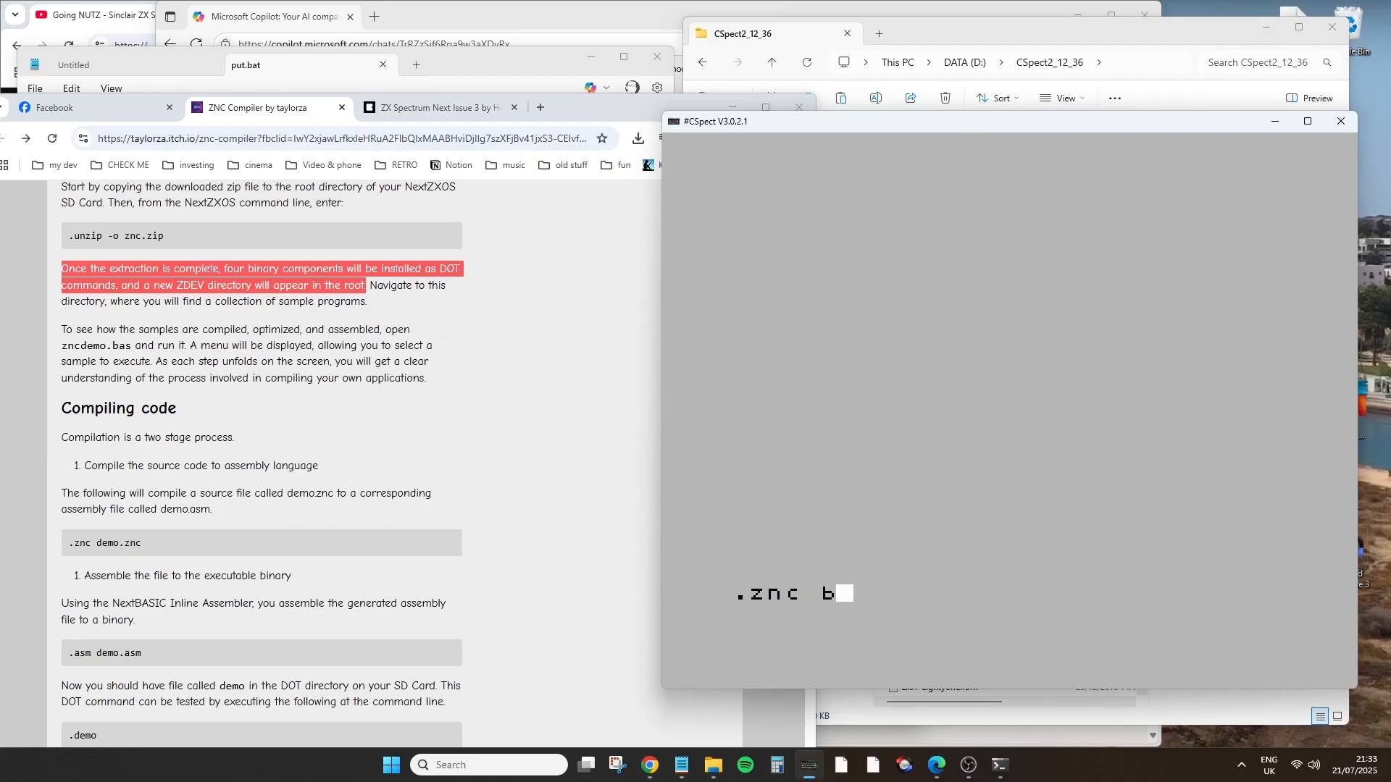
{"action": "type", "text": "ounce"}
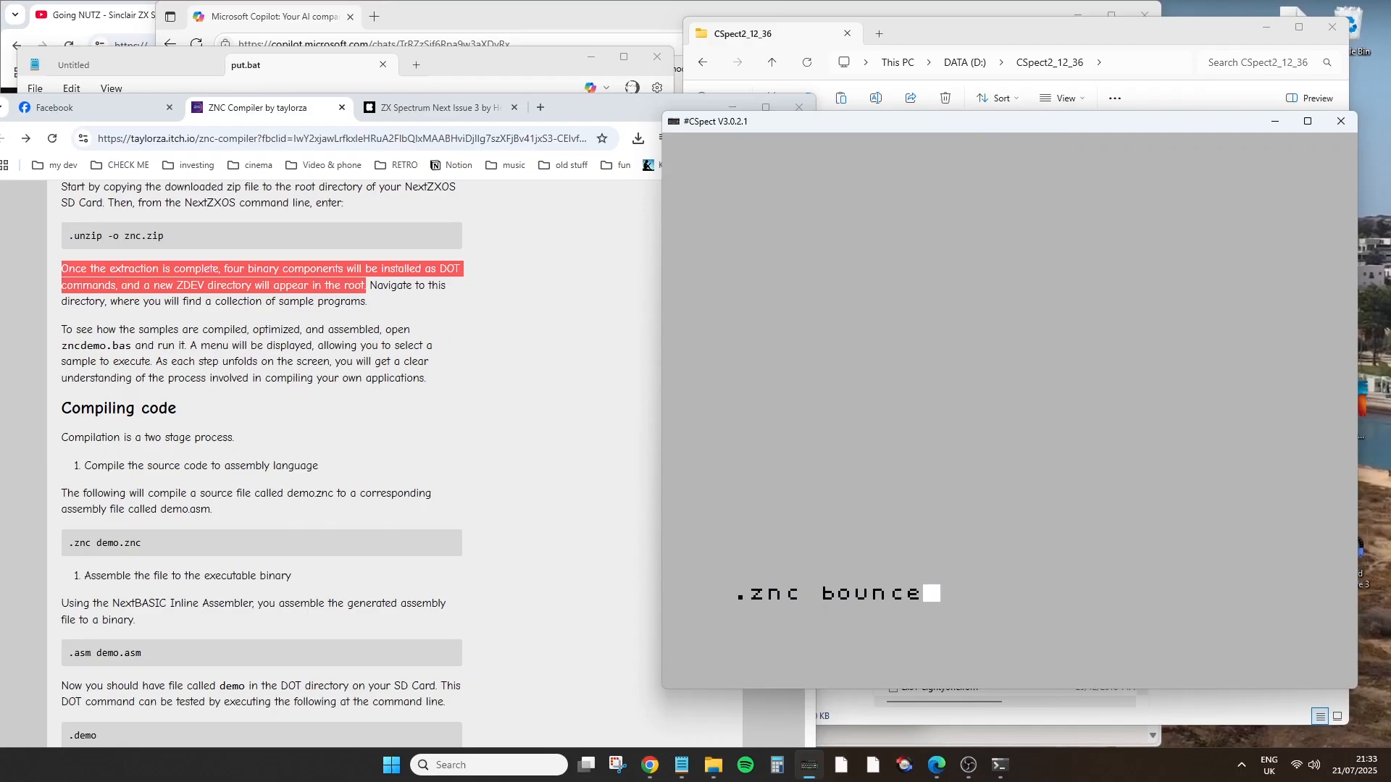
{"action": "type", "text": "."}
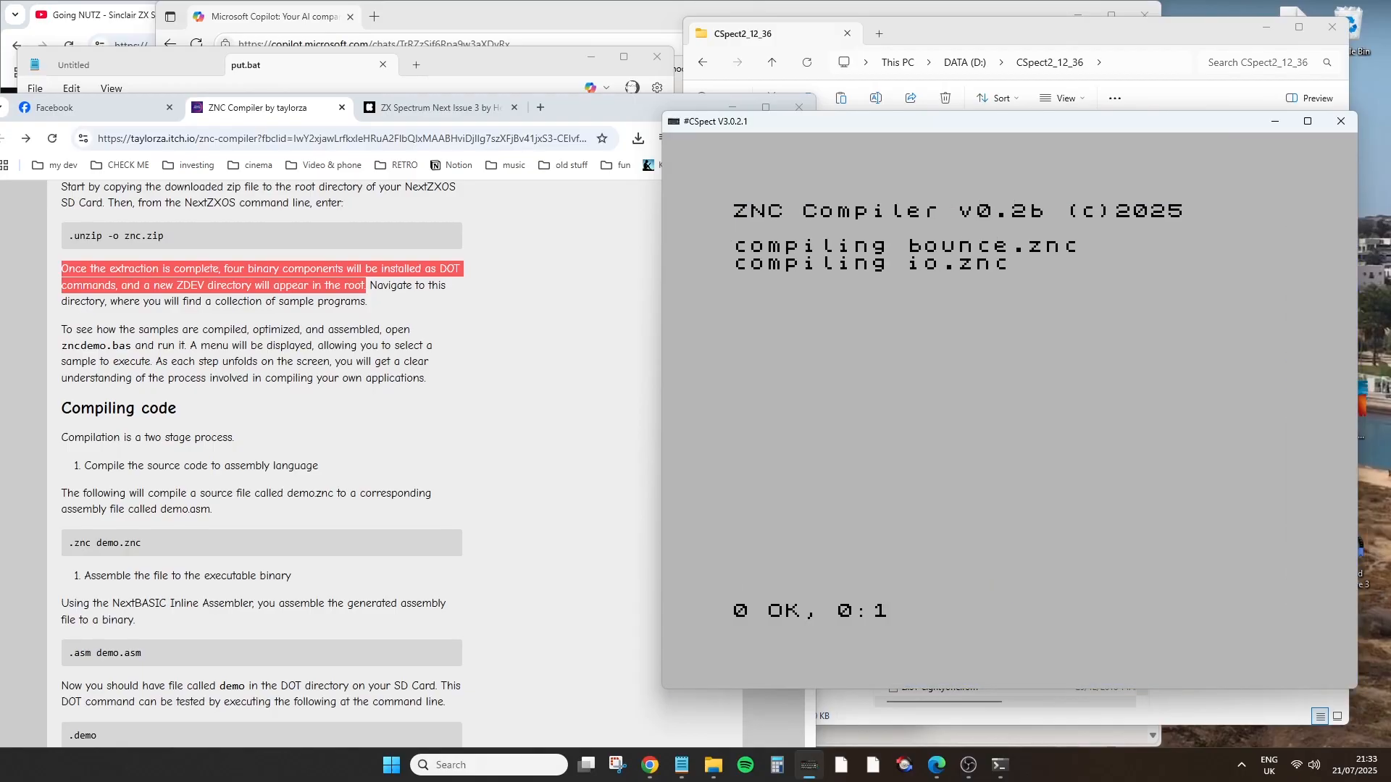
Assemble the generated source with .asm bounce.asm into a dot command
{"action": "type", "text": ".as"}
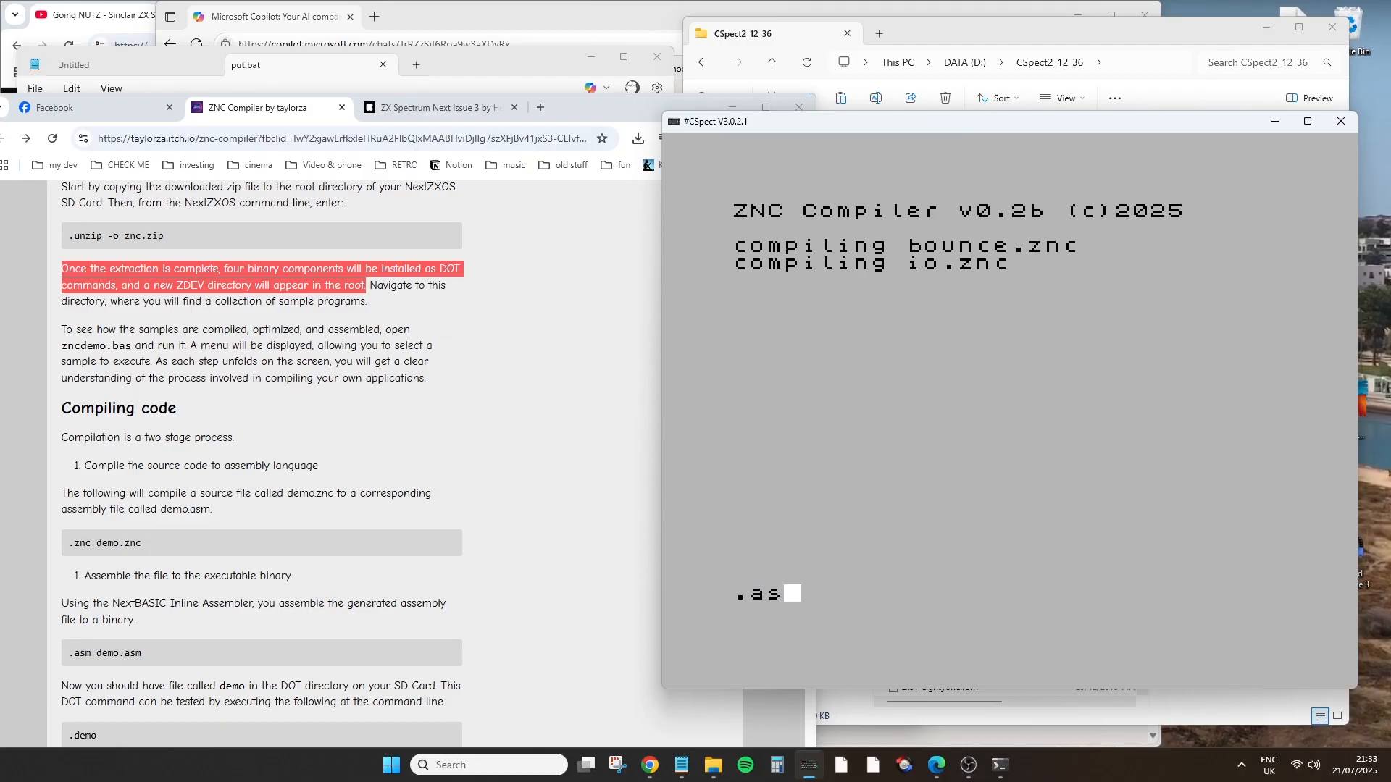
{"action": "type", "text": "m"}
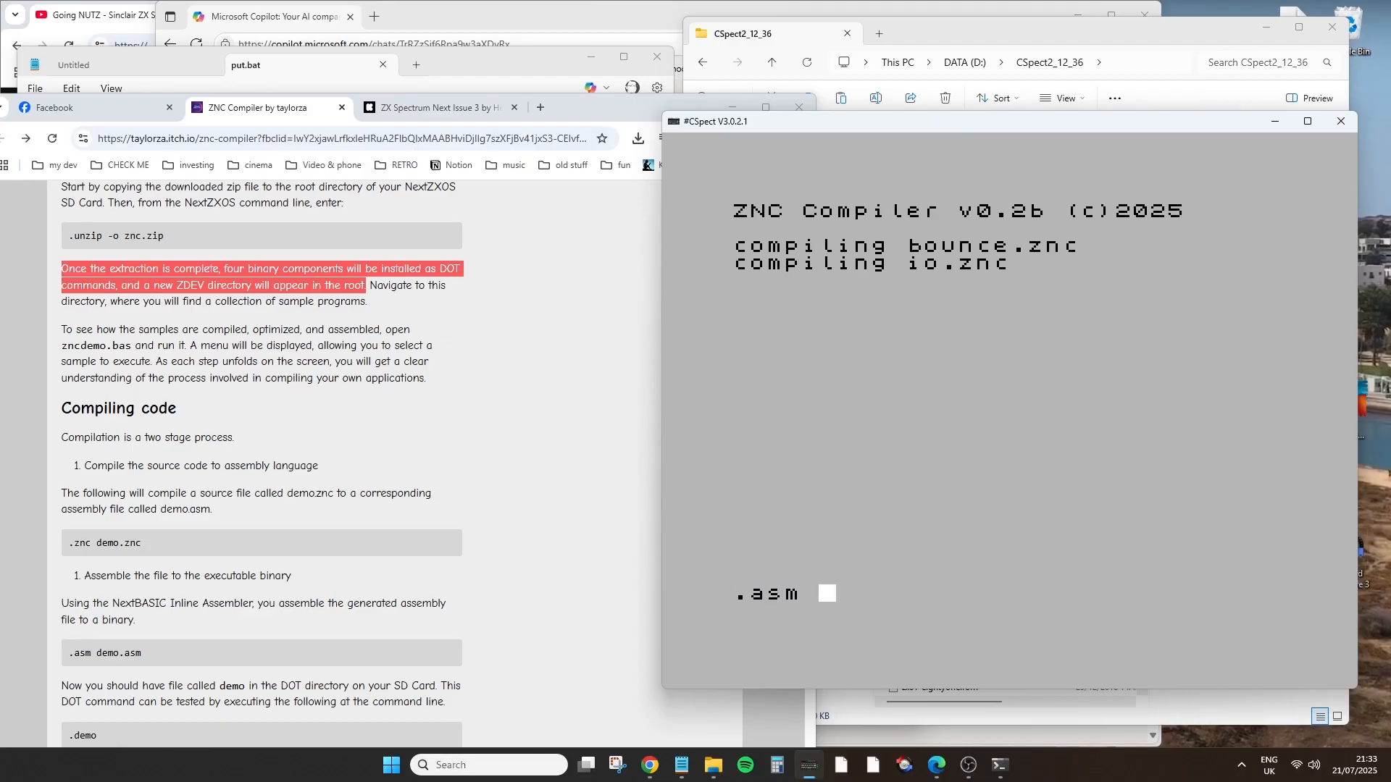
{"action": "type", "text": "bounce"}
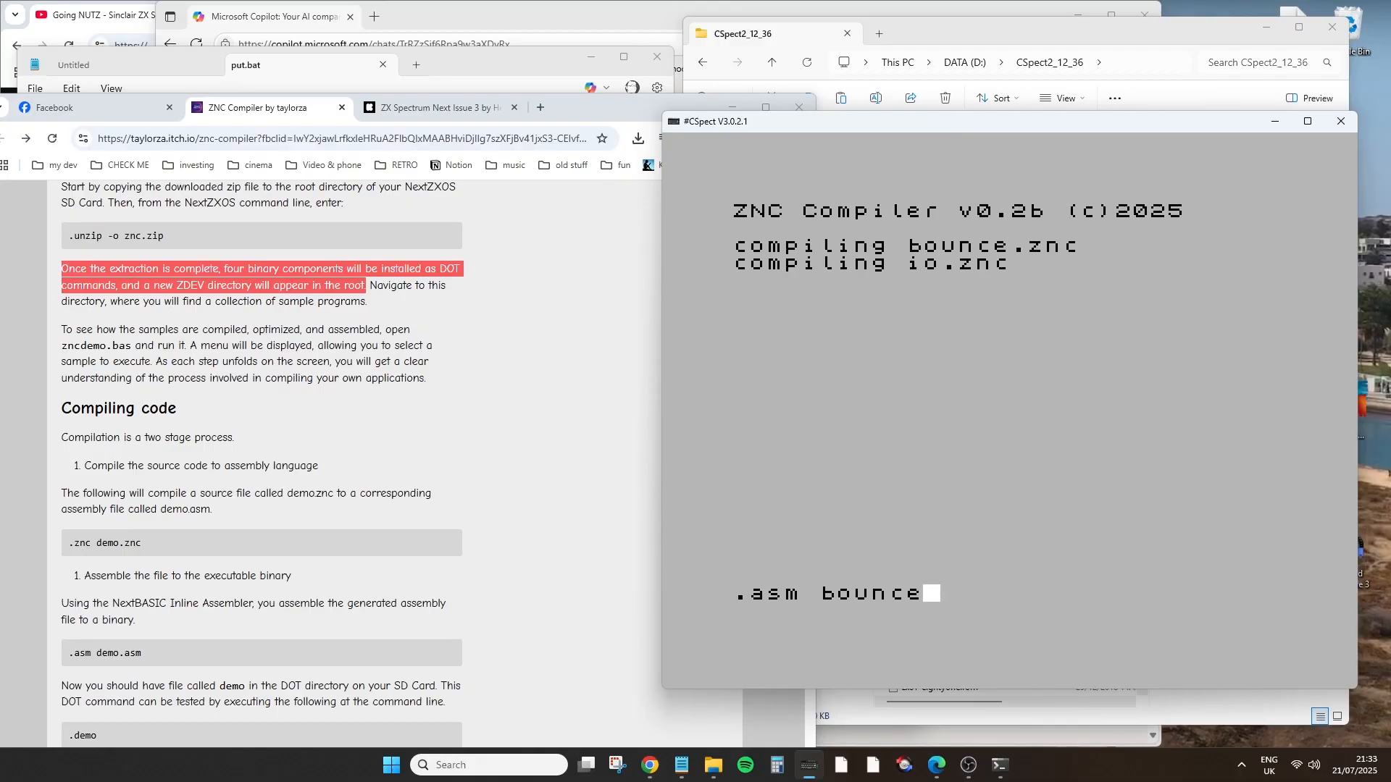
{"action": "type", "text": ".as"}
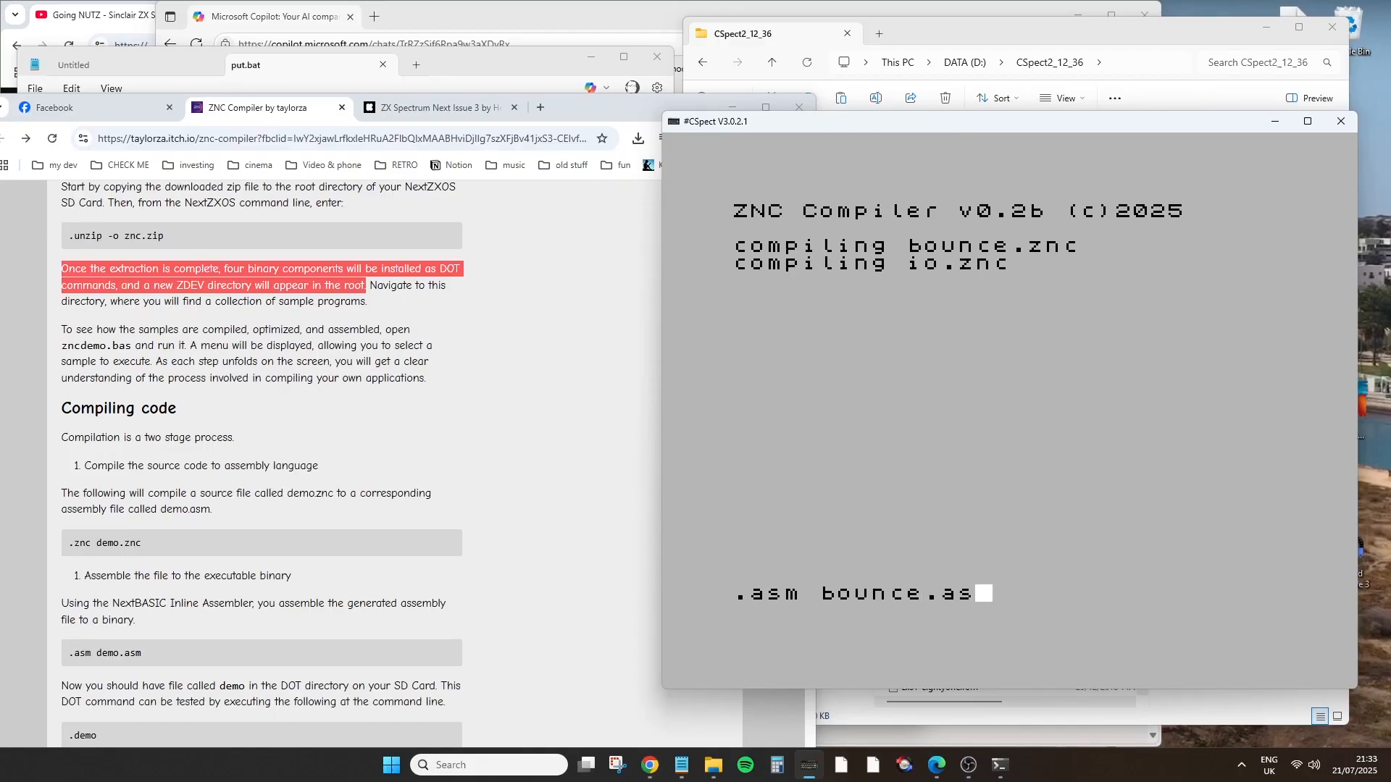
{"action": "type", "text": "m"}
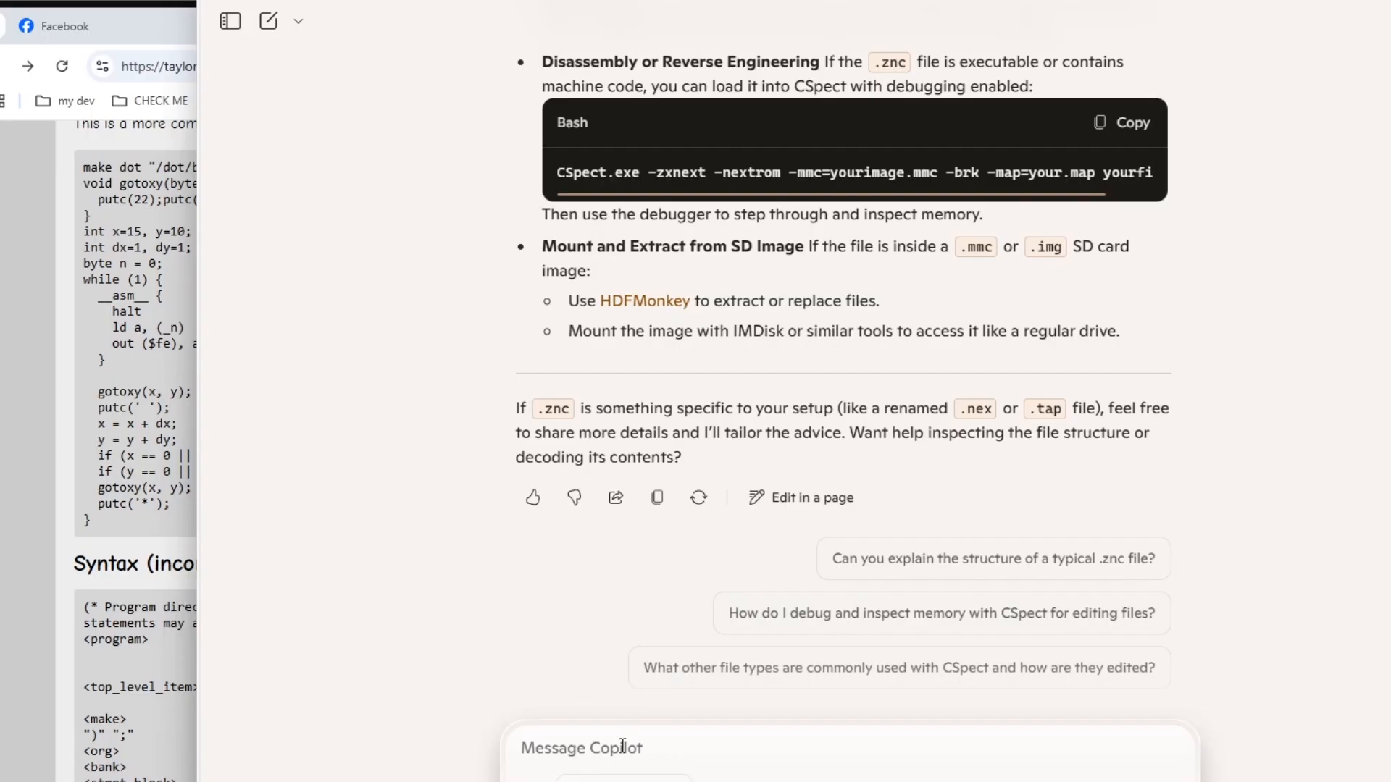
Ask Copilot 'how do I view a text file in cspect'
{"action": "type", "text": "how do I"}
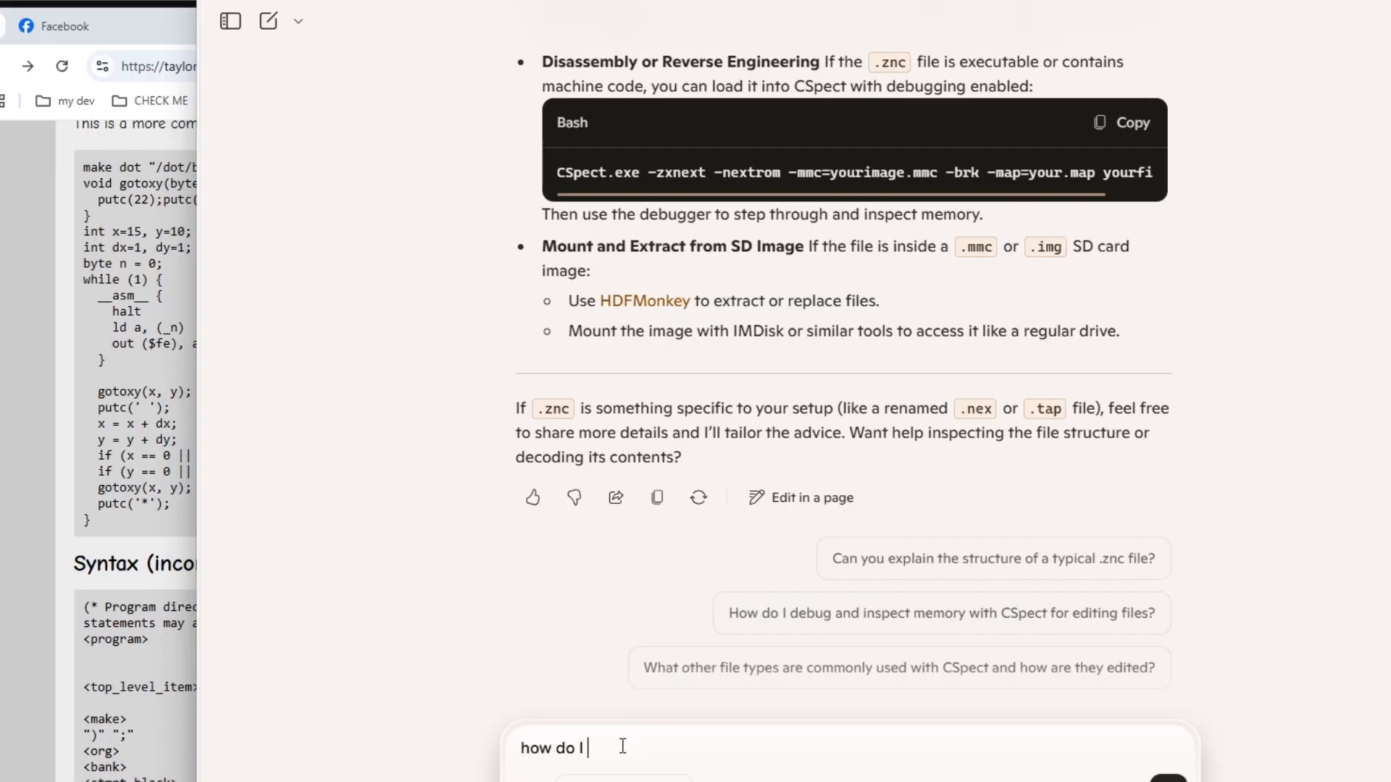
{"action": "type", "text": "view a text file in c"}
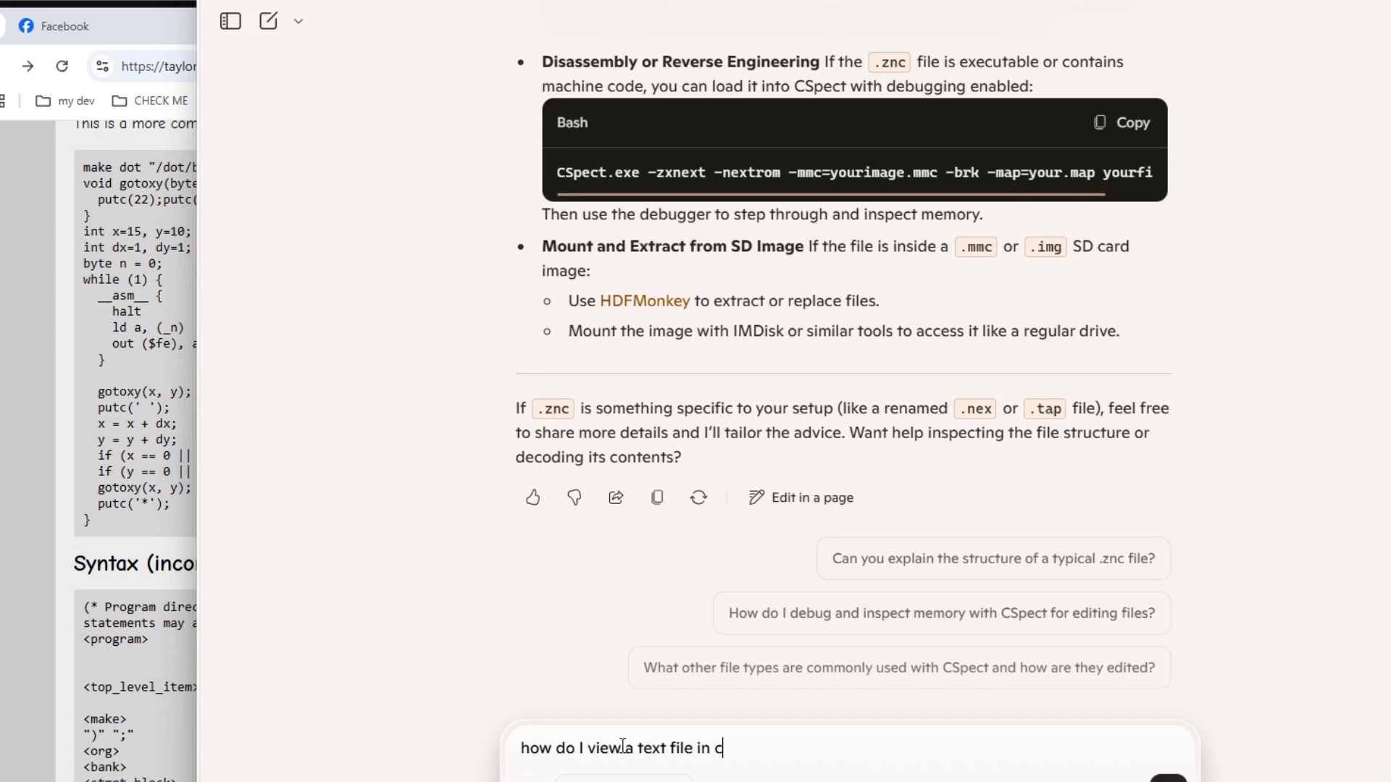
{"action": "type", "text": "spe"}
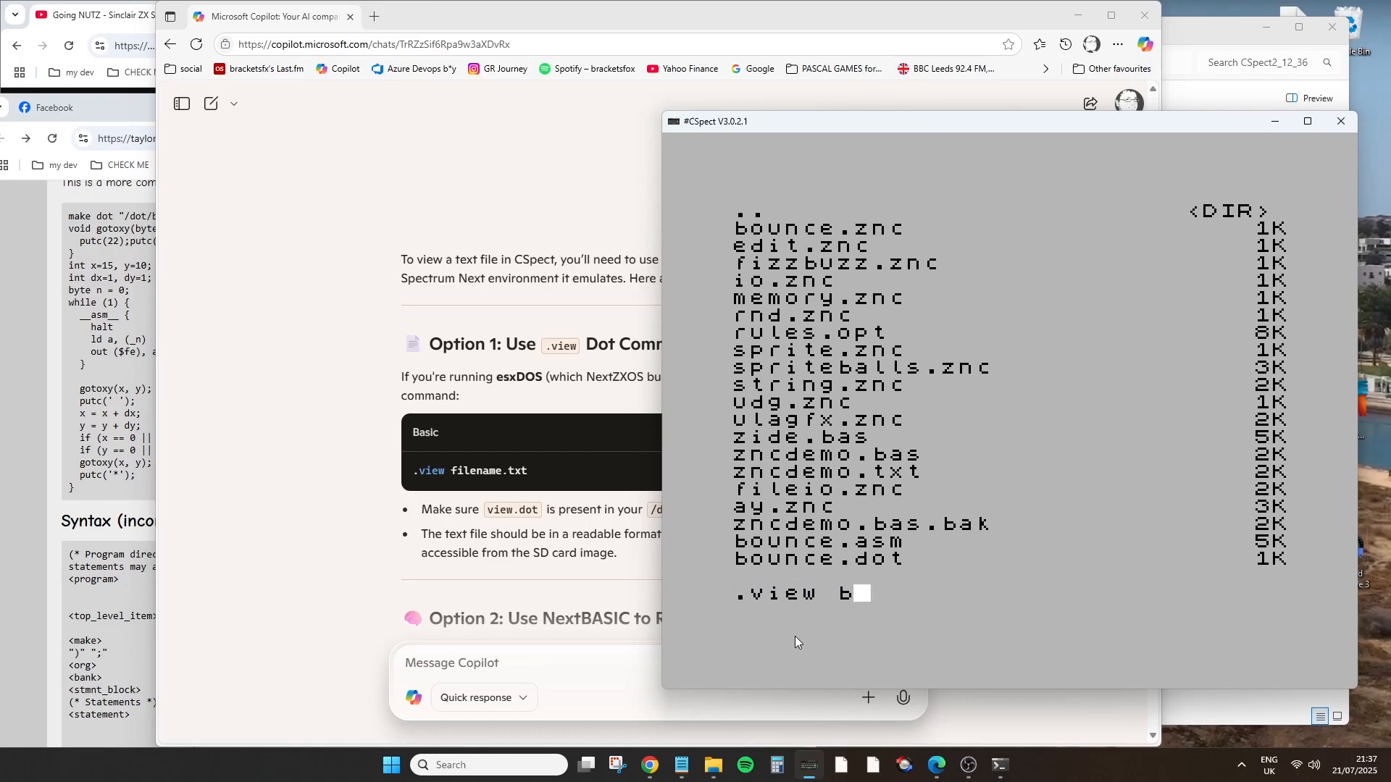
Try .view bounce.znc, then browse the C:/DOT/ command listing
{"action": "type", "text": "ounce"}
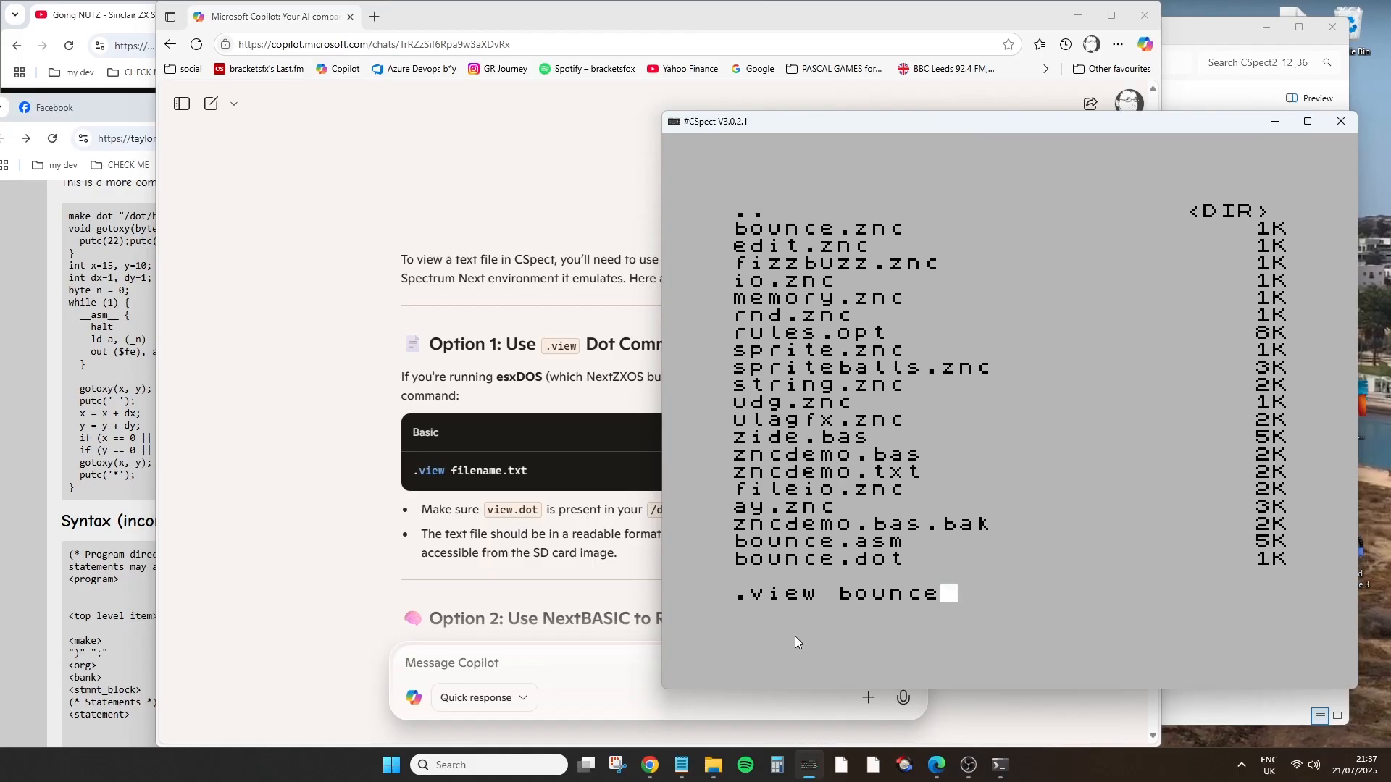
{"action": "type", "text": "."}
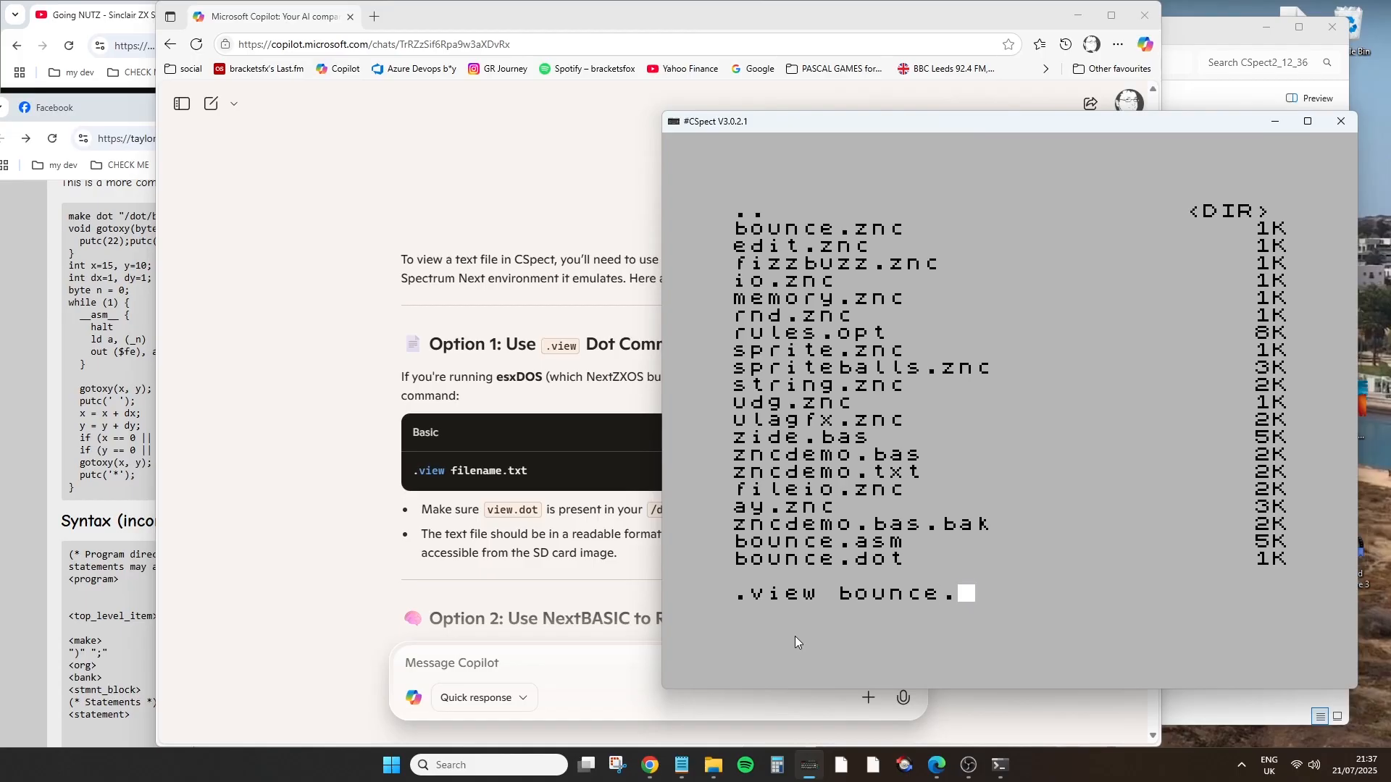
{"action": "type", "text": "znc"}
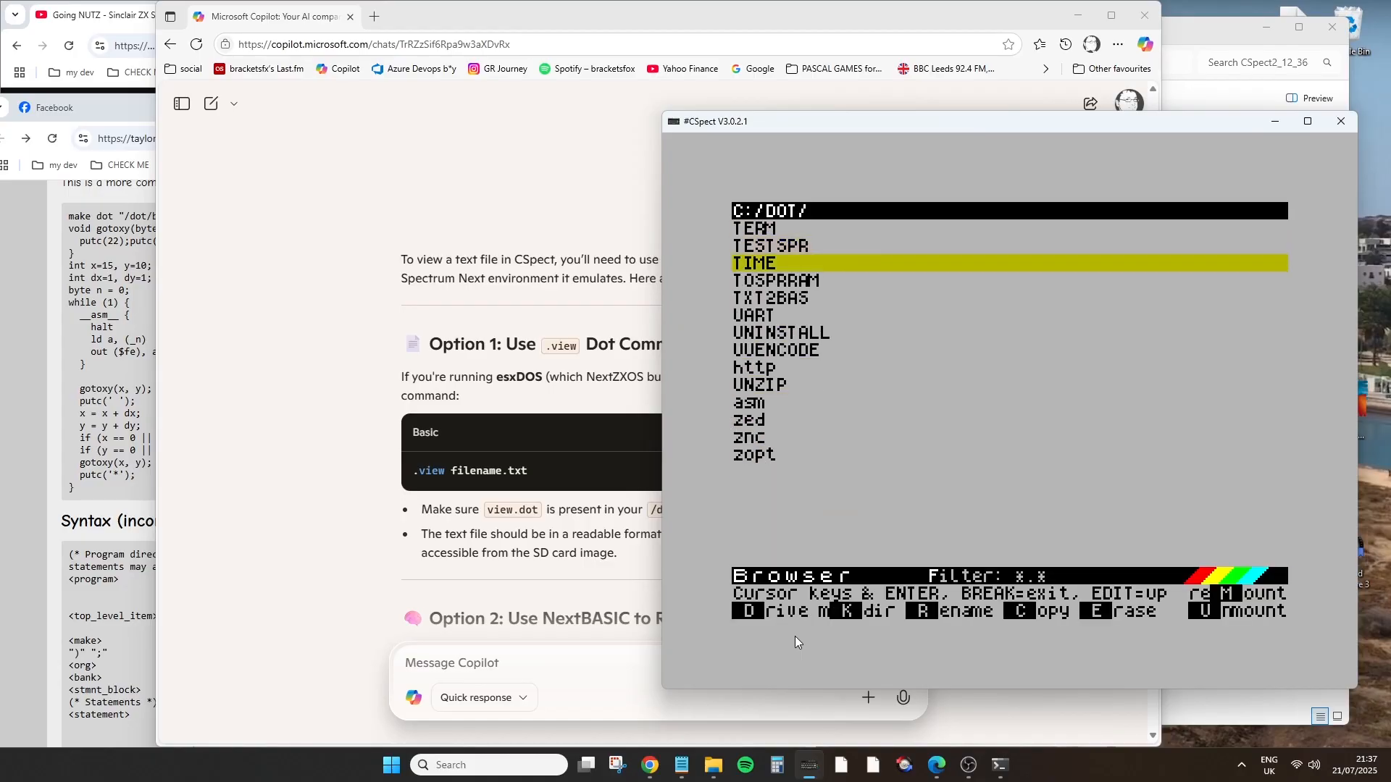
{"action": "key", "text": "down"}
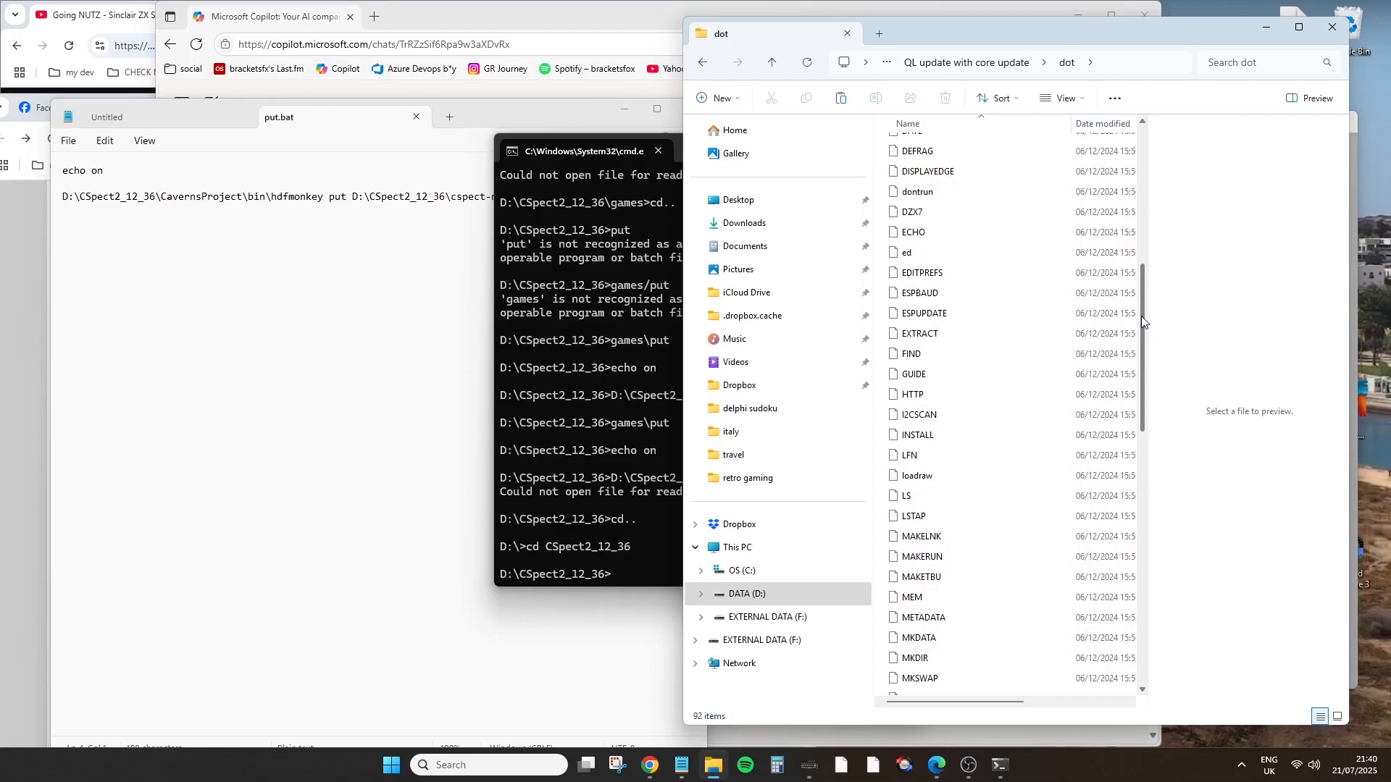
Select the ed editor file and run games\put to copy it onto the SD image
{"action": "left_click", "coordinate": [905, 252]}
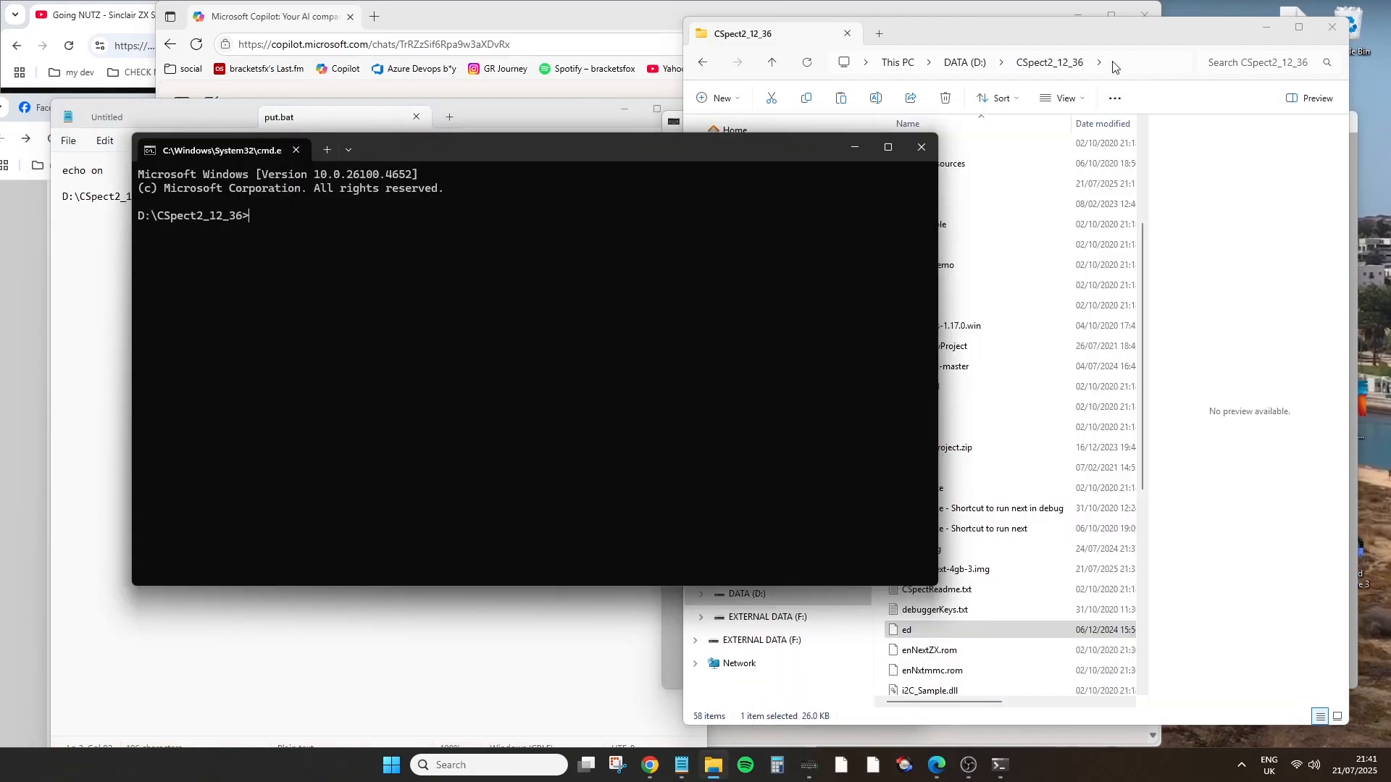
{"action": "type", "text": "games\\put"}
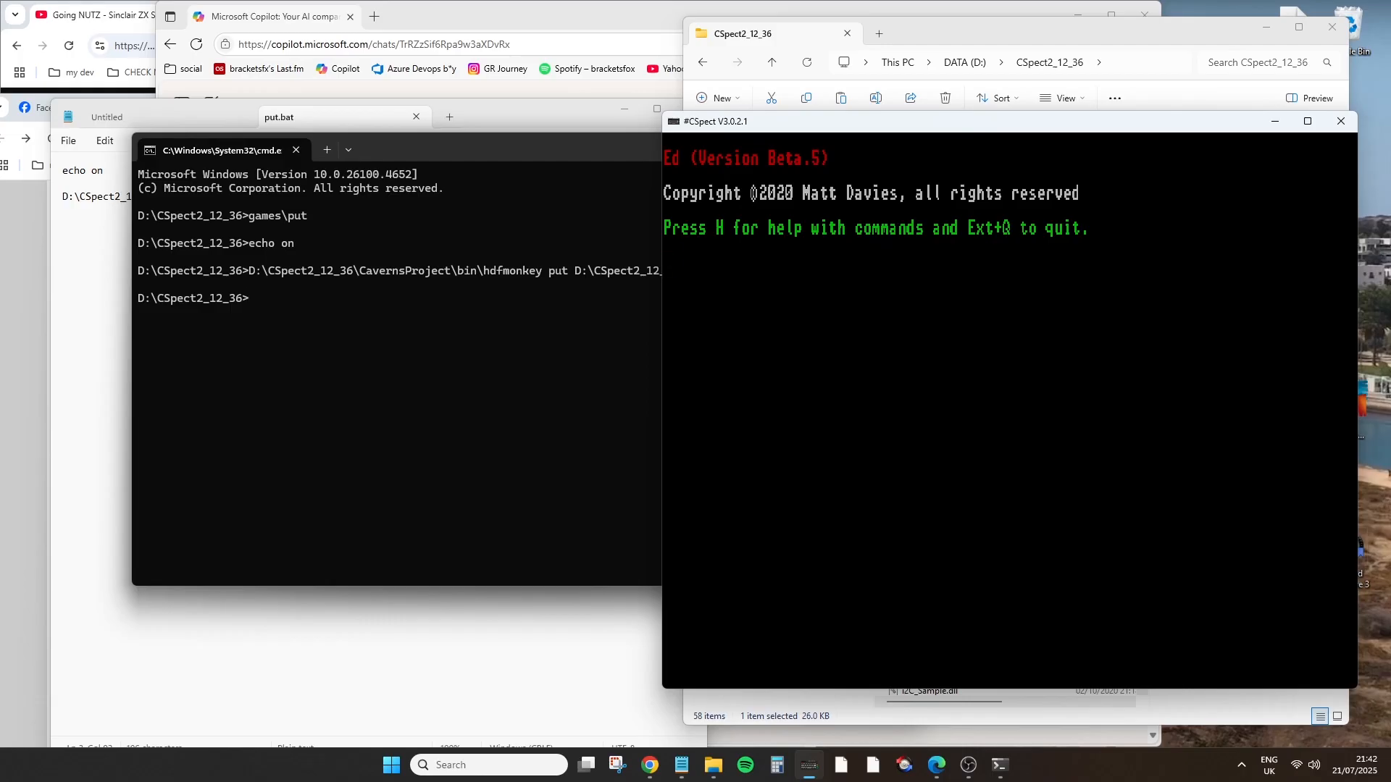
Load bounce.znc into ed, show the command help with H, and list the source with P
{"action": "type", "text": "H"}
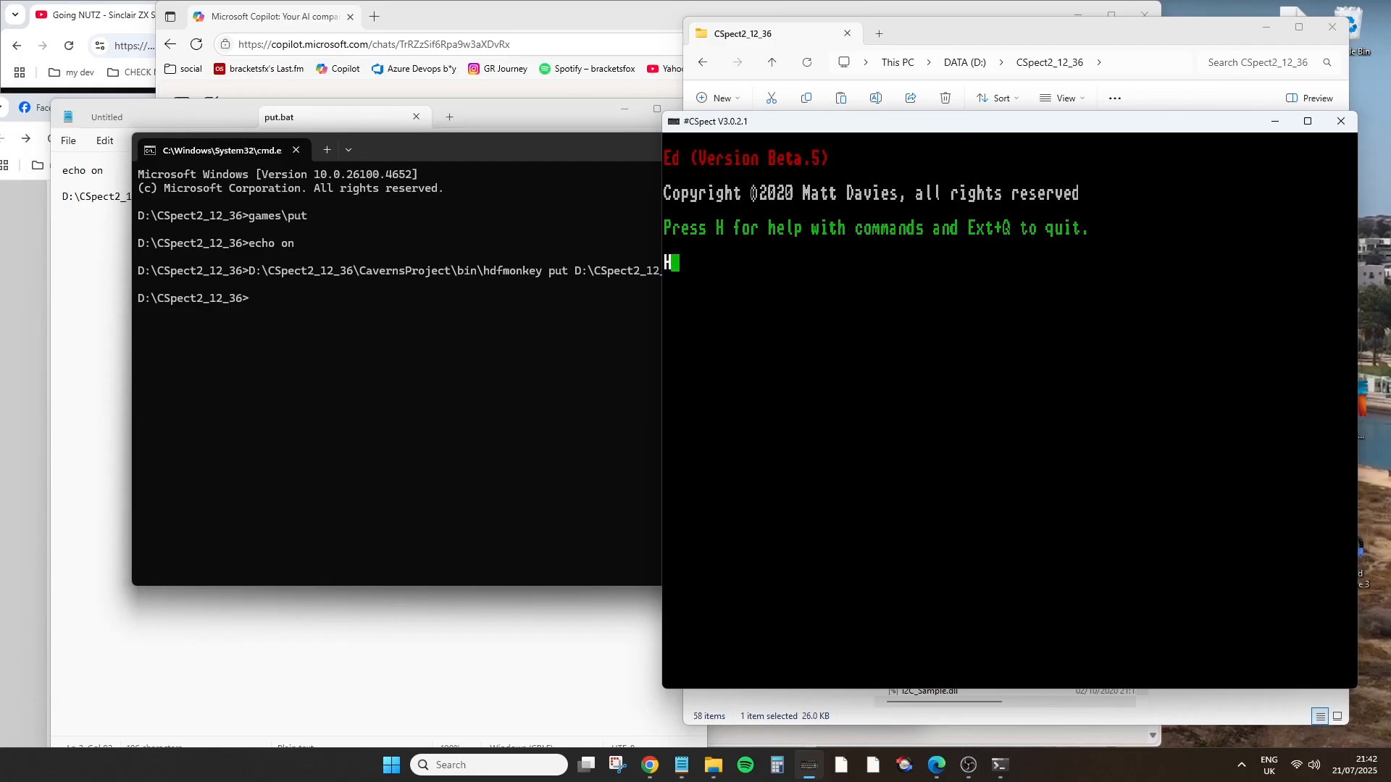
{"action": "key", "text": "h"}
{"action": "type", "text": "L"}
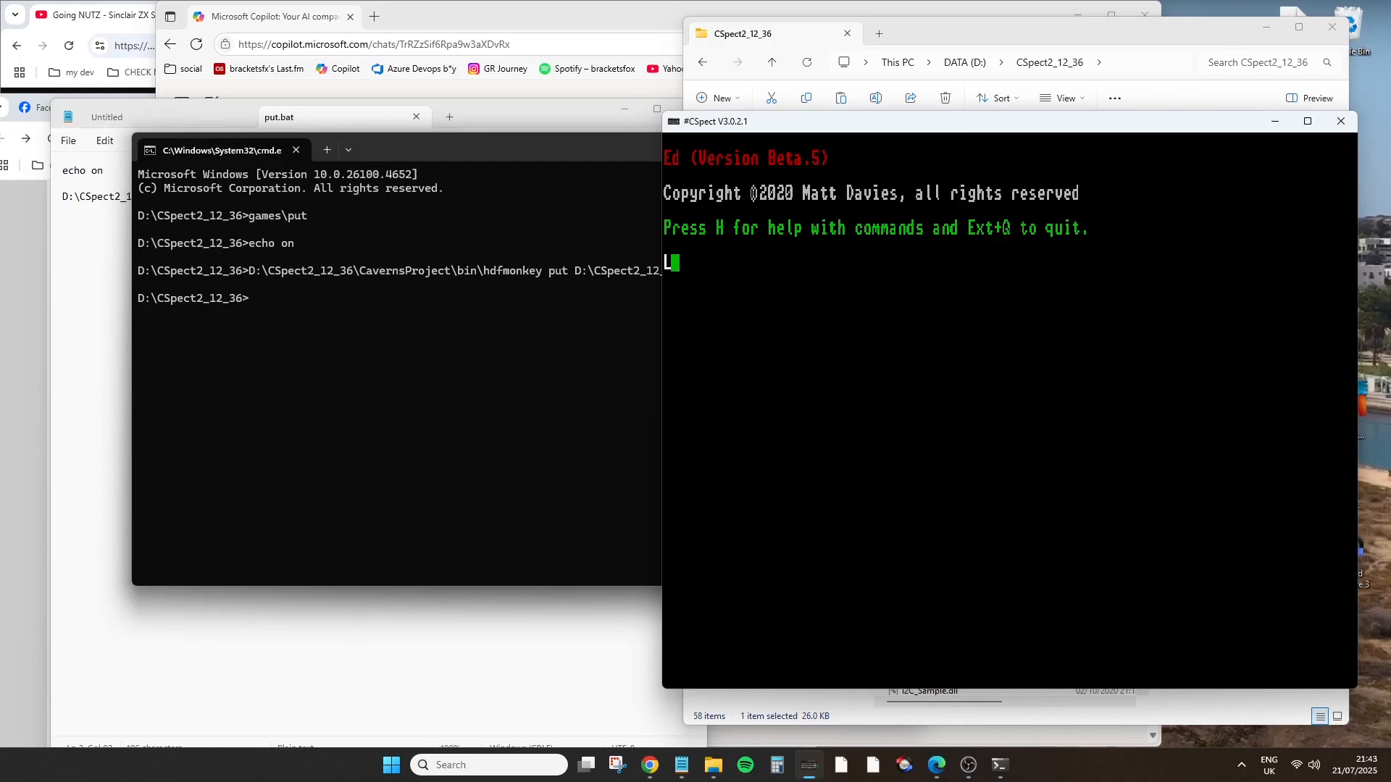
{"action": "type", "text": "bounce.znc"}
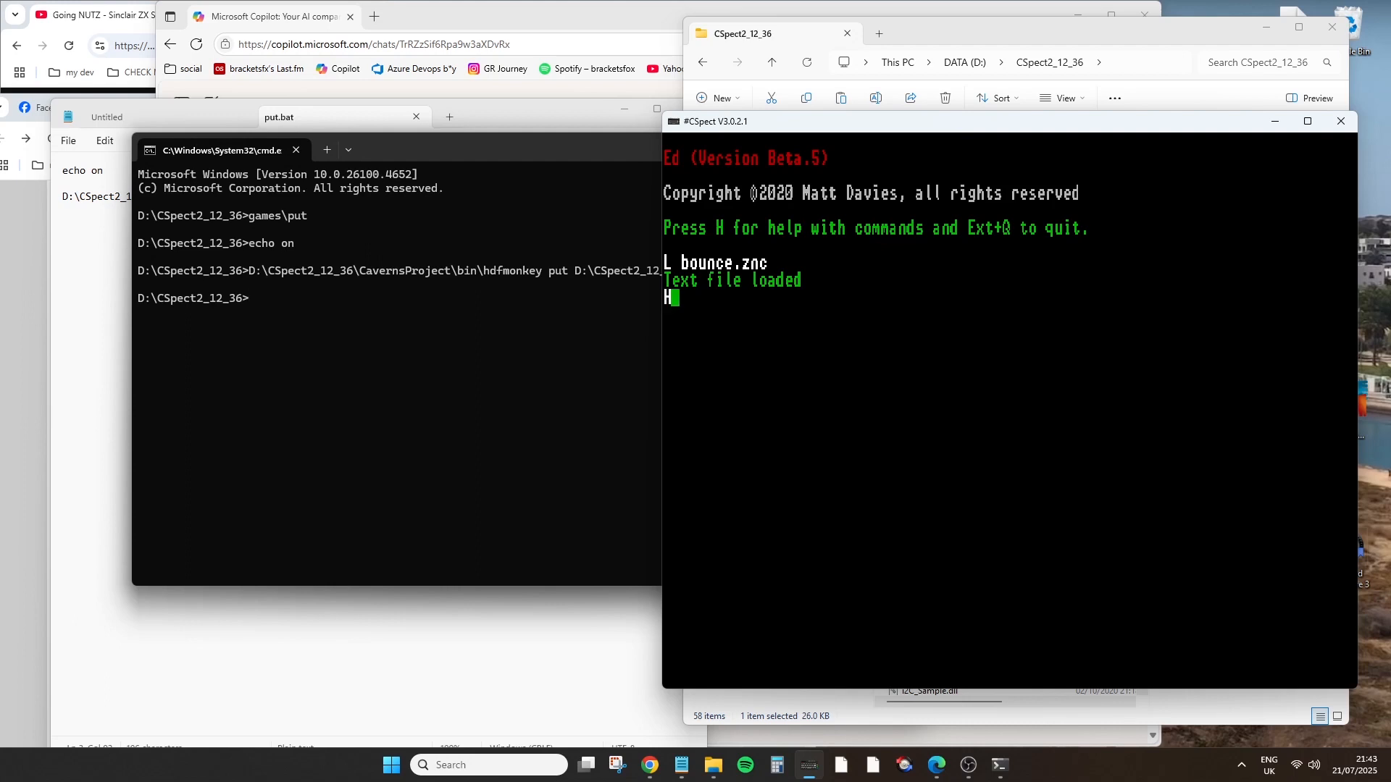
{"action": "key", "text": "h"}
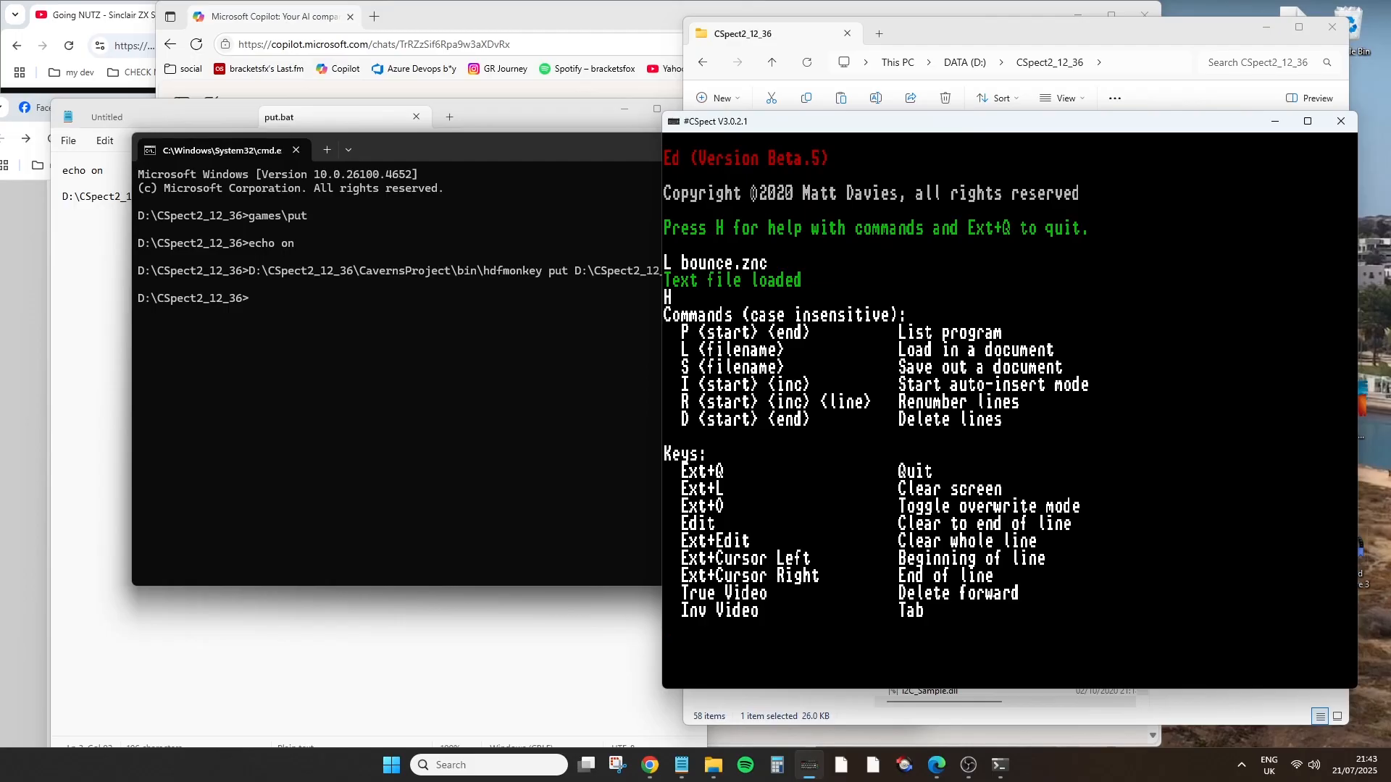
{"action": "type", "text": "P"}
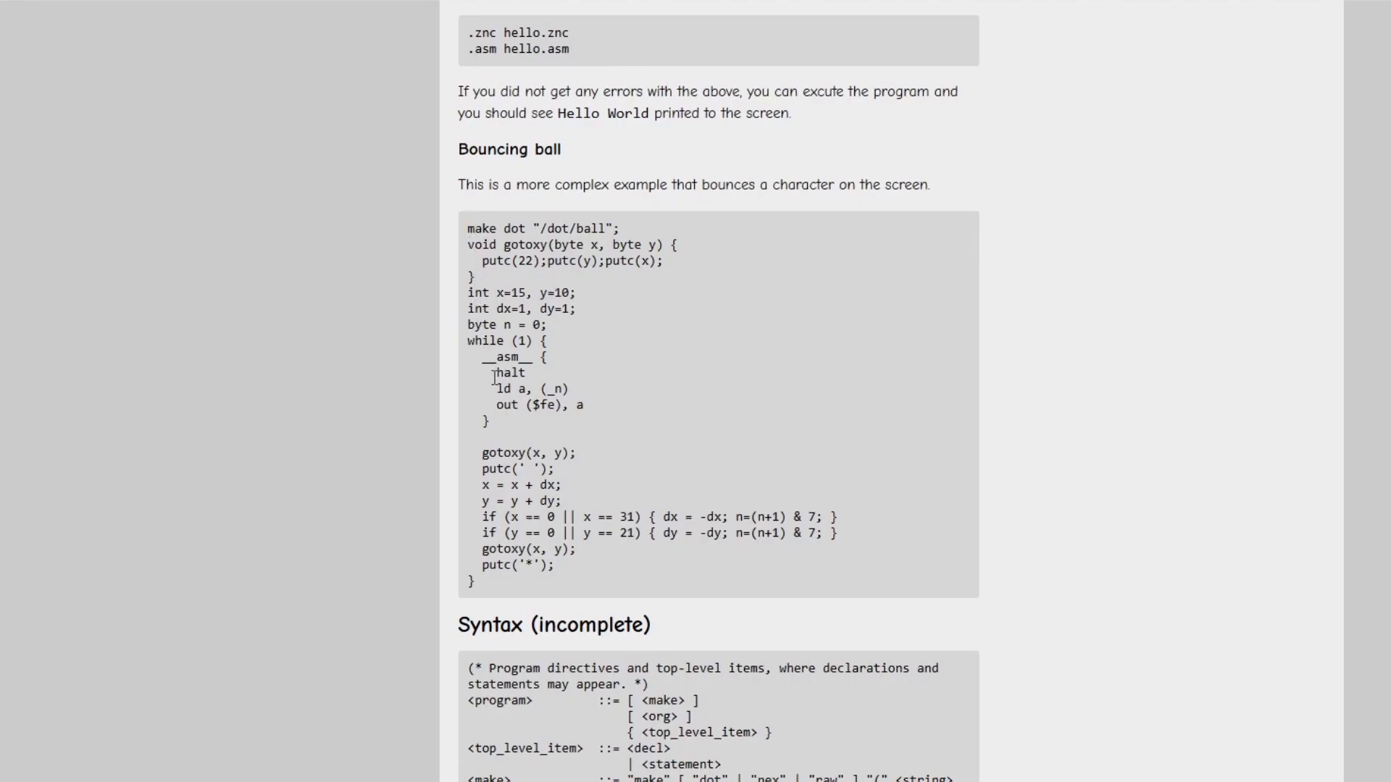
Highlight the halt, ld a,(_n) and out ($fe),a lines in the __asm__ block
{"action": "left_click_drag", "start_coordinate": [495, 373], "coordinate": [585, 405]}
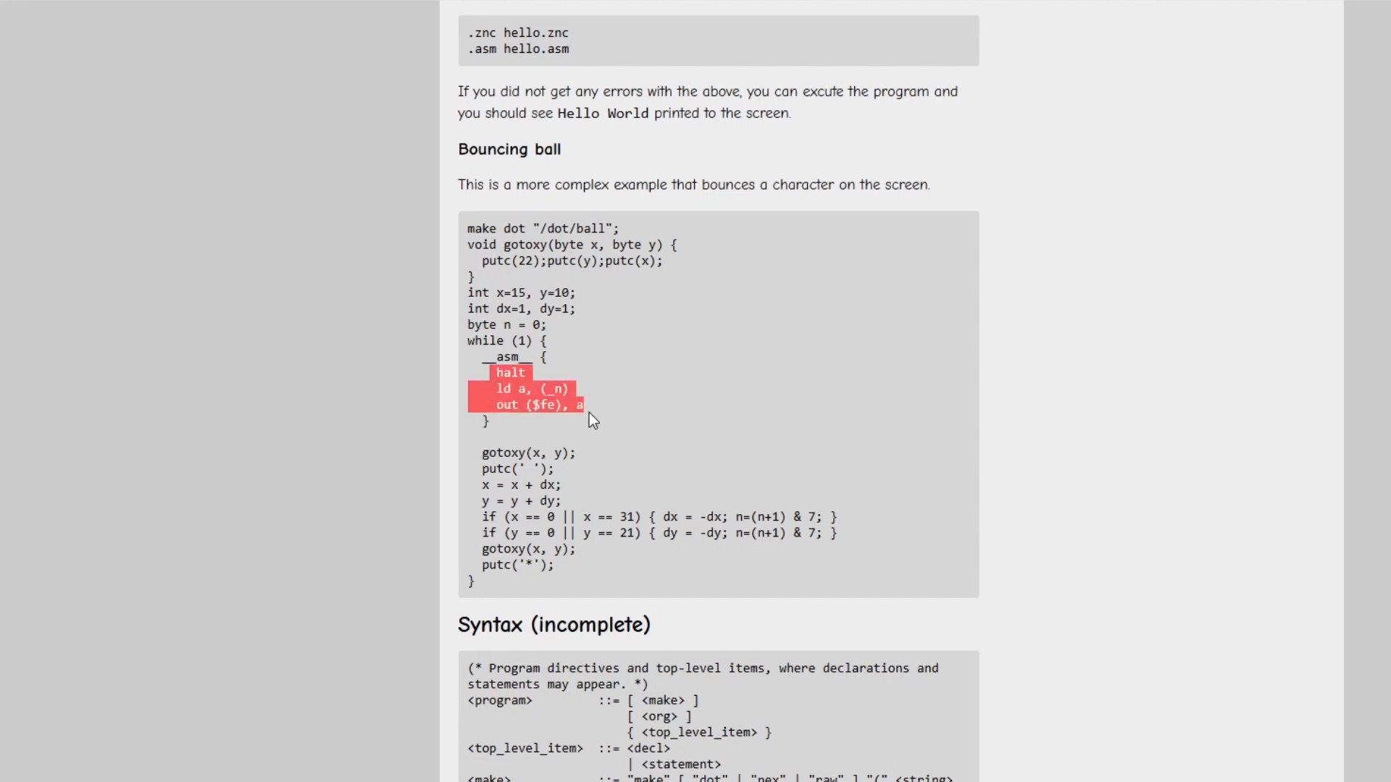
{"action": "scroll", "scroll_direction": "down", "scroll_amount": 3}
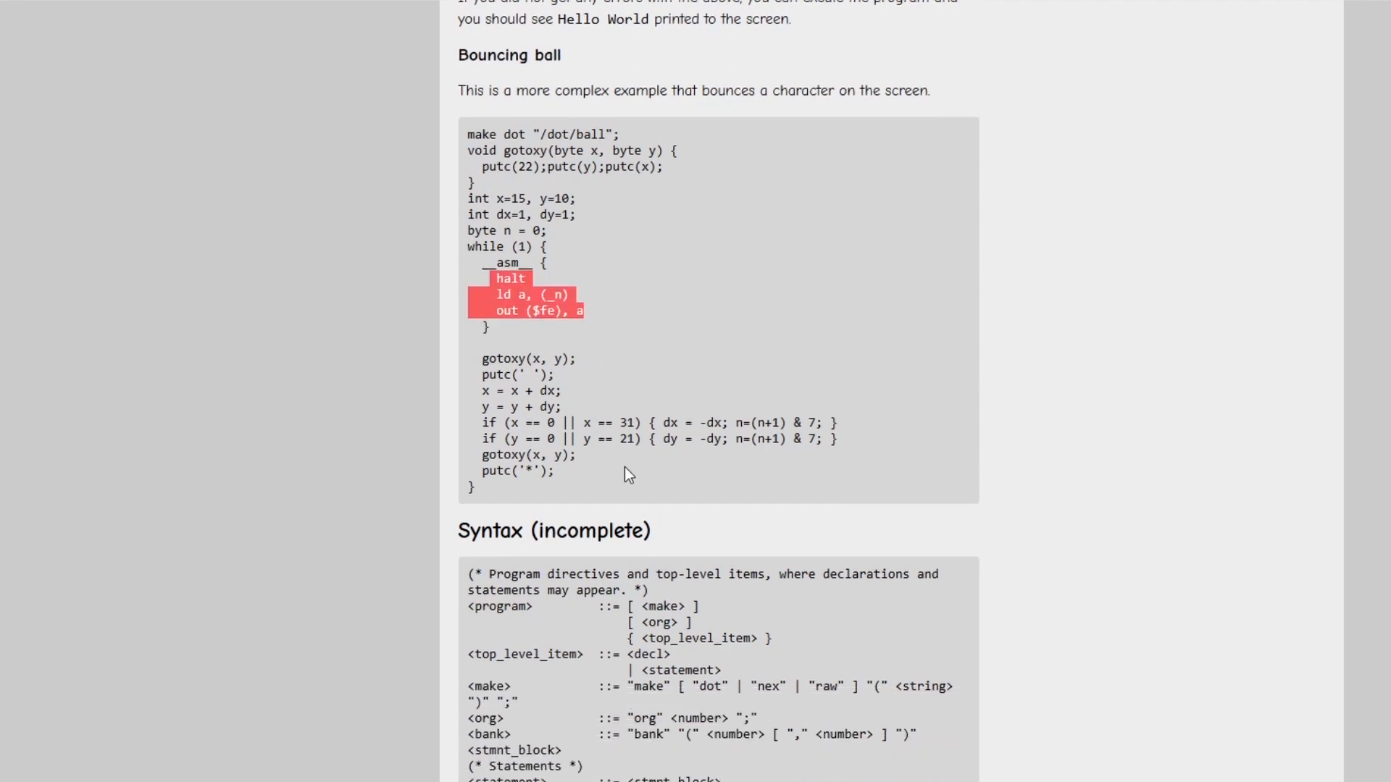